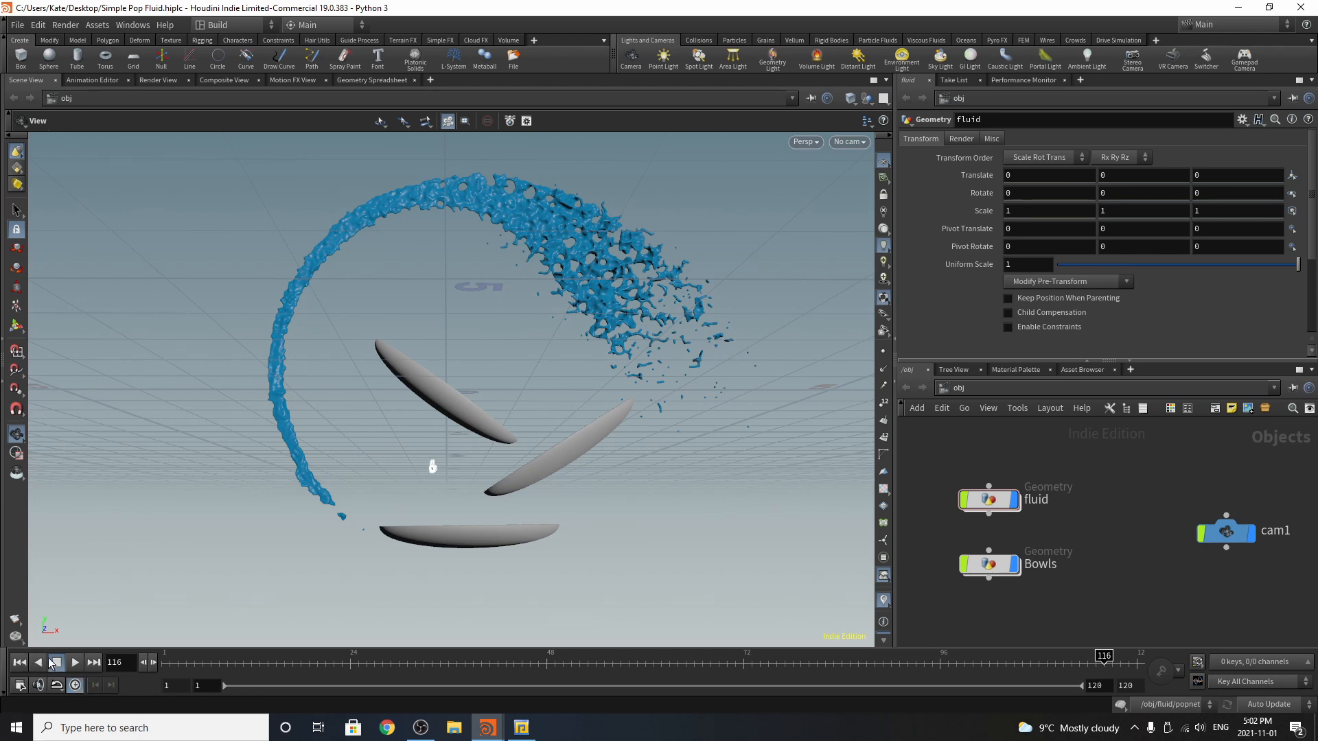
Render the 120-frame fluid sim as a flipbook to MPlay and play it back.
{"action": "left_click", "coordinate": [56, 662]}
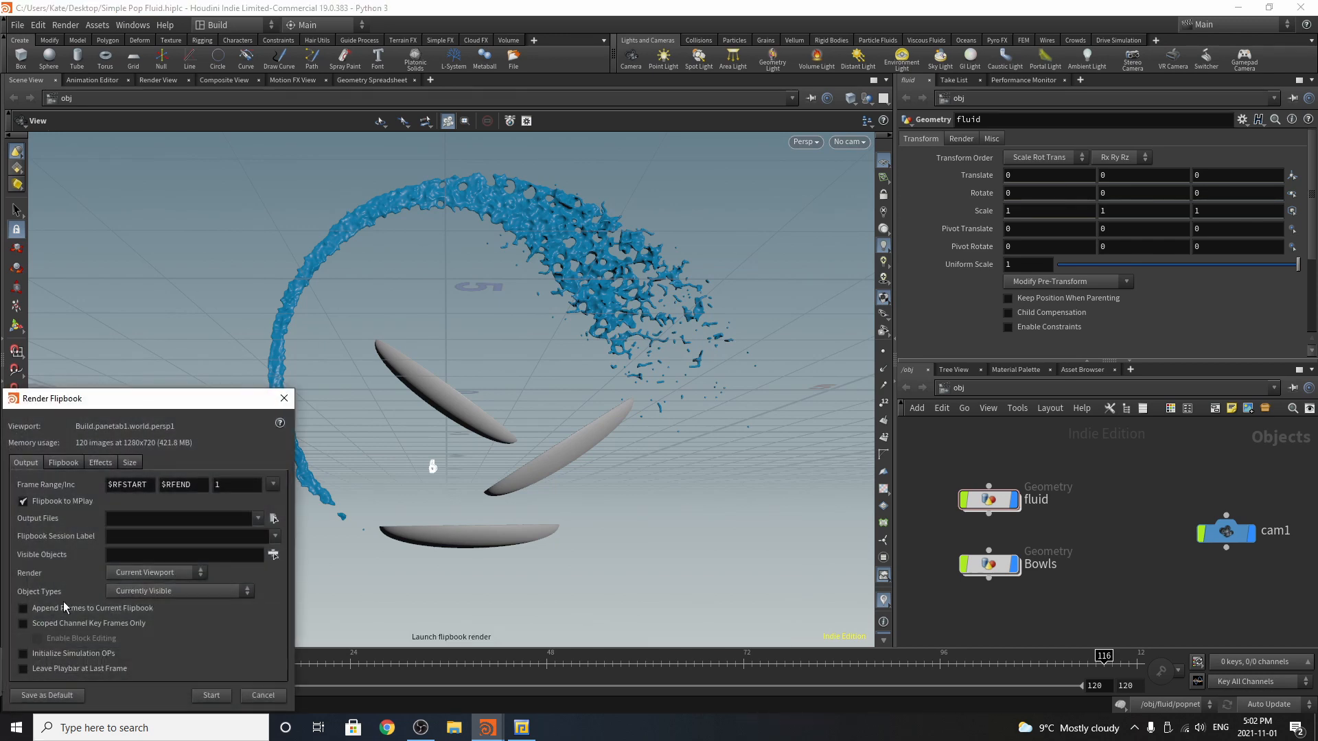
{"action": "left_click", "coordinate": [211, 694]}
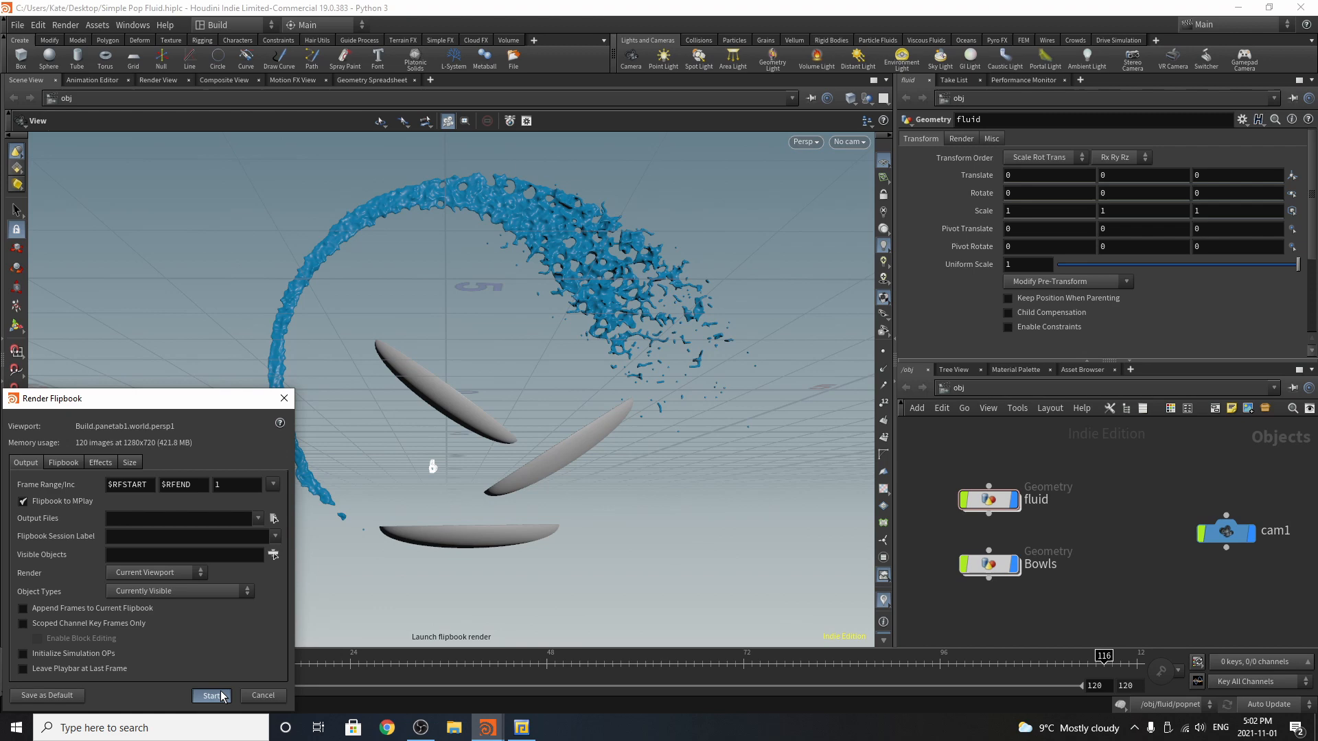
{"action": "left_click", "coordinate": [210, 694]}
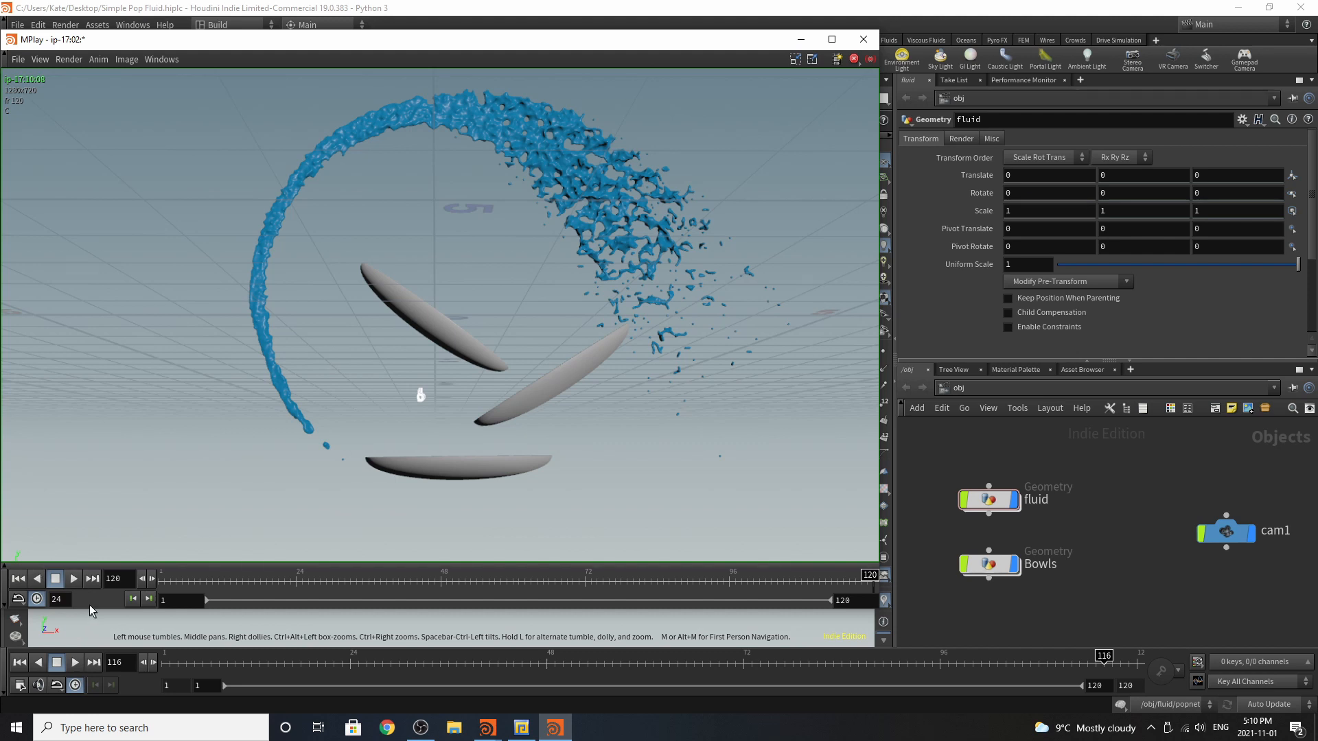
{"action": "left_click", "coordinate": [72, 578]}
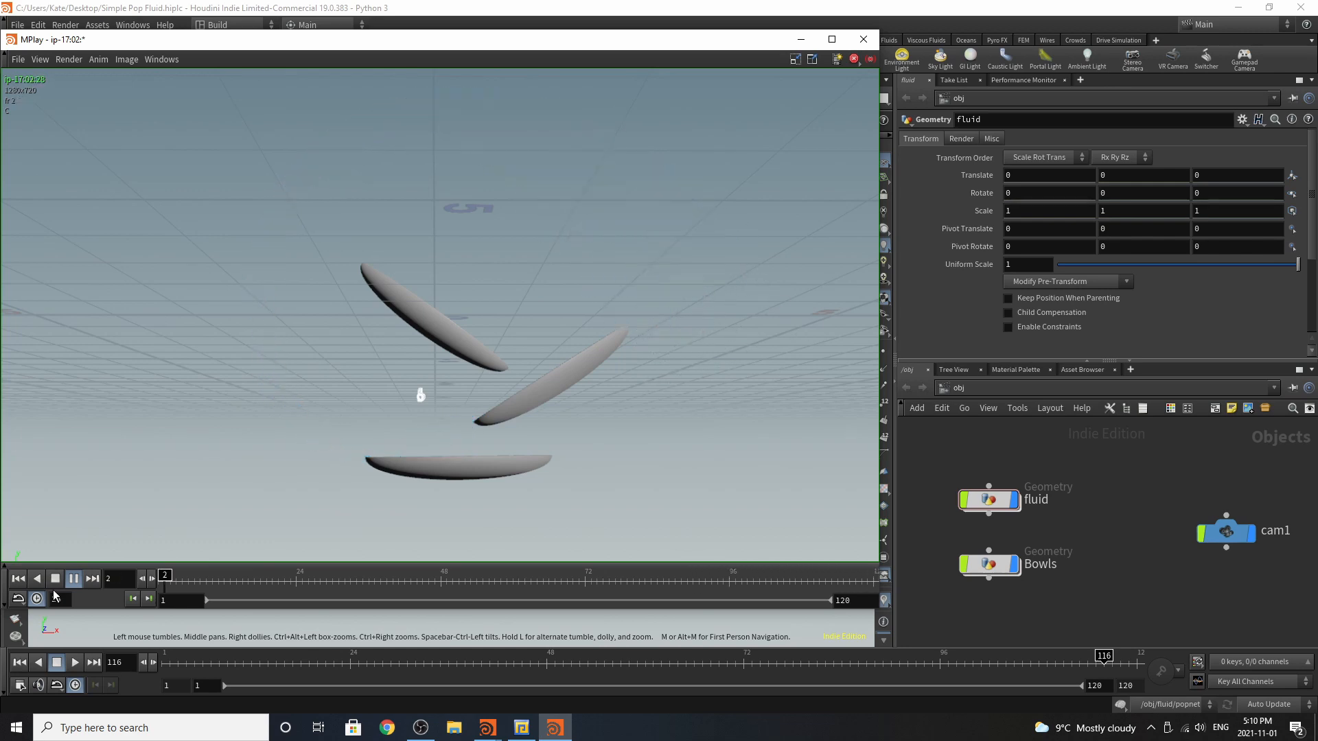
{"action": "left_click", "coordinate": [74, 578]}
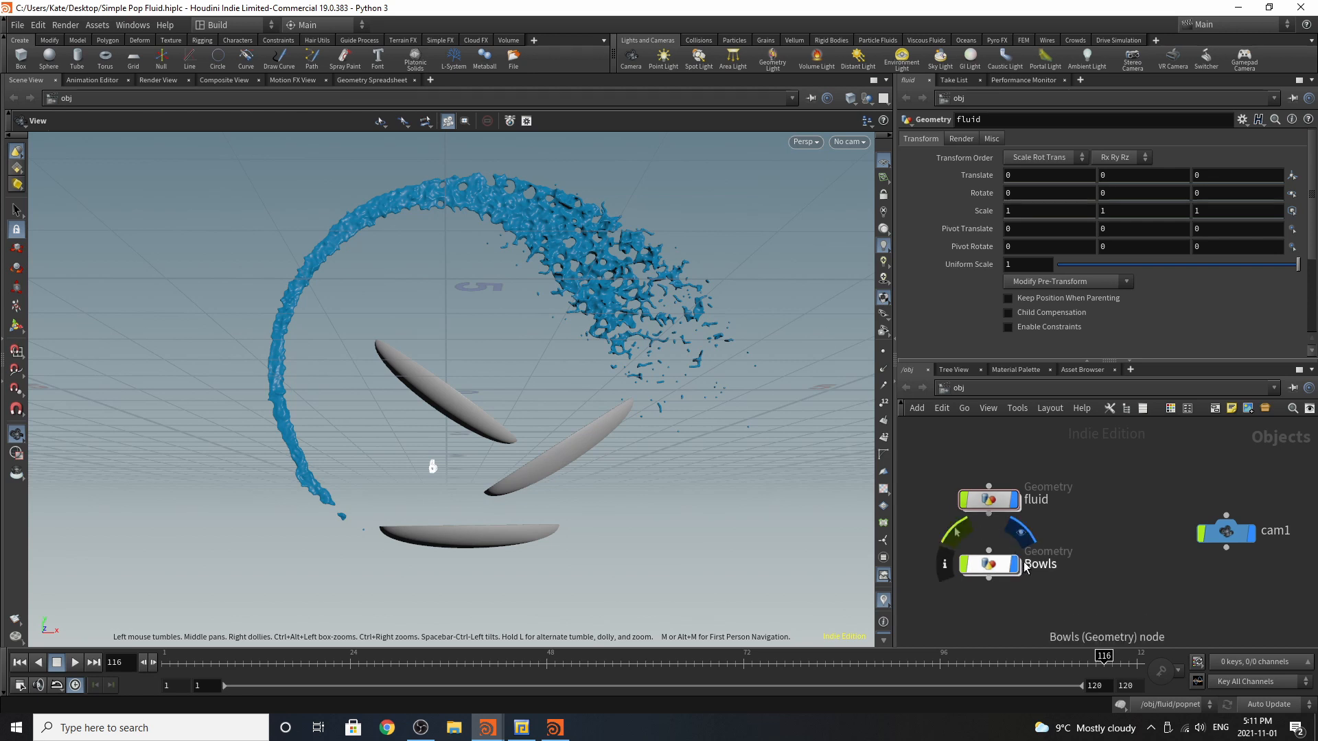
Select the Bowls object and dive inside to see its object_merge1.
{"action": "left_click", "coordinate": [989, 564]}
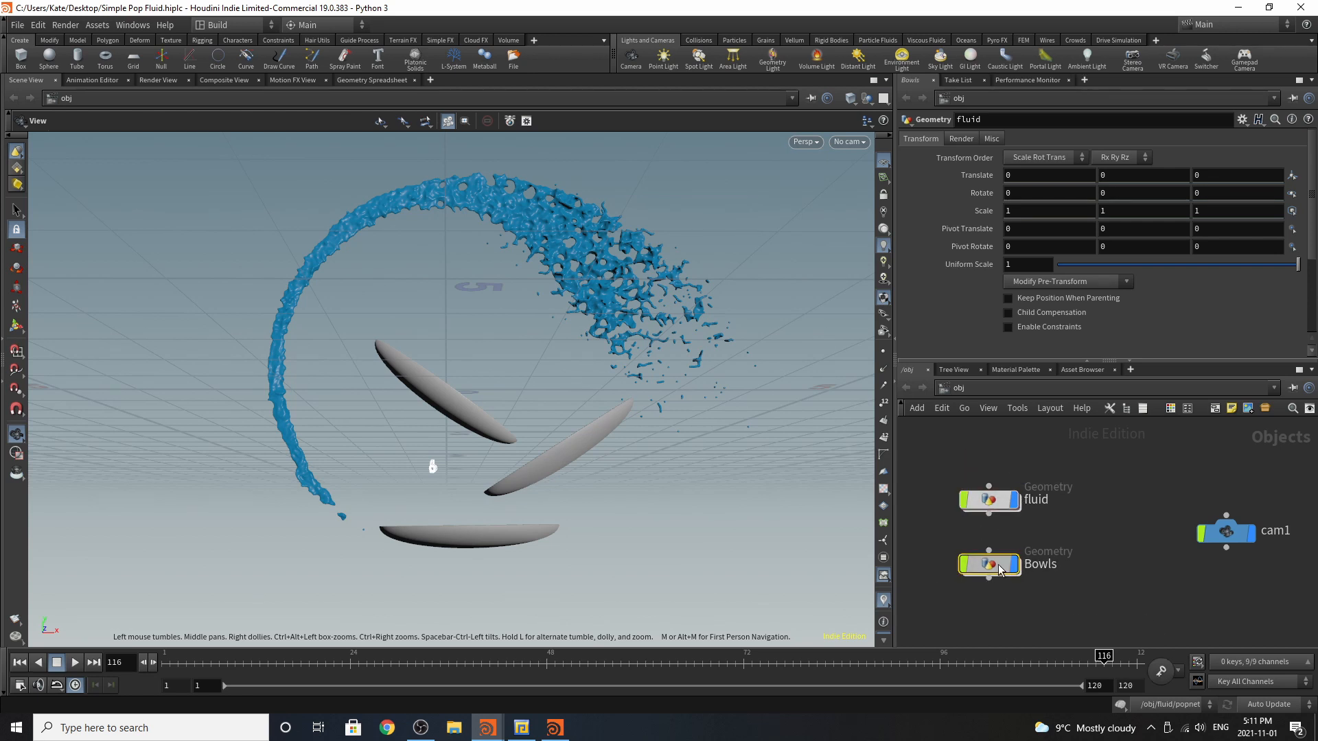
{"action": "double_click", "coordinate": [989, 564]}
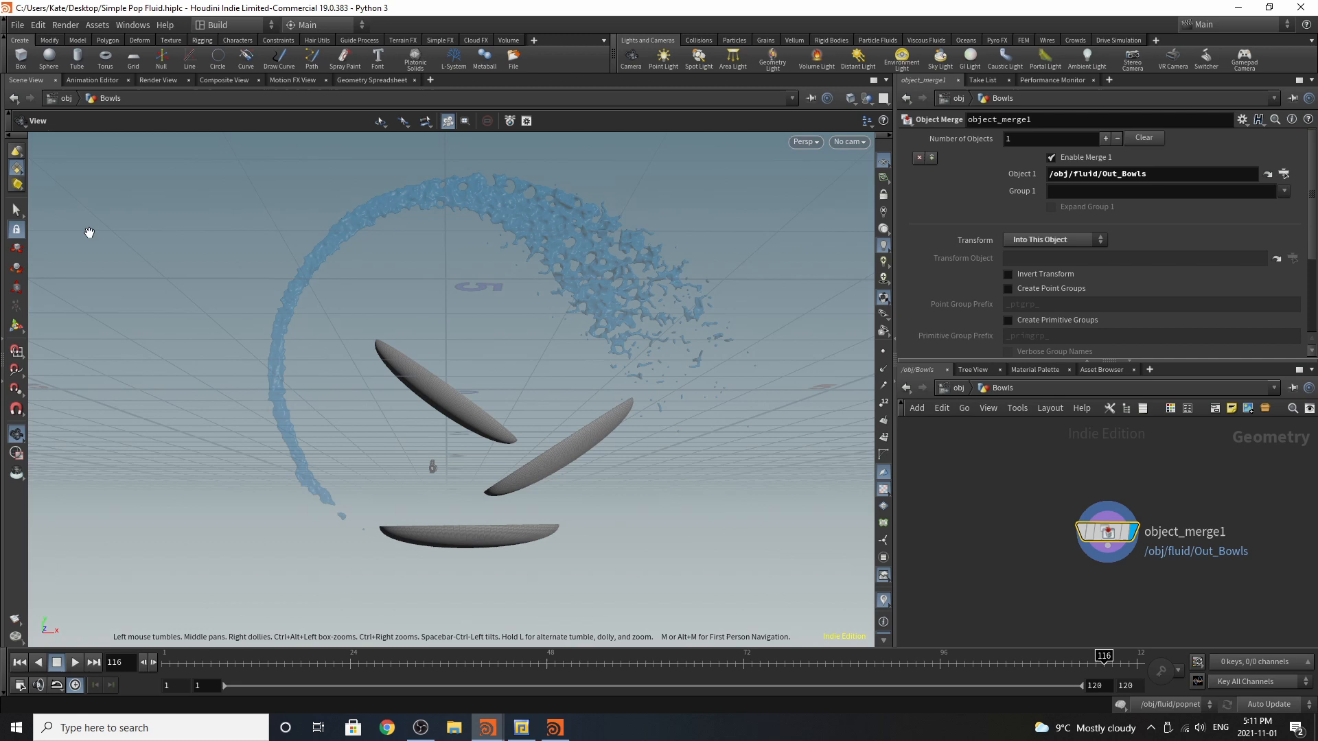
{"action": "mouse_move", "coordinate": [1026, 447]}
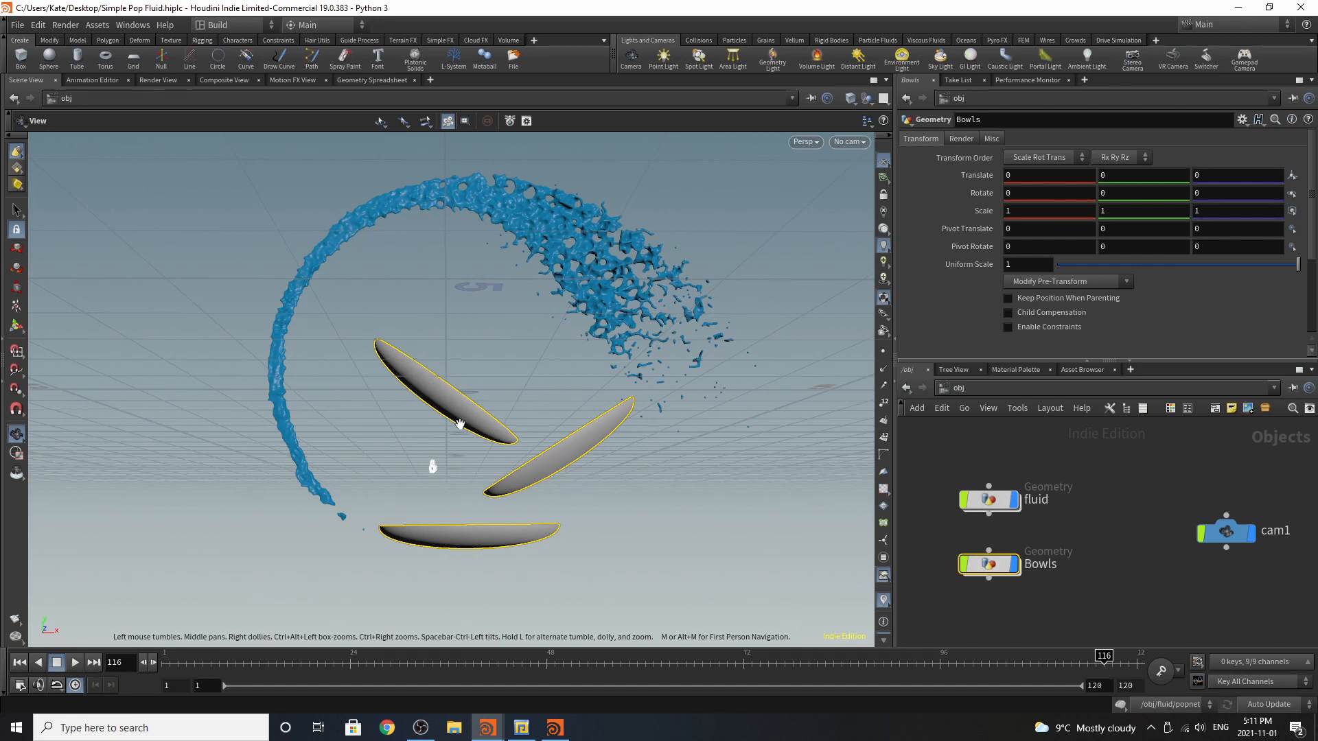
{"action": "mouse_move", "coordinate": [392, 362]}
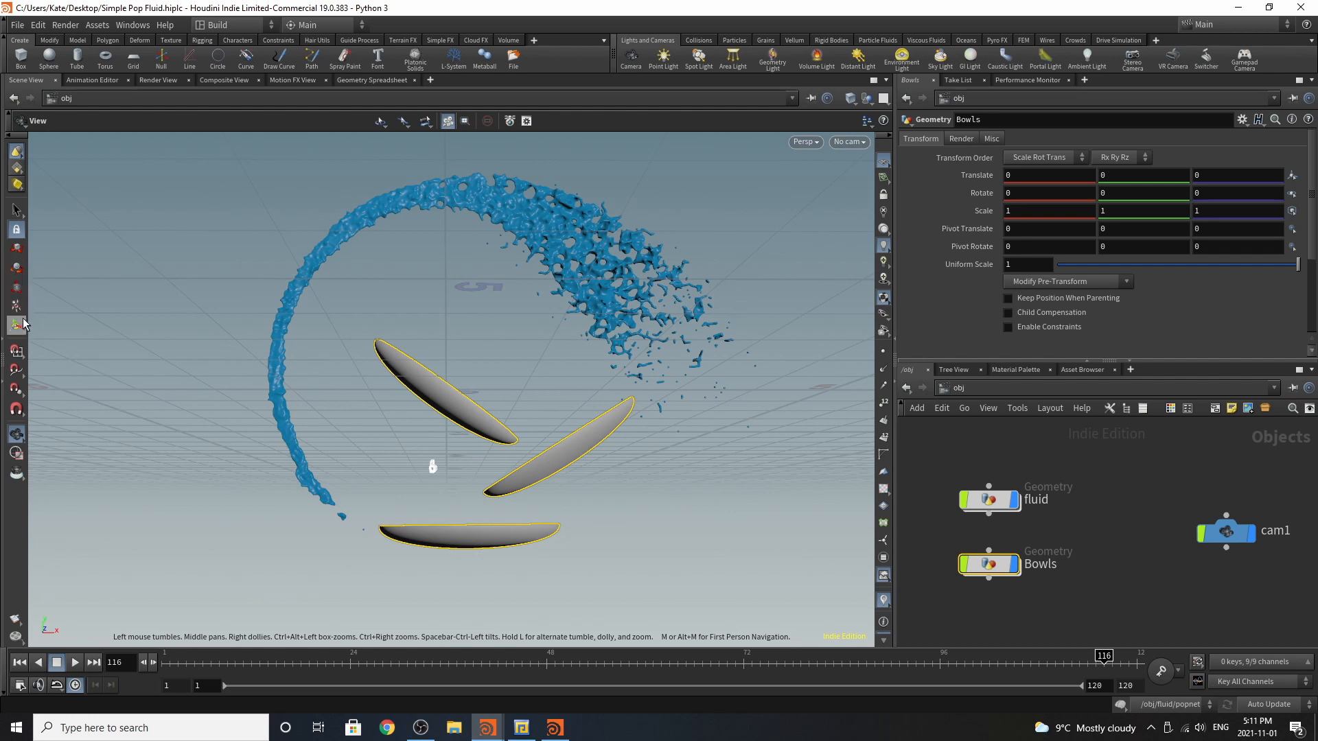
{"action": "mouse_move", "coordinate": [15, 368]}
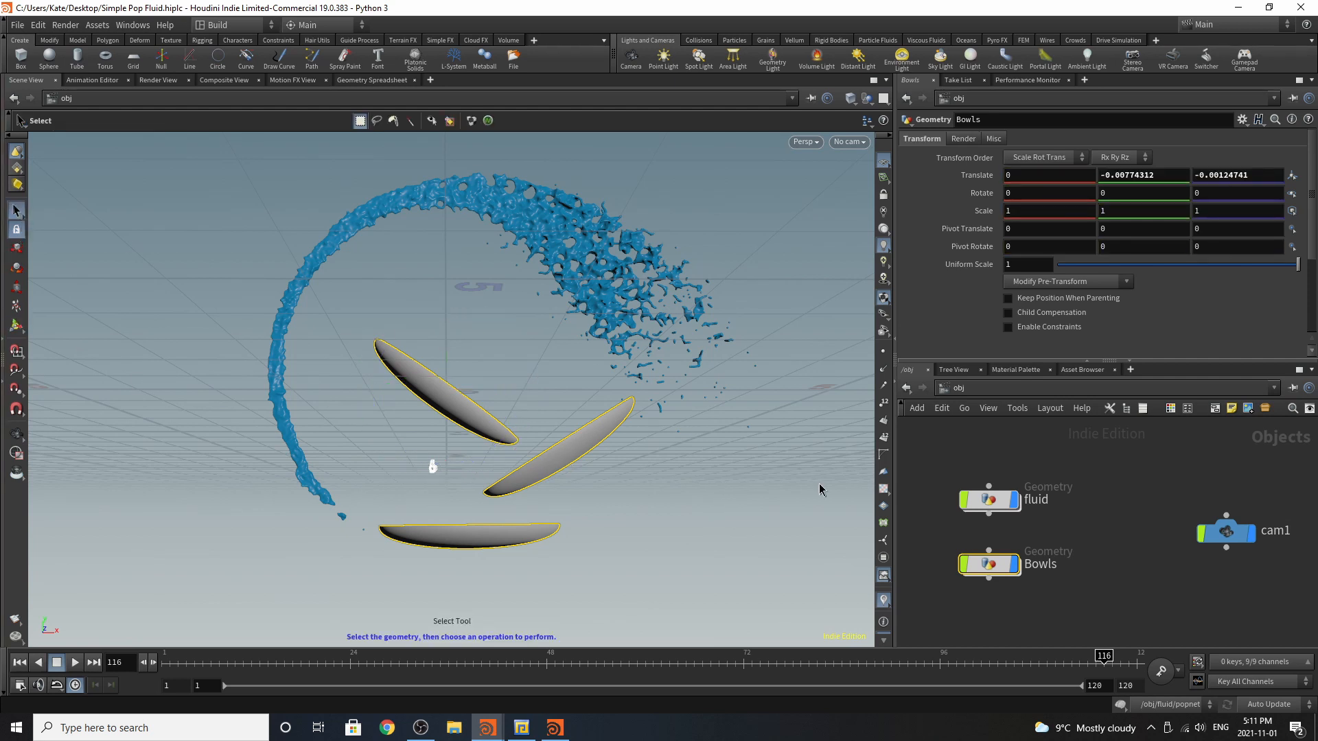
{"action": "mouse_move", "coordinate": [530, 429]}
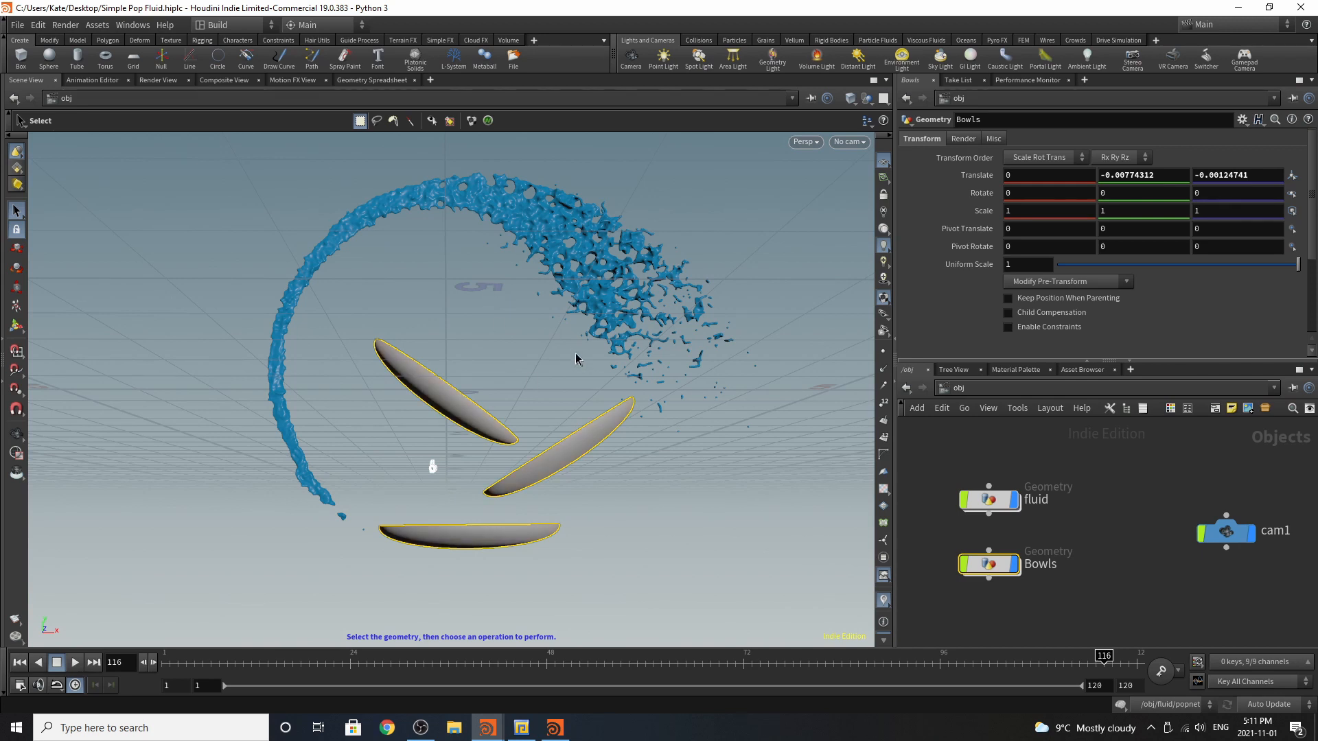
{"action": "mouse_move", "coordinate": [1022, 567]}
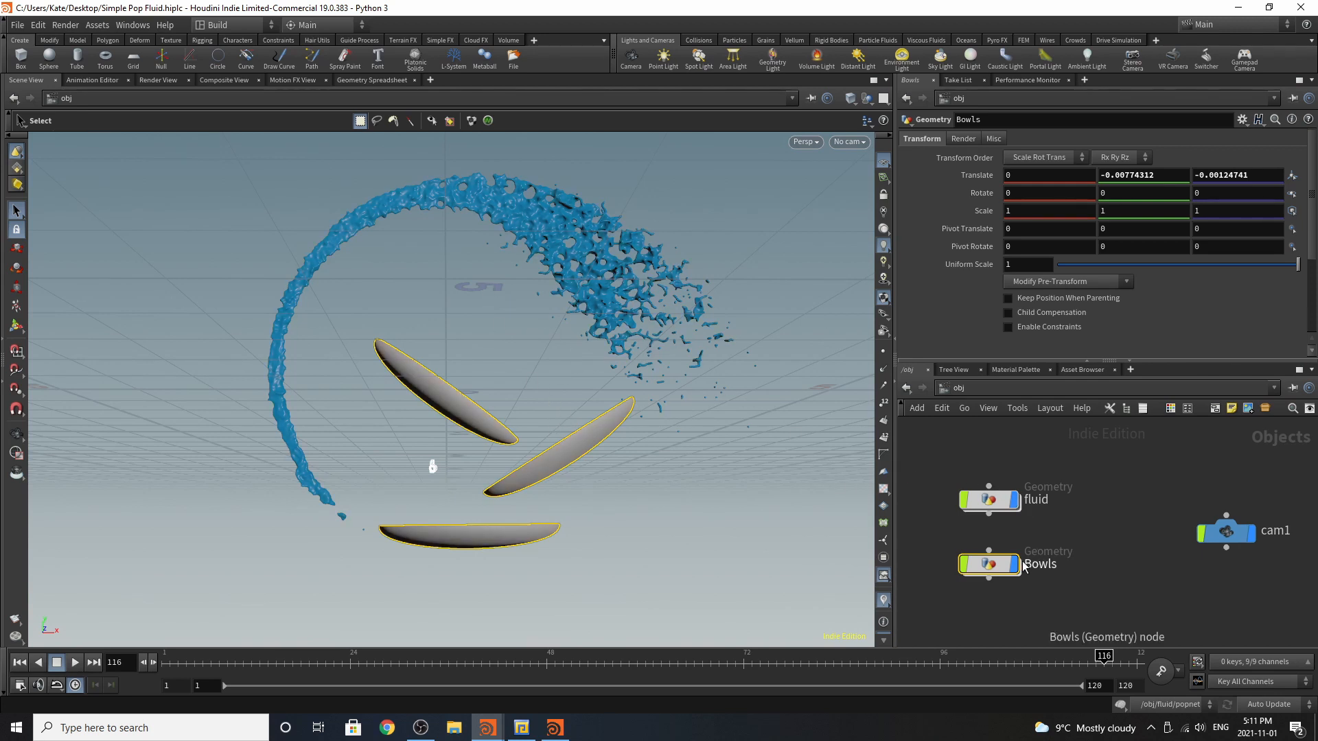
Dive into the fluid object and review the sphere1 emitter and null1 nodes.
{"action": "left_click", "coordinate": [988, 499]}
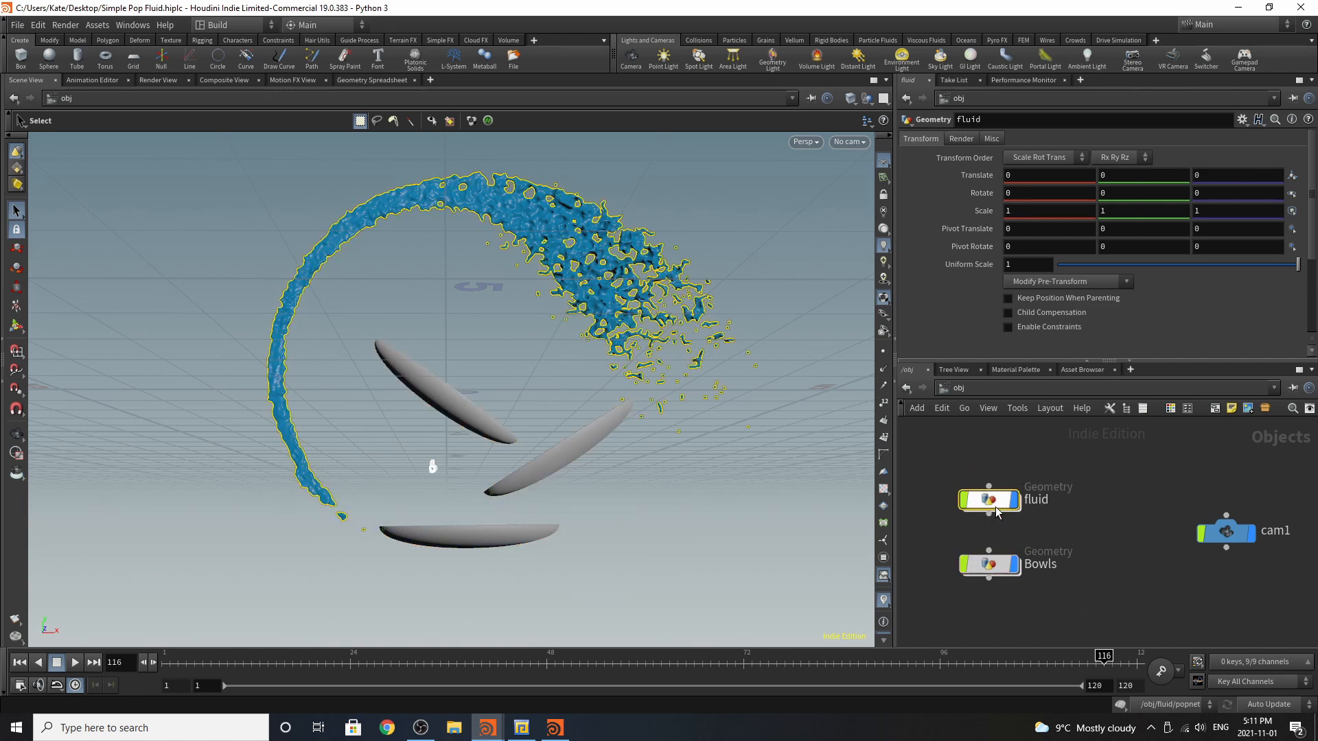
{"action": "double_click", "coordinate": [990, 499]}
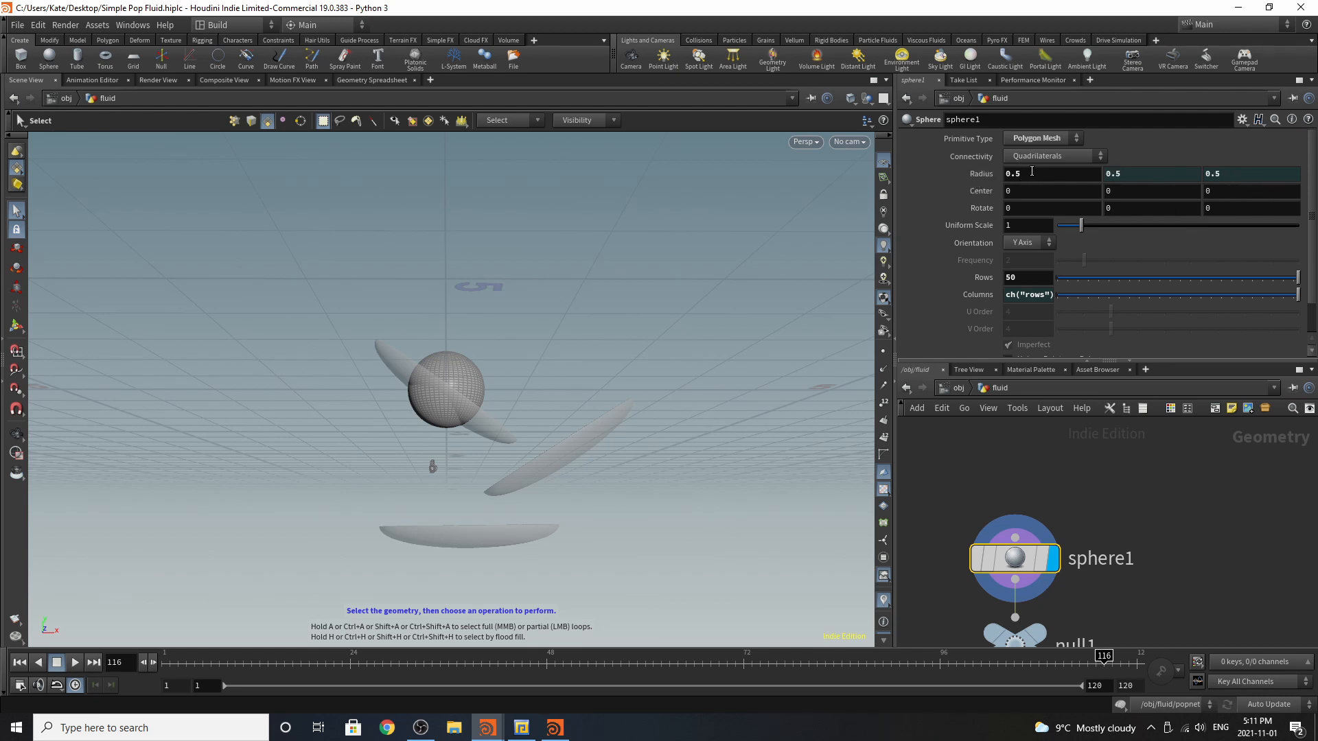
{"action": "left_click", "coordinate": [1252, 174]}
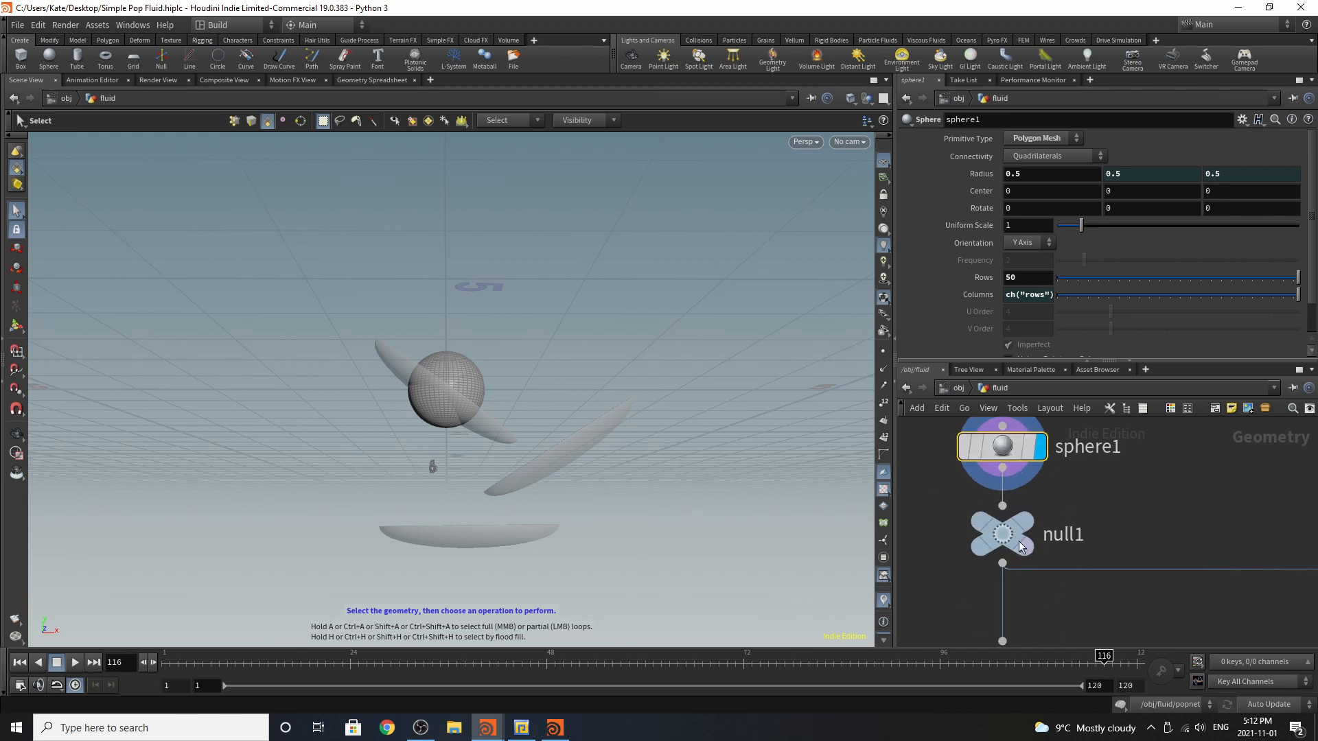
{"action": "left_click", "coordinate": [1001, 534]}
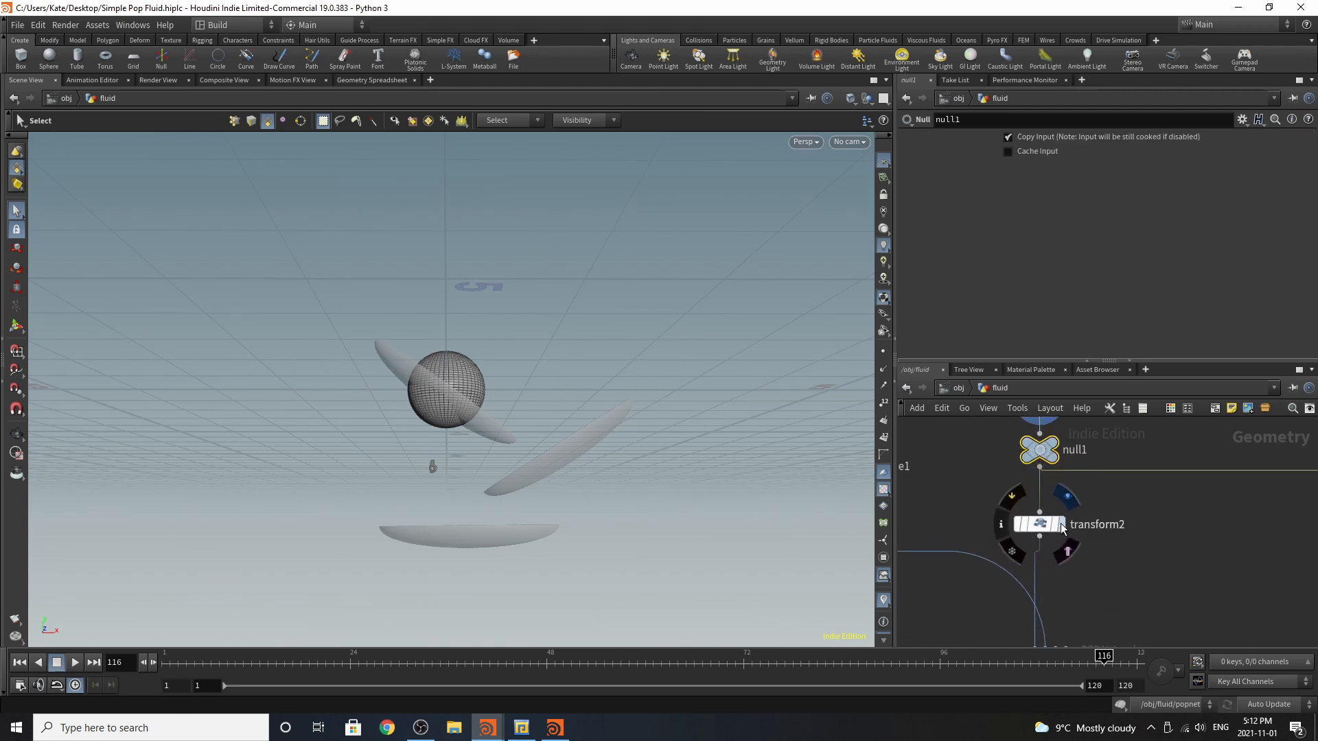
{"action": "left_click", "coordinate": [1039, 523]}
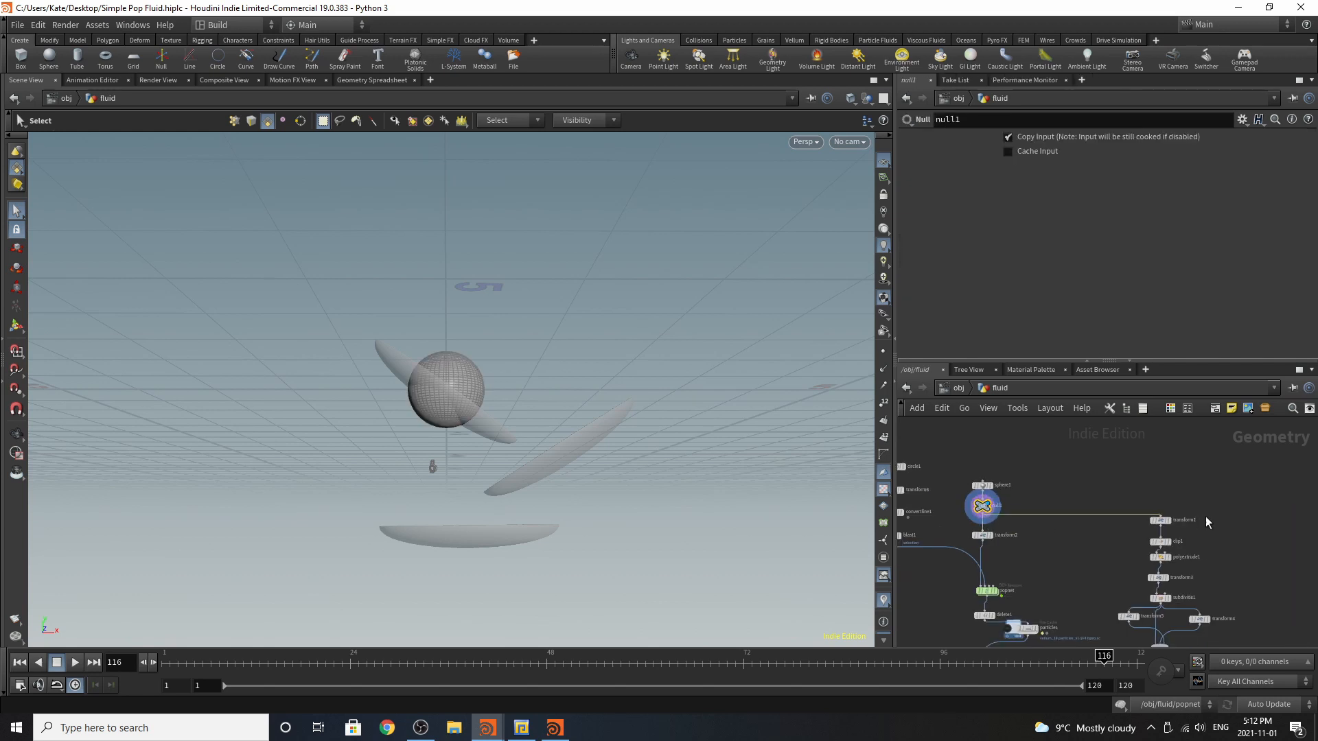
Review transform1, clip1, polyextrude1 (0.034 thick) and the −35.79° tilt transform.
{"action": "left_click", "coordinate": [1160, 518]}
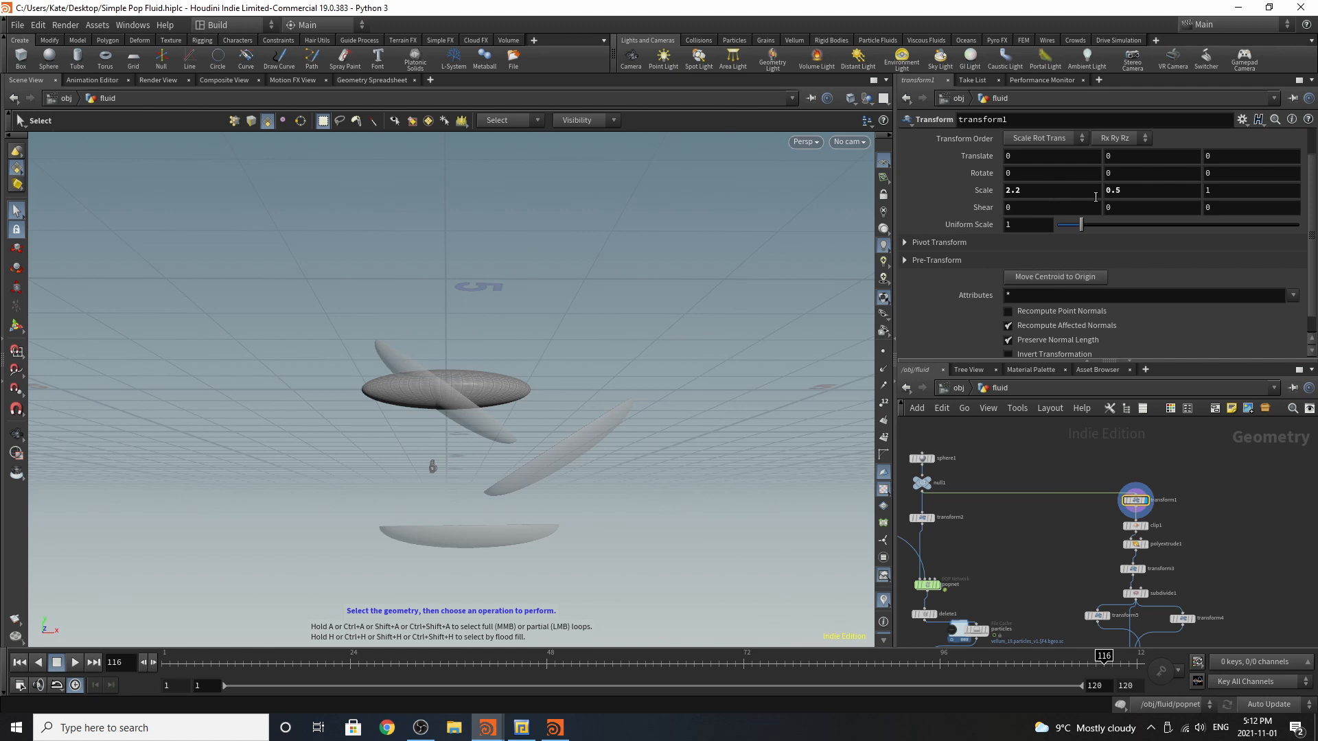
{"action": "mouse_move", "coordinate": [1167, 202]}
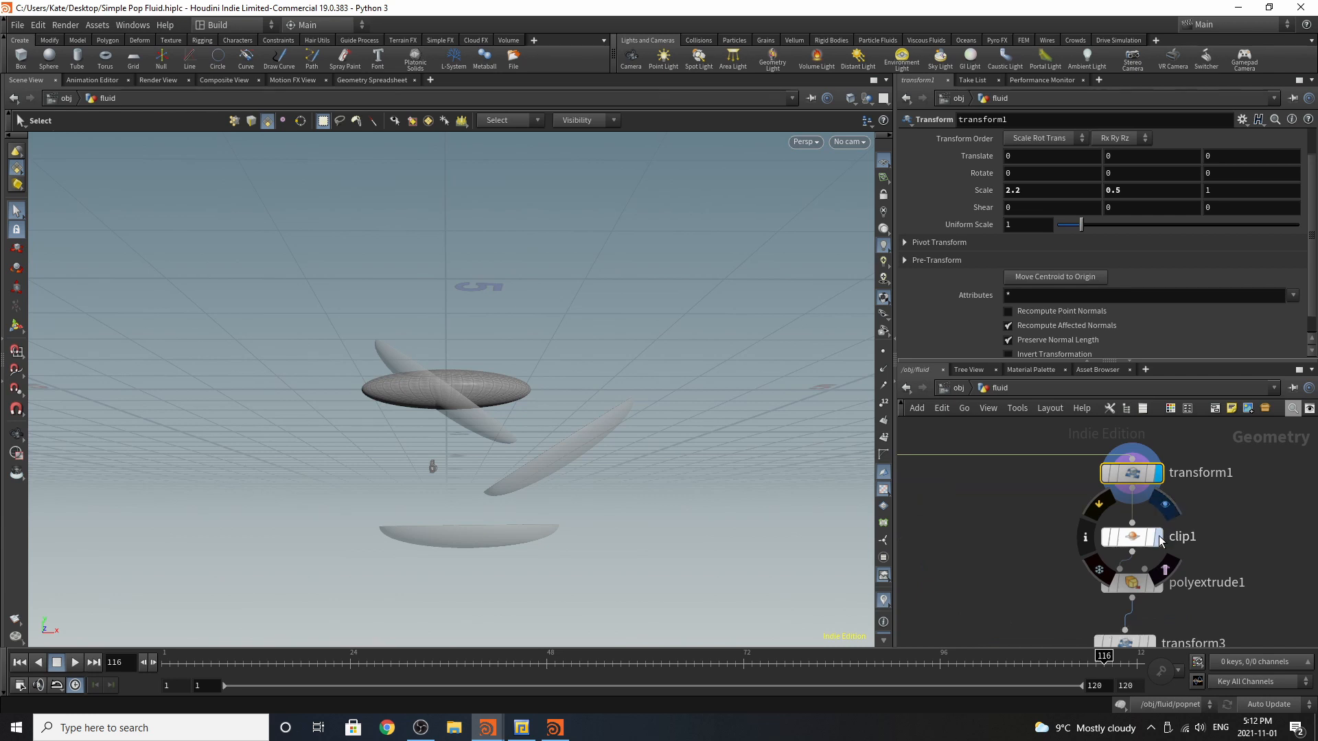
{"action": "left_click", "coordinate": [1131, 537]}
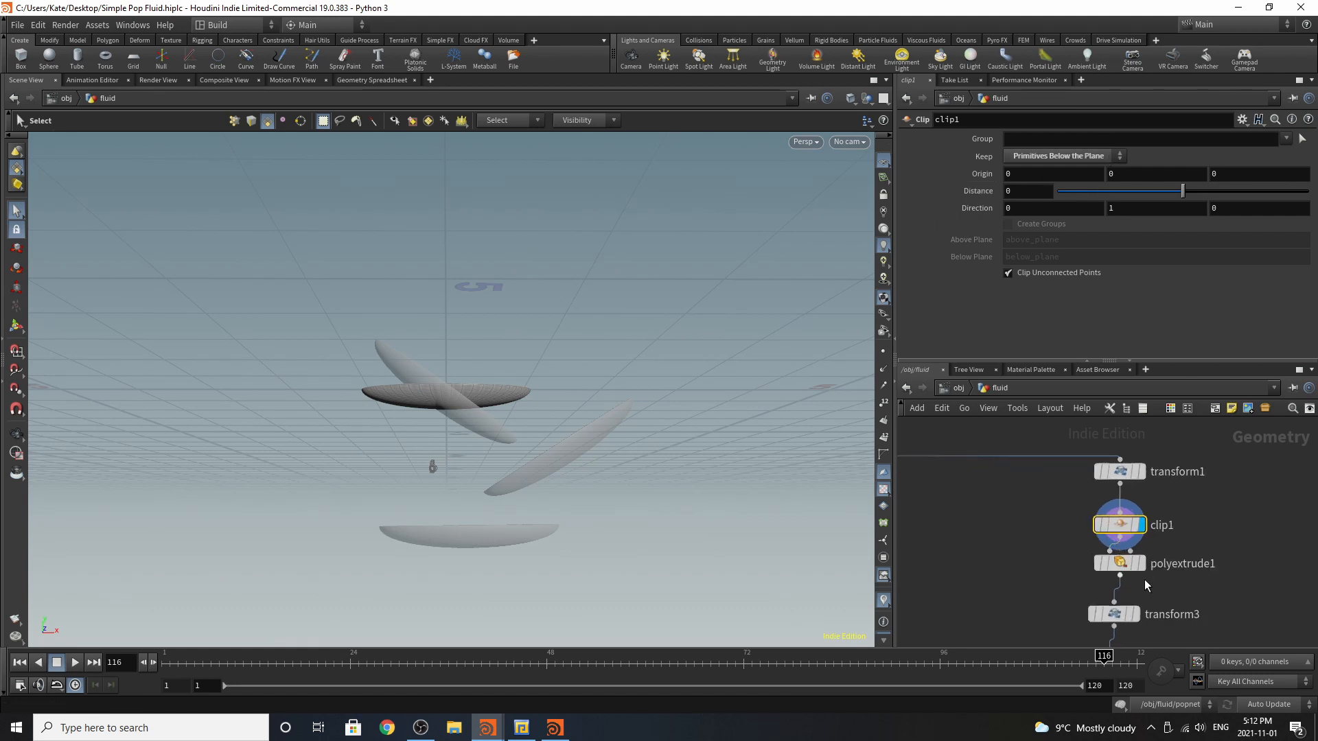
{"action": "left_click", "coordinate": [1119, 563]}
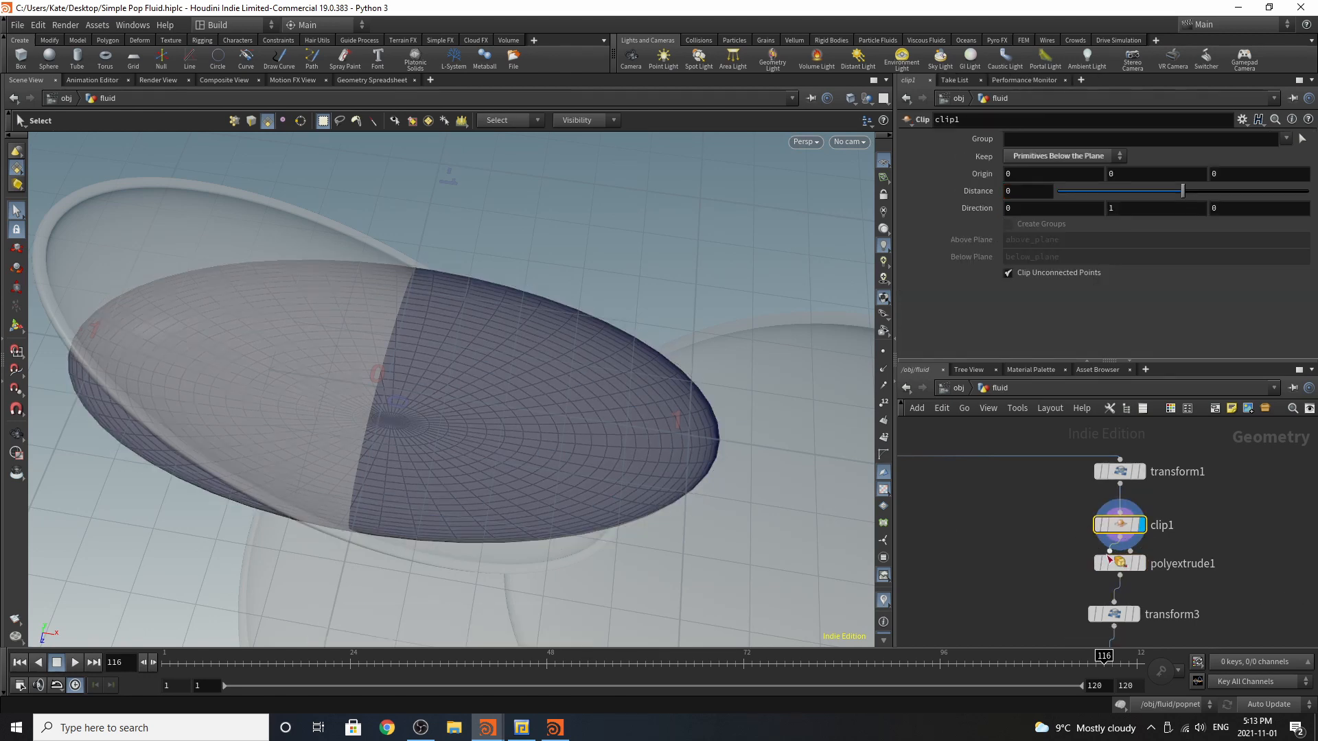
{"action": "left_click", "coordinate": [1119, 562]}
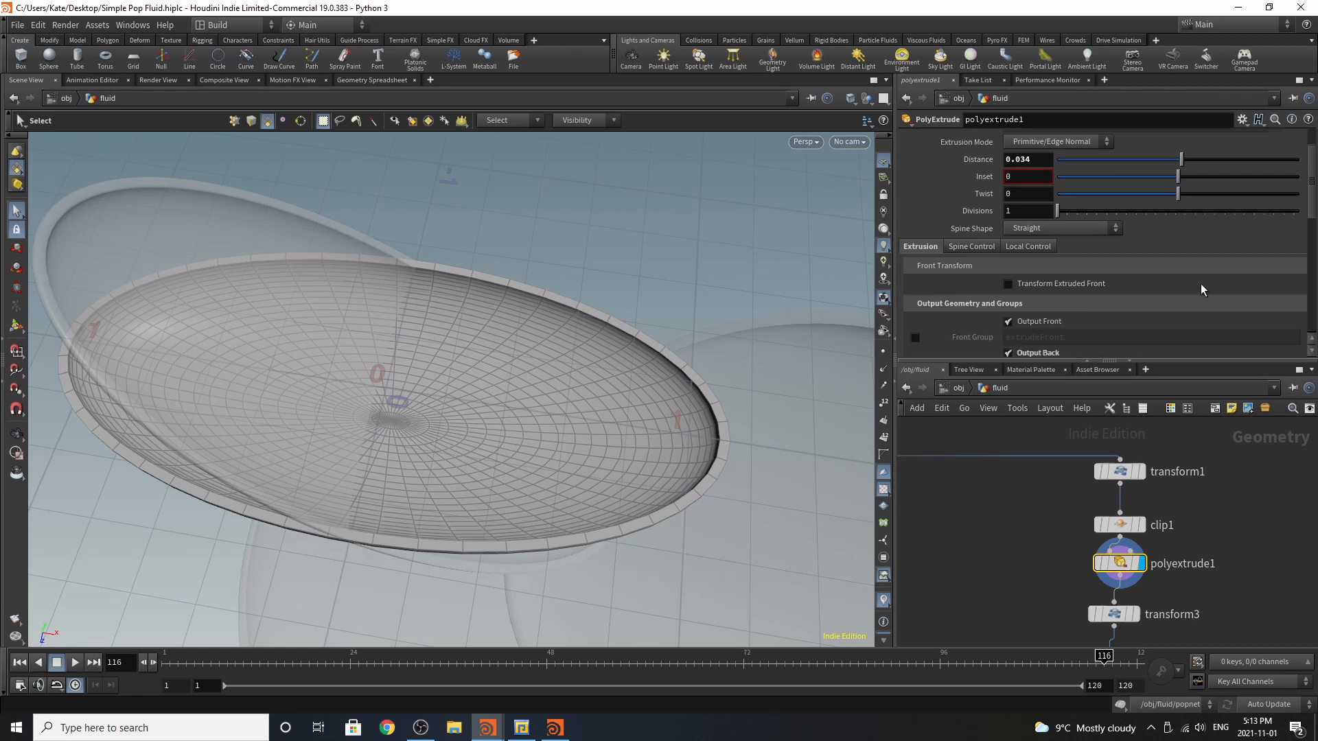
{"action": "scroll", "scroll_direction": "down", "scroll_amount": 3}
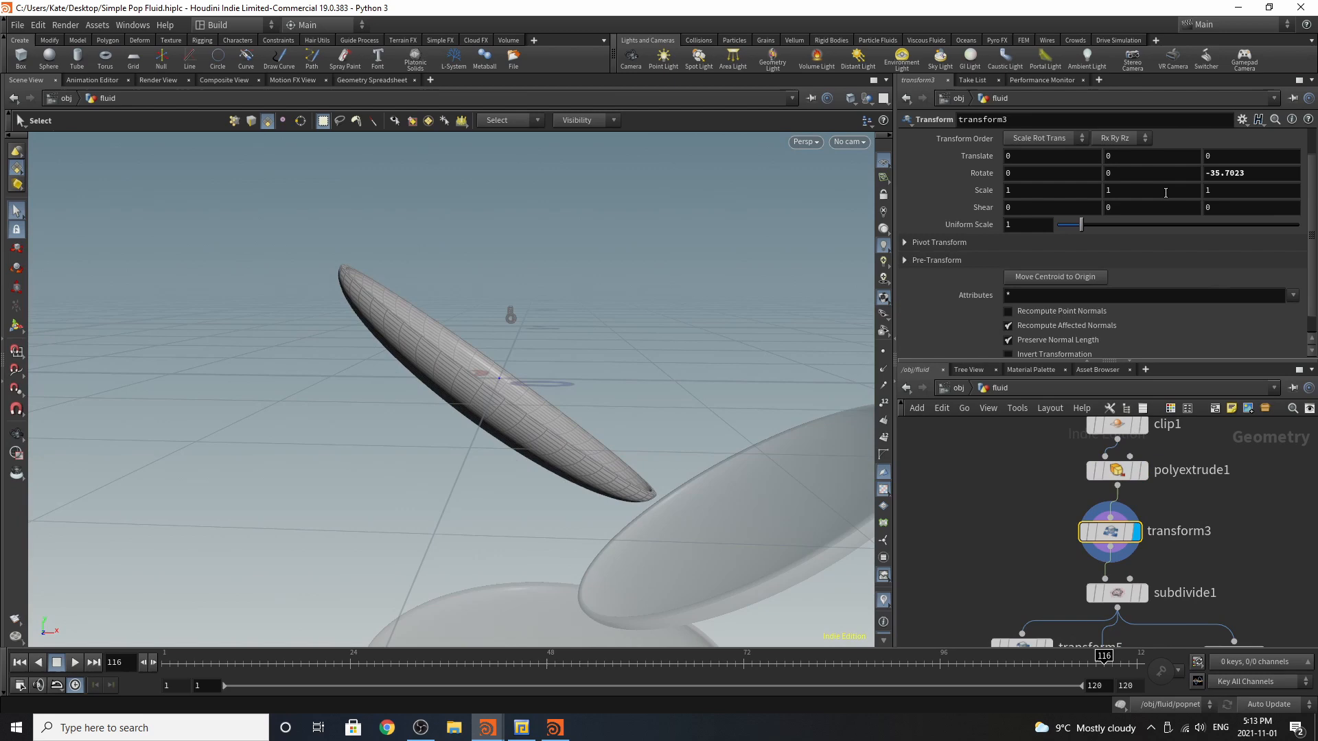
{"action": "scroll", "scroll_direction": "down", "scroll_amount": 3}
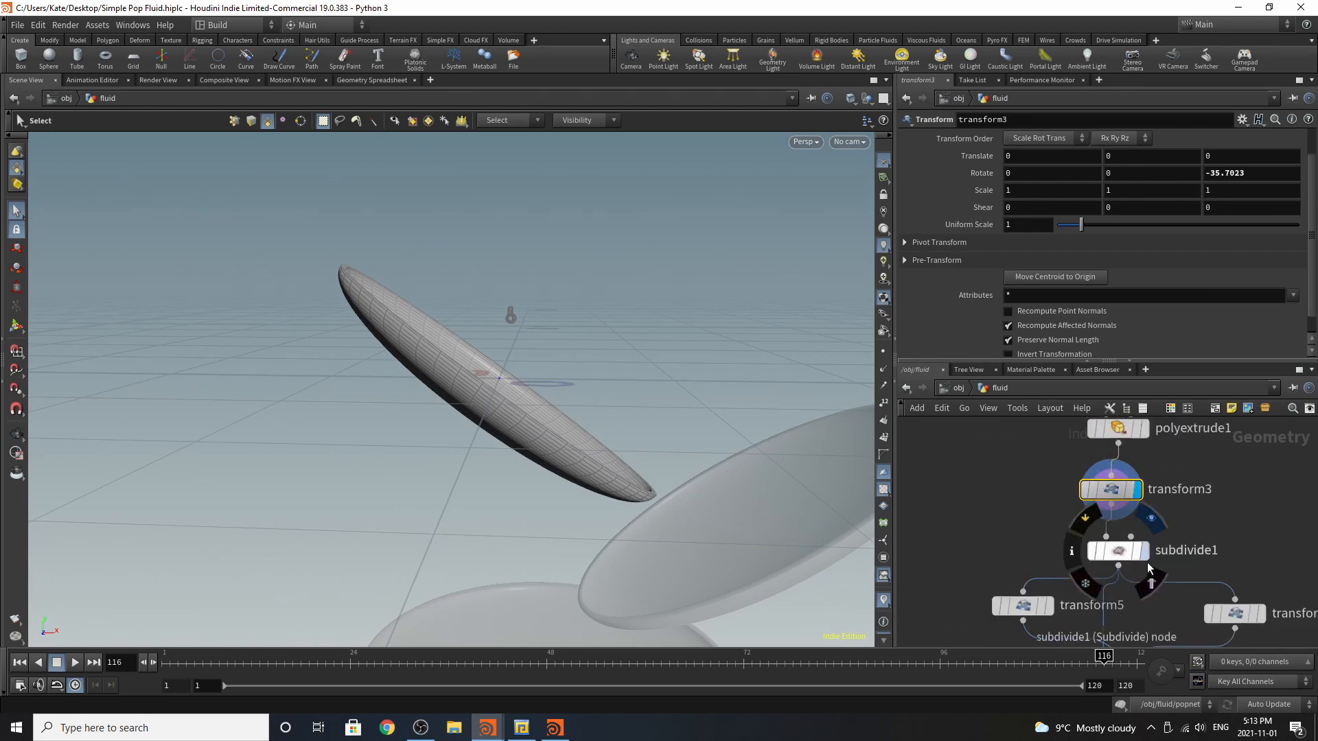
Review the subdivide and merge1 combining the three bowls, then return to object level.
{"action": "left_click", "coordinate": [1117, 549]}
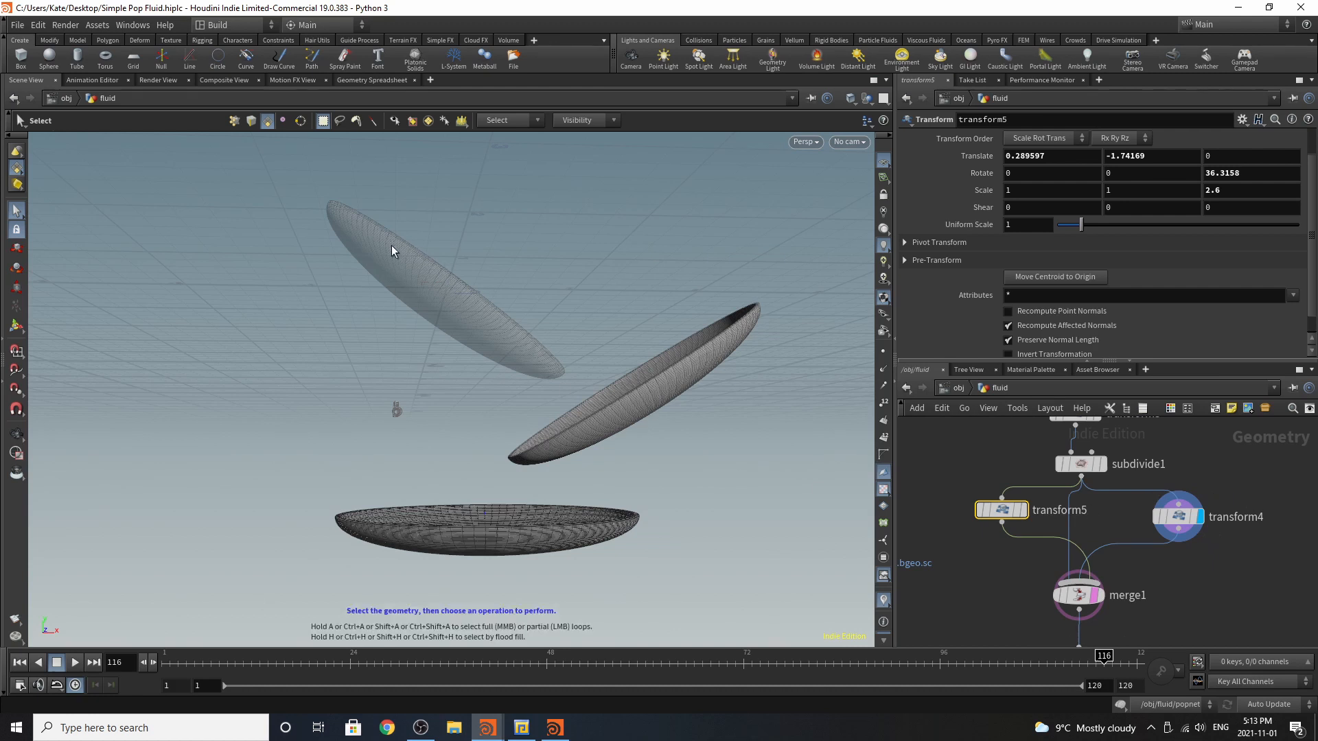
{"action": "mouse_move", "coordinate": [826, 317]}
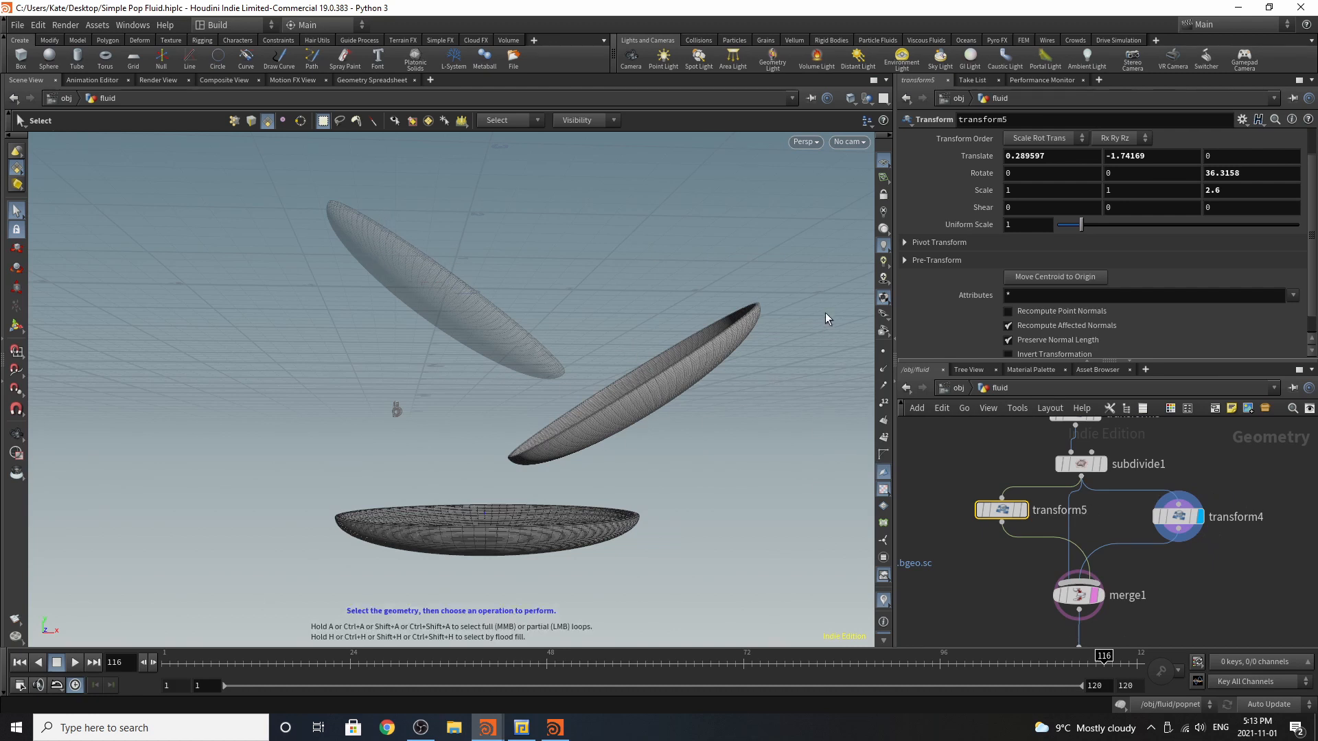
{"action": "mouse_move", "coordinate": [1132, 580]}
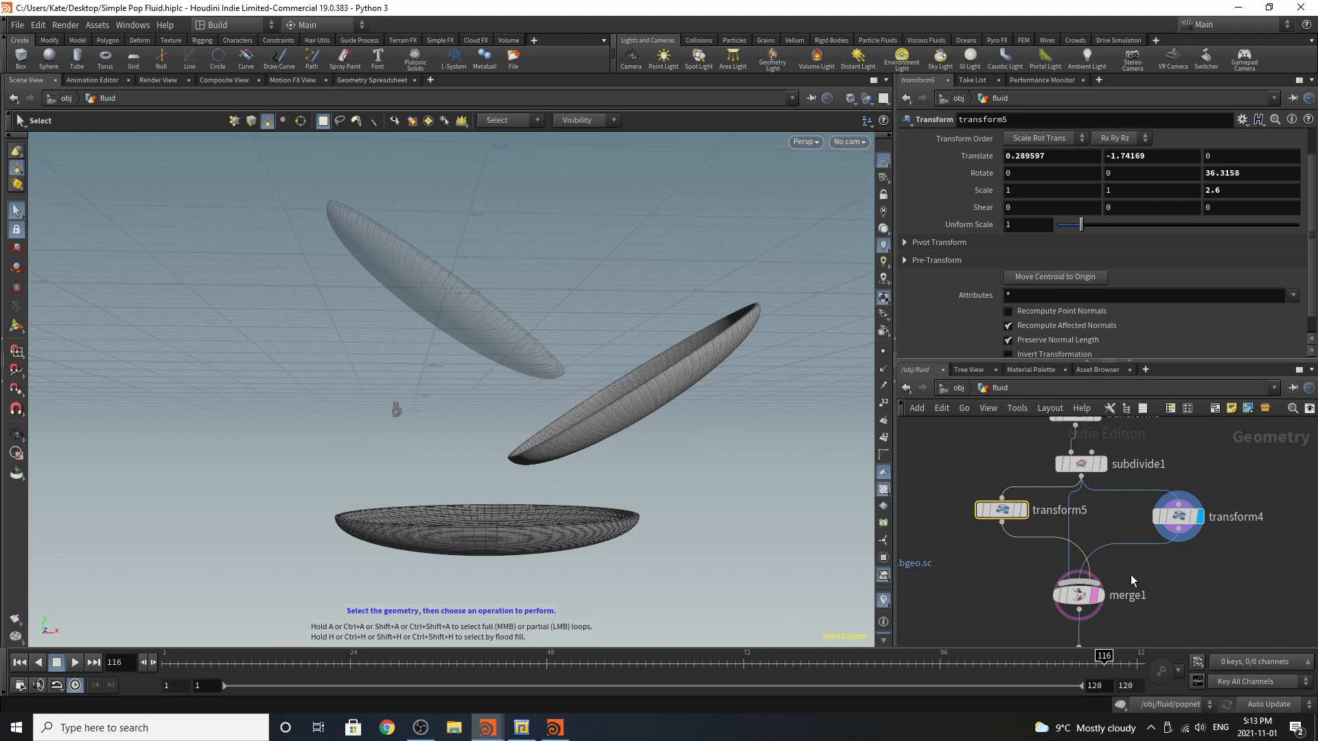
{"action": "left_click", "coordinate": [1079, 595]}
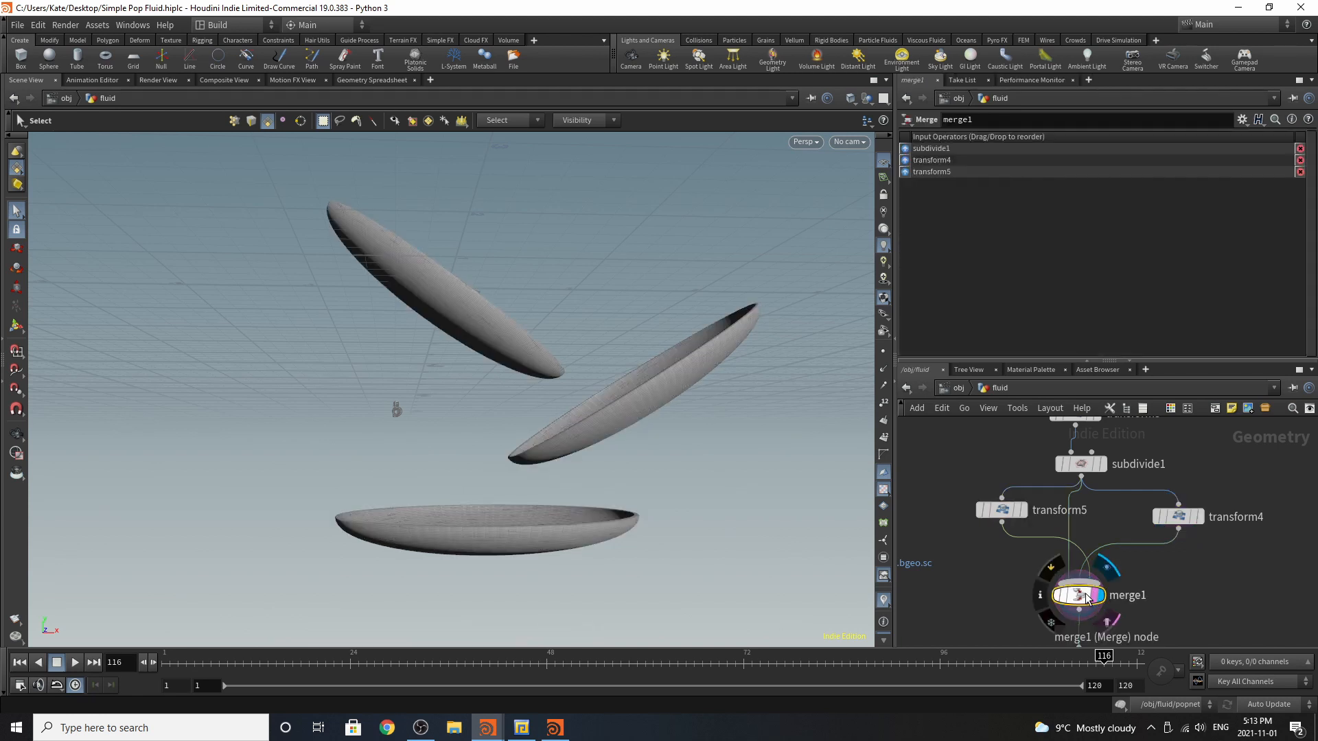
{"action": "mouse_move", "coordinate": [1014, 532]}
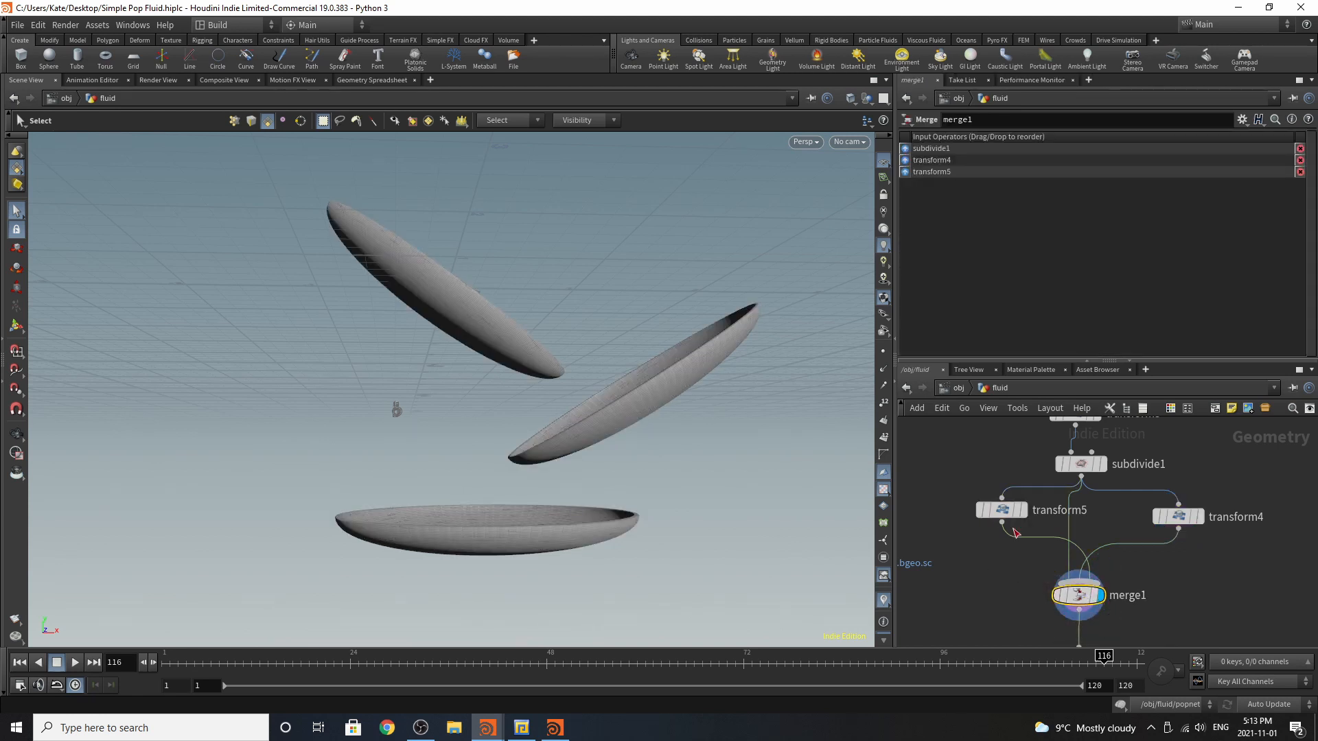
{"action": "scroll", "scroll_direction": "down", "scroll_amount": 3}
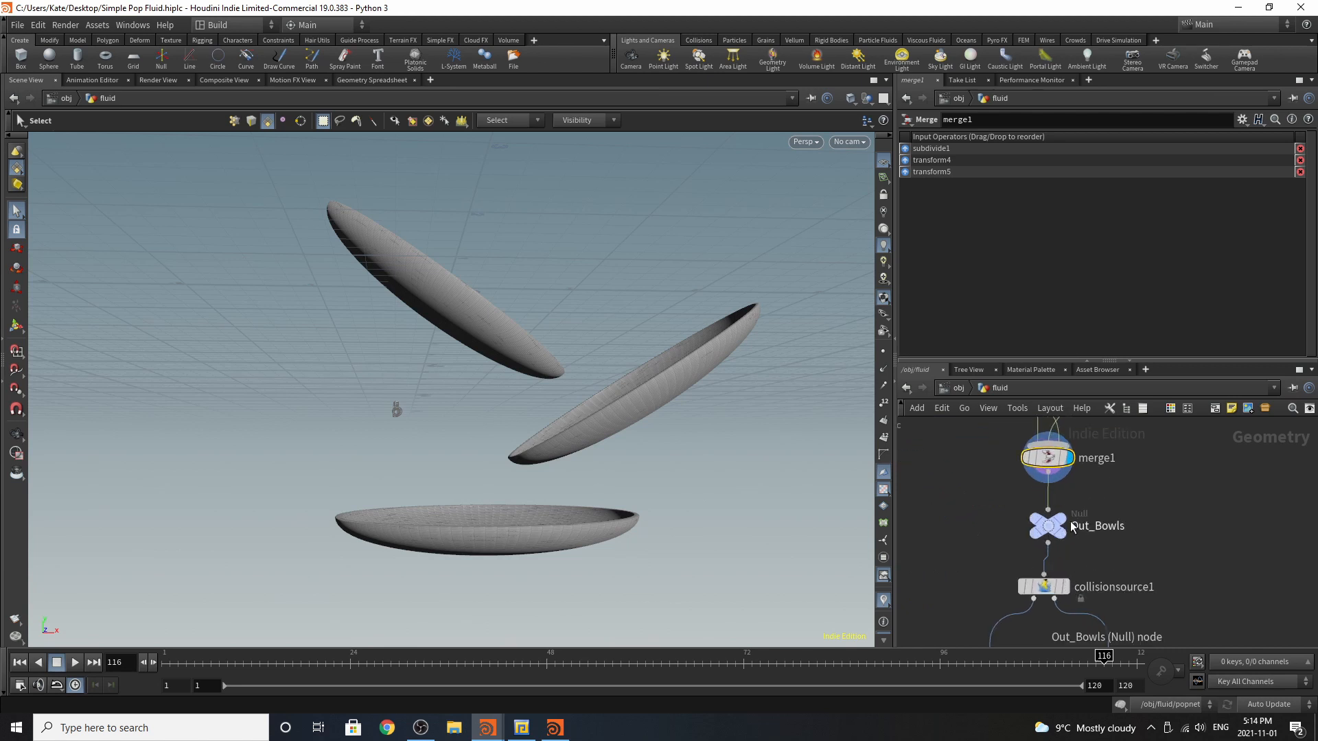
{"action": "left_click", "coordinate": [1047, 526]}
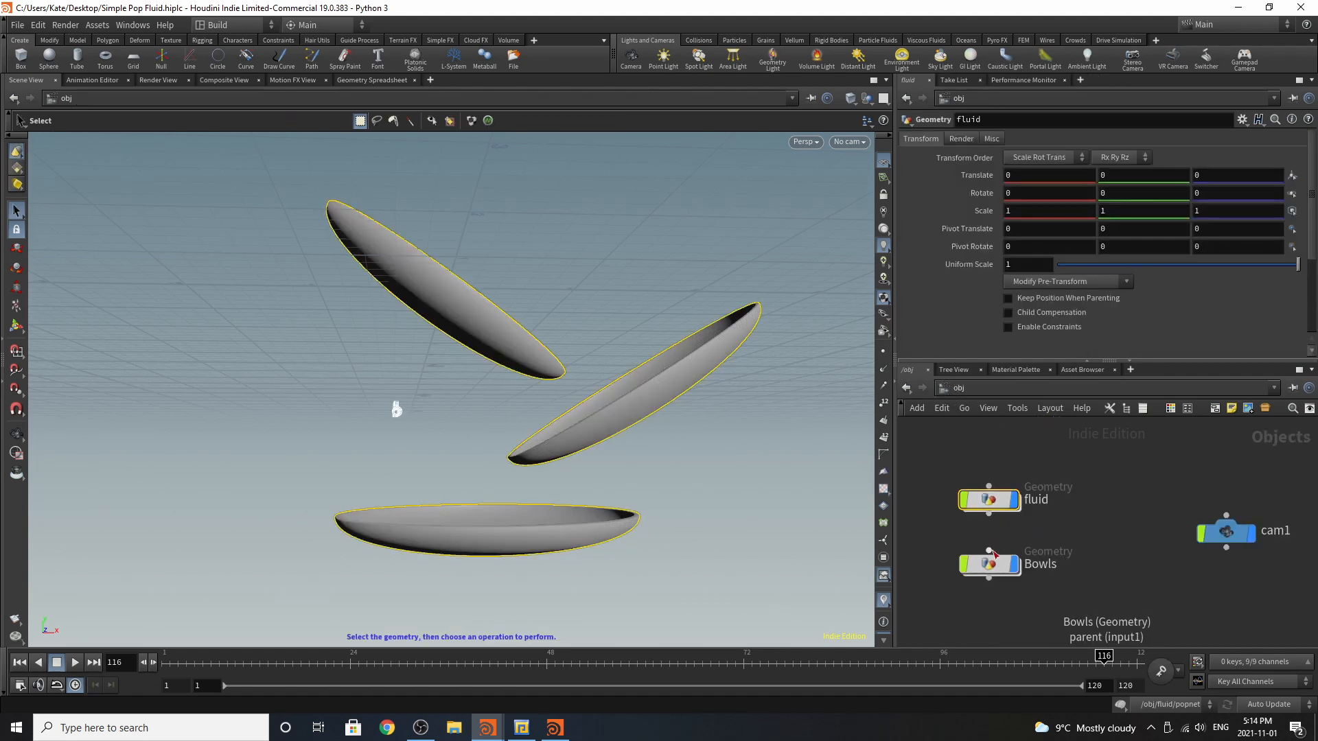
Inside fluid, review transform6 squashing the circle and blast1 trimming it into an arc.
{"action": "double_click", "coordinate": [990, 562]}
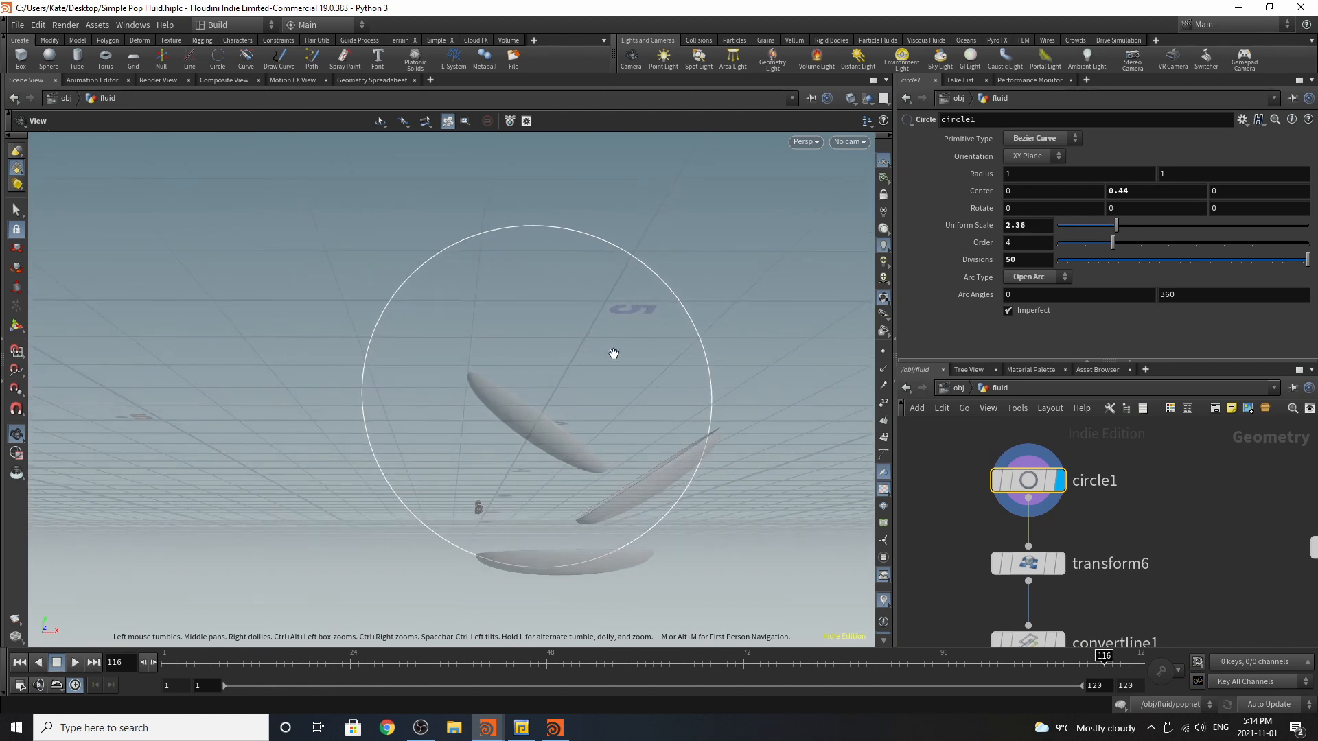
{"action": "left_click_drag", "start_coordinate": [614, 353], "coordinate": [529, 372]}
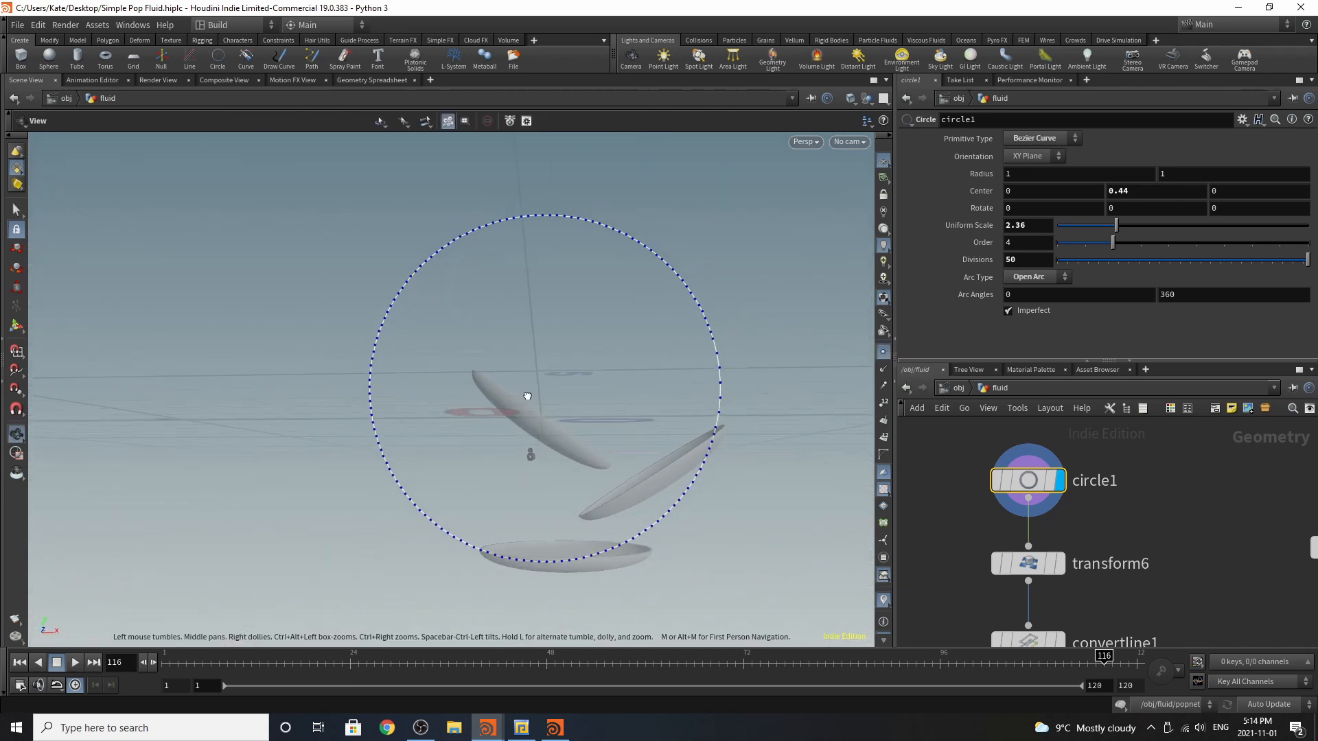
{"action": "left_click", "coordinate": [1045, 528]}
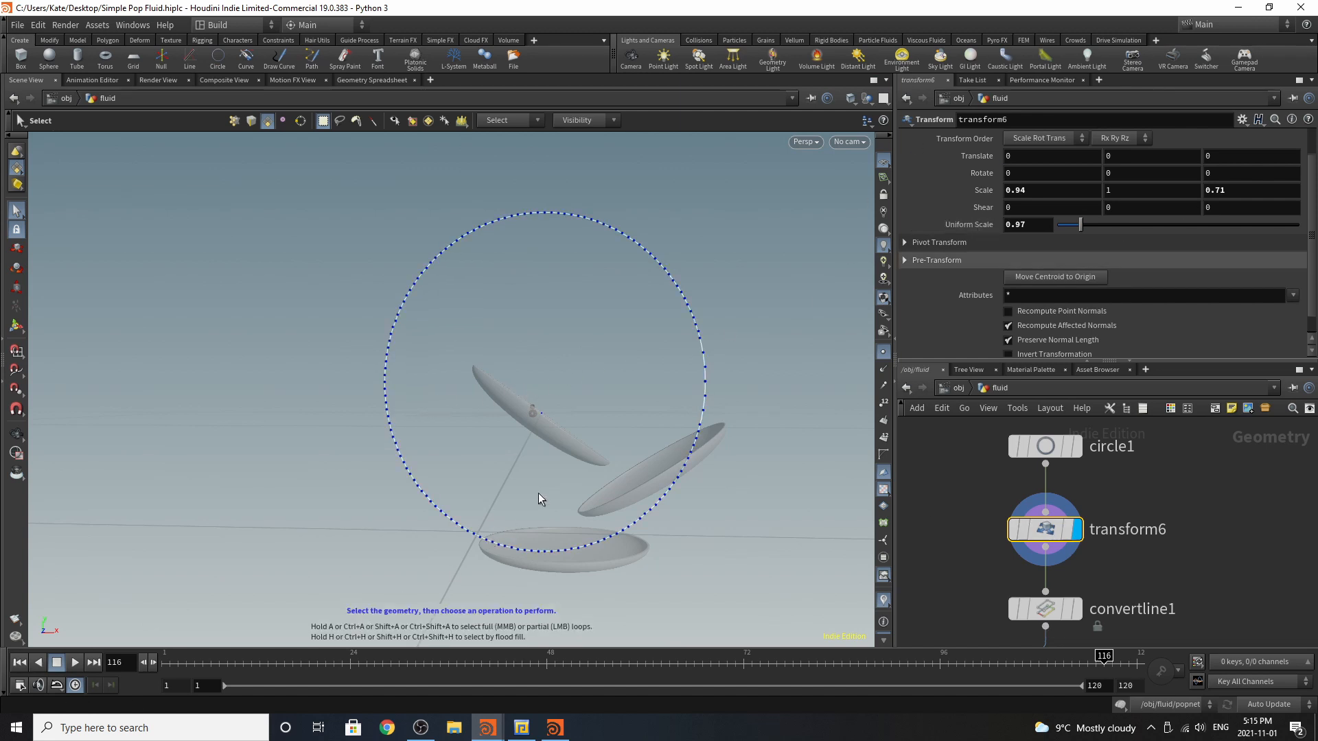
{"action": "mouse_move", "coordinate": [495, 246]}
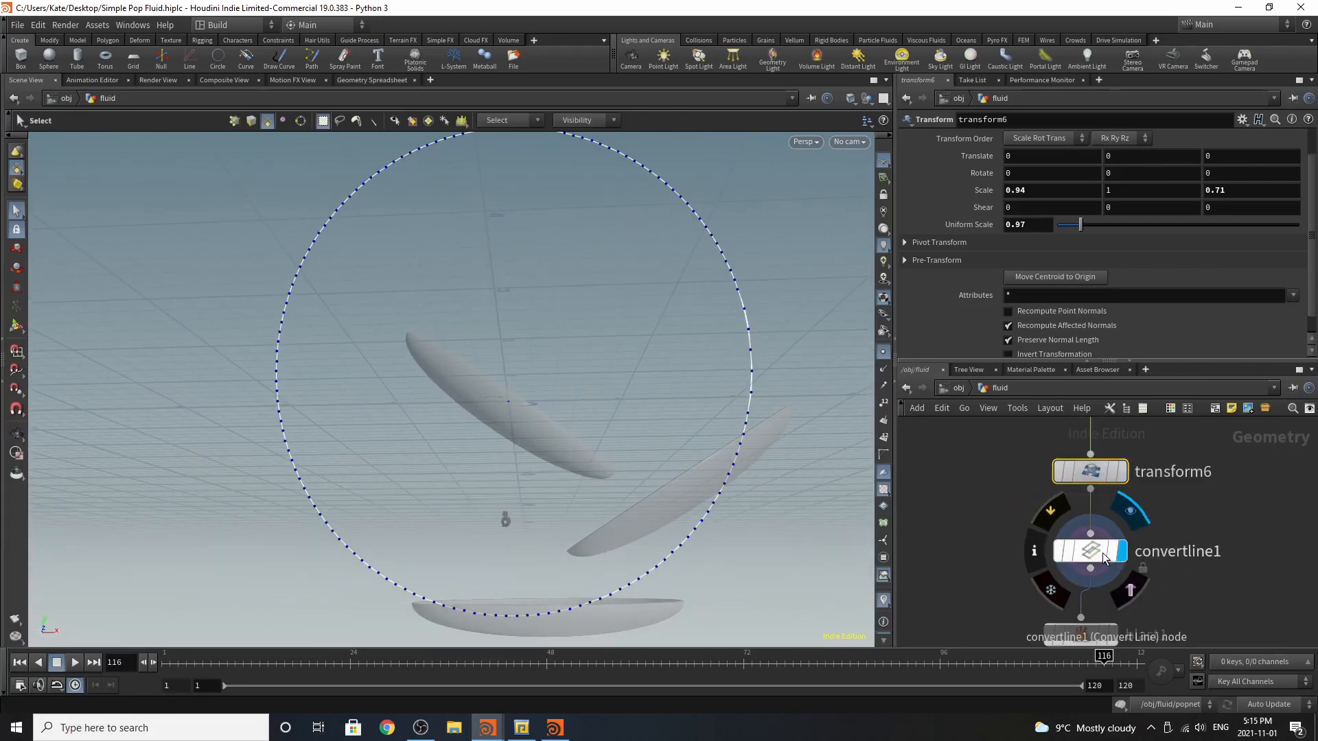
{"action": "left_click", "coordinate": [1089, 550]}
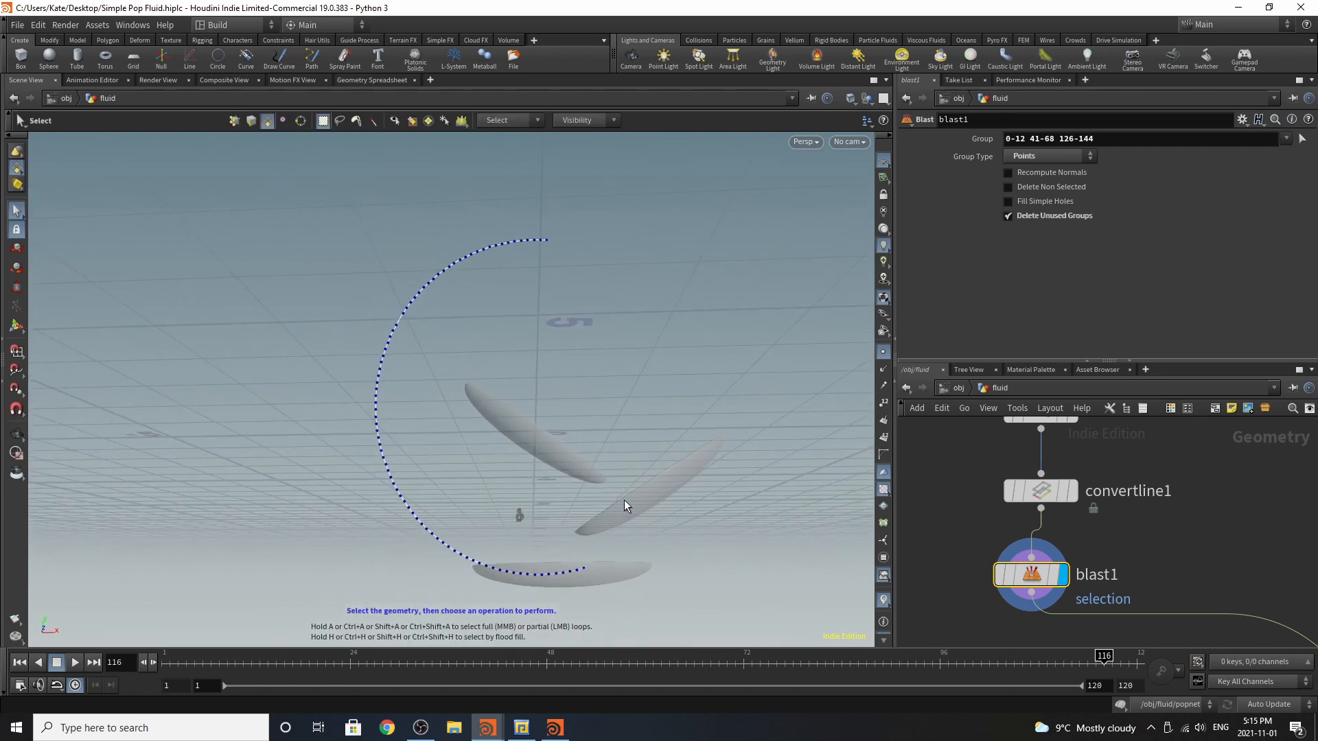
{"action": "mouse_move", "coordinate": [348, 360]}
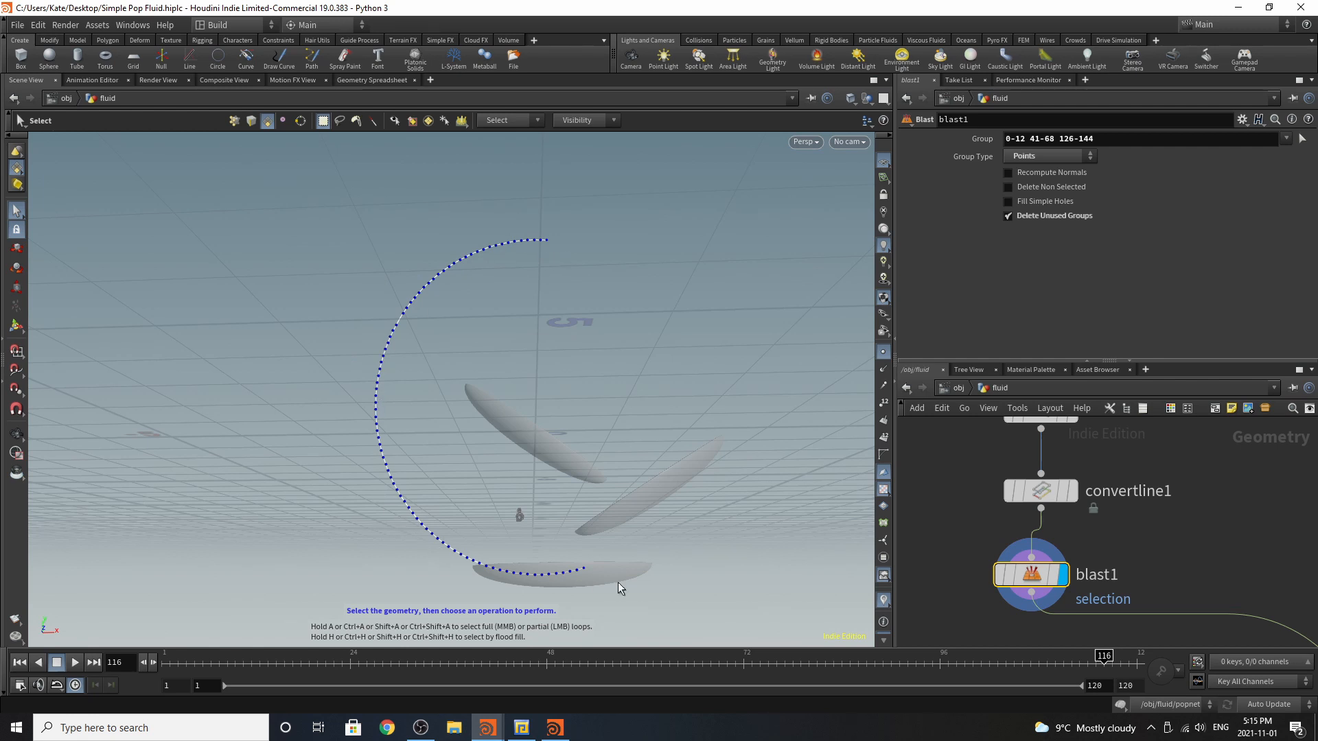
{"action": "mouse_move", "coordinate": [1012, 506]}
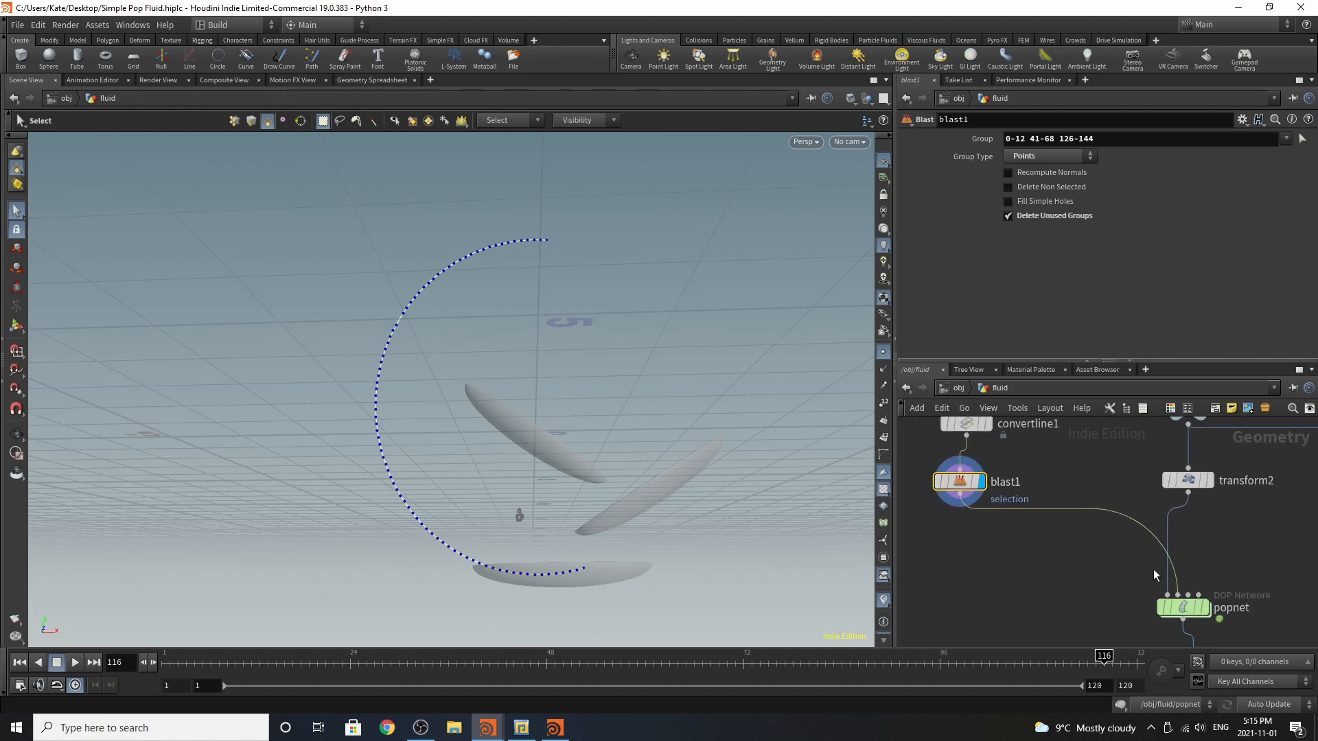
{"action": "mouse_move", "coordinate": [1186, 515]}
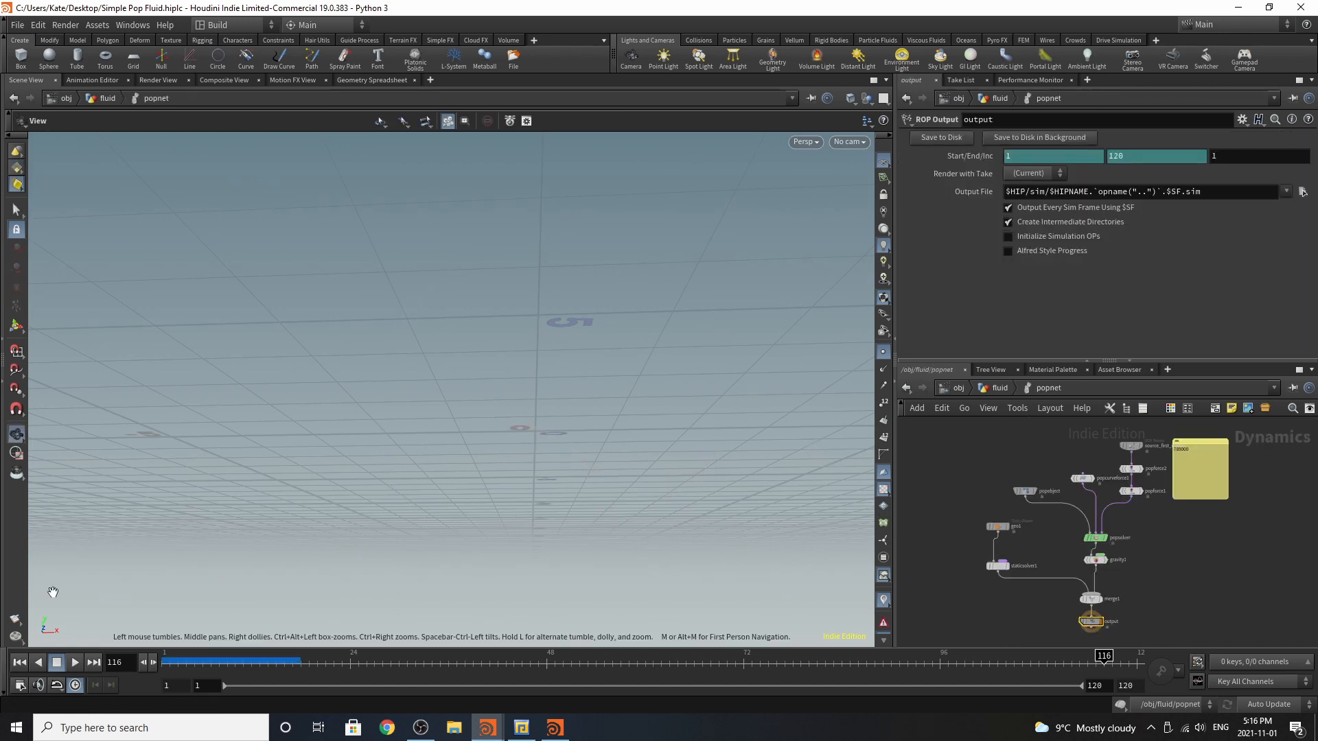
Display the cached particle arc in popnet, then return to the fluid network.
{"action": "left_click", "coordinate": [21, 662]}
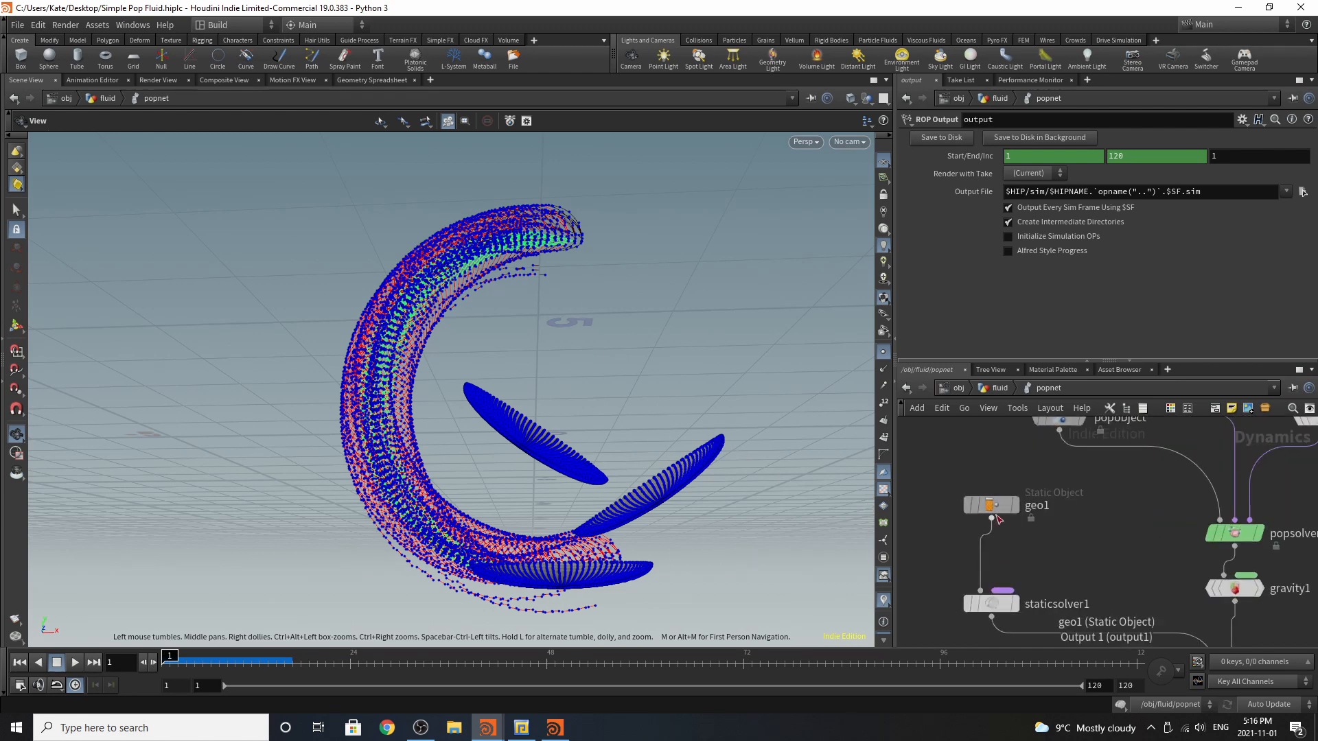
{"action": "mouse_move", "coordinate": [1044, 619]}
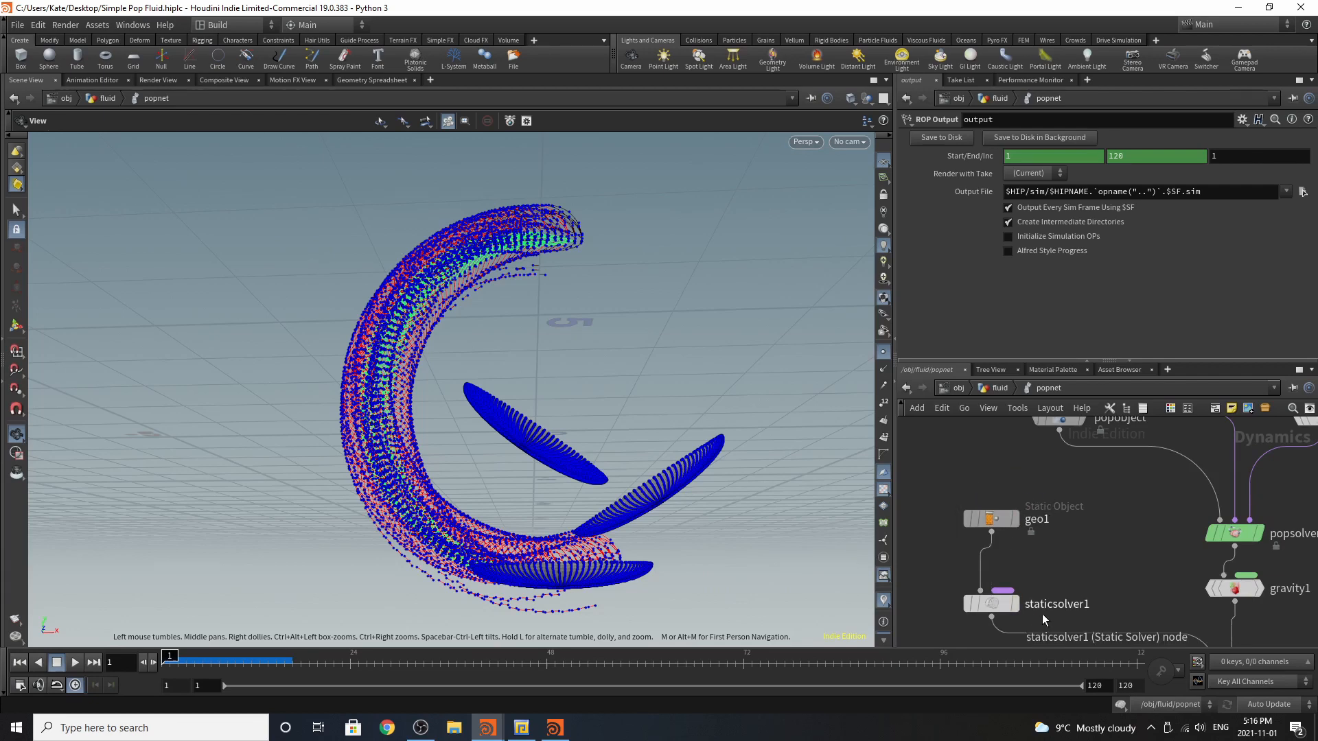
{"action": "left_click", "coordinate": [990, 519]}
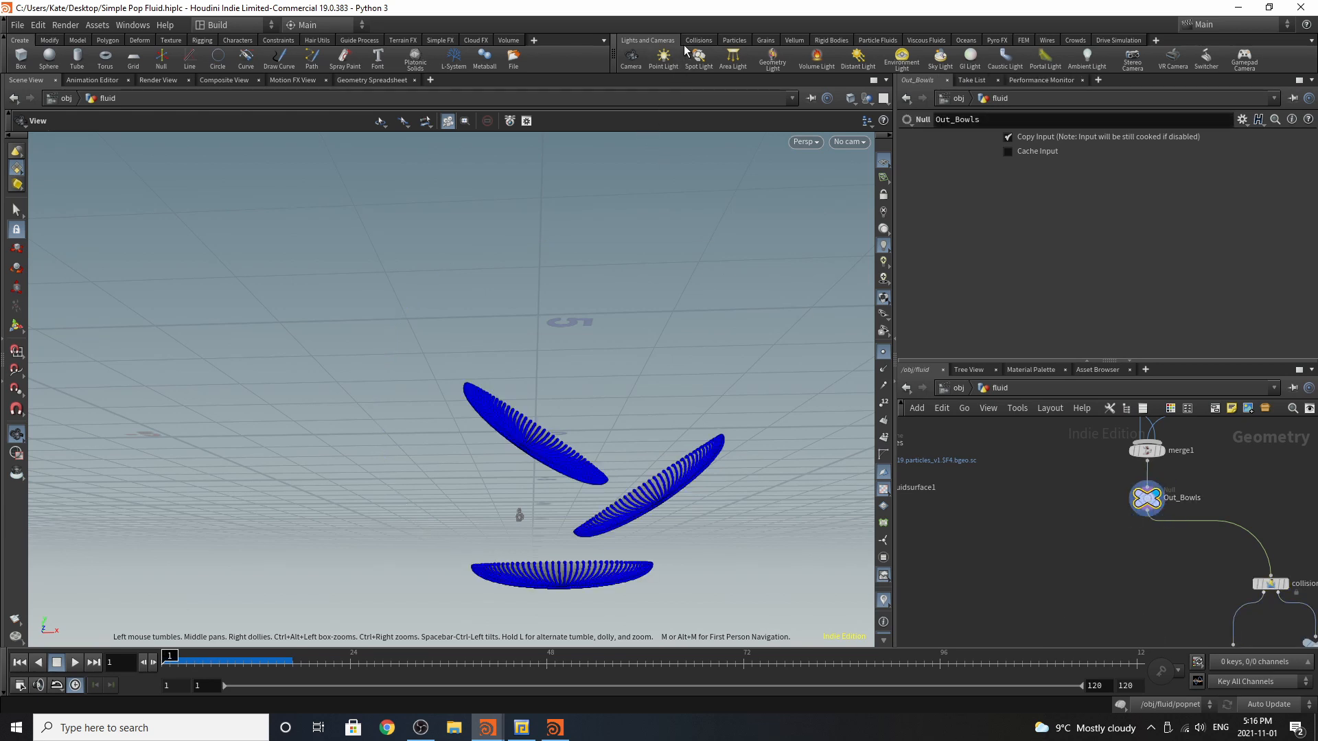
{"action": "left_click", "coordinate": [697, 40]}
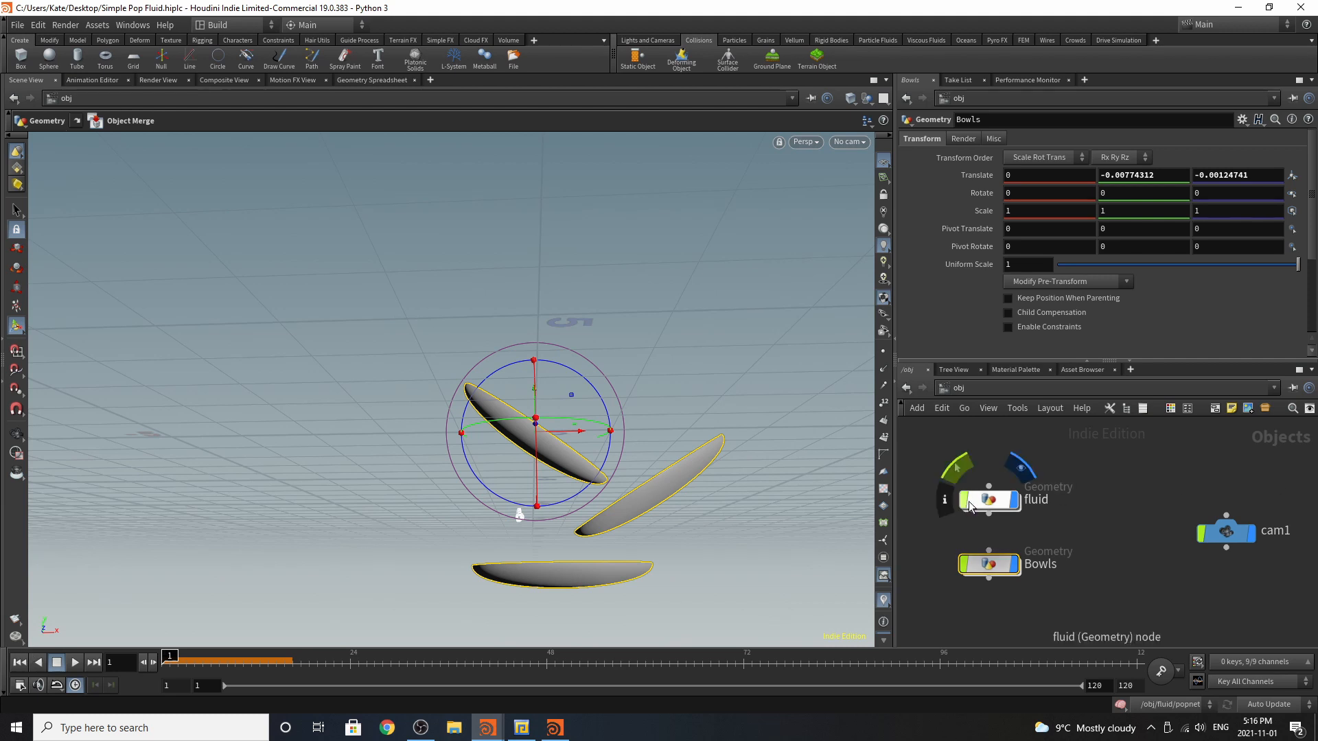
{"action": "double_click", "coordinate": [989, 500]}
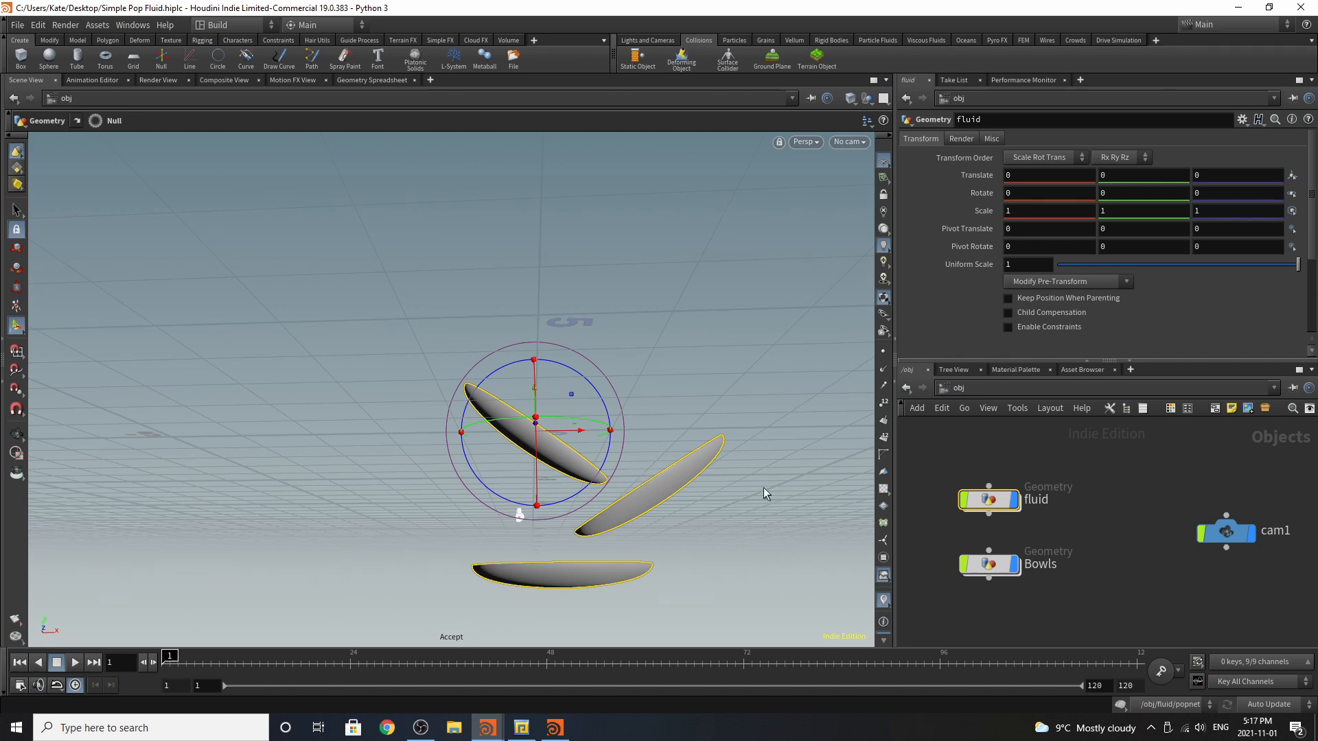
{"action": "double_click", "coordinate": [988, 500]}
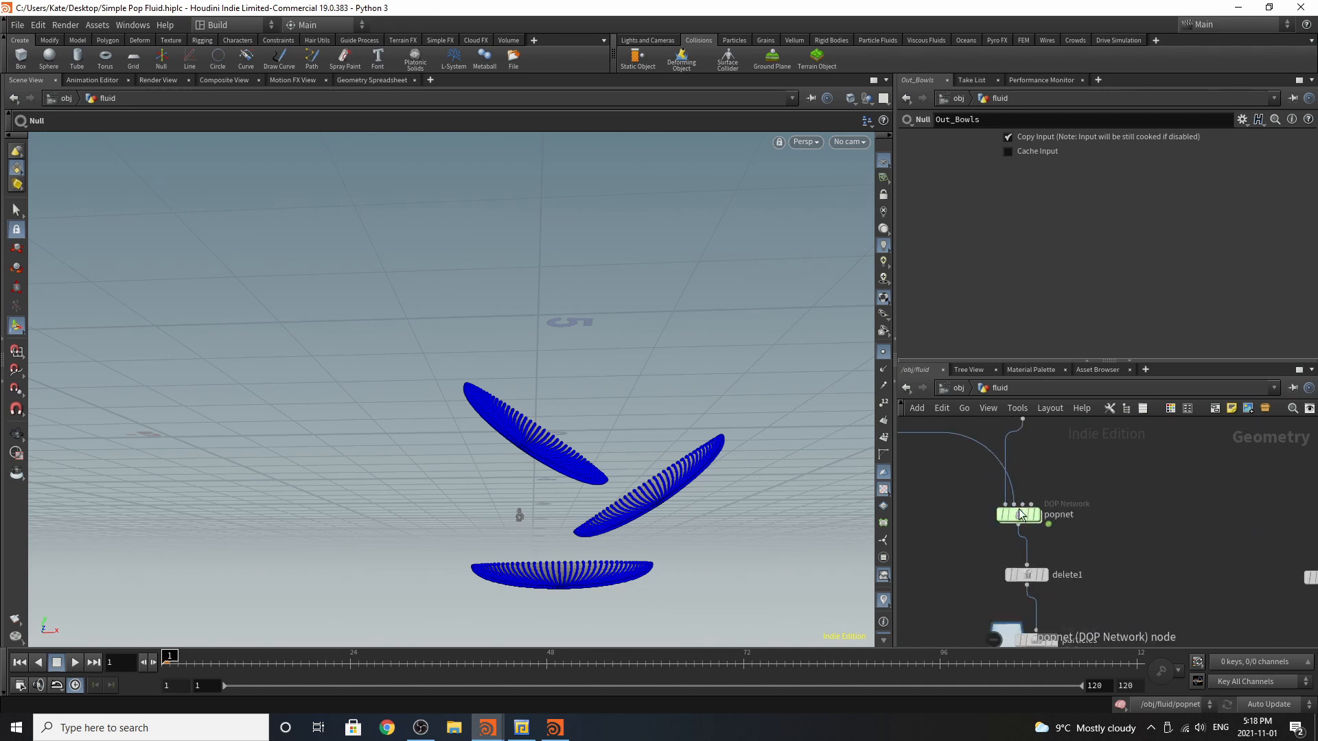
Dive into popnet and review merge1 combining staticsolver1 and gravity1.
{"action": "double_click", "coordinate": [1020, 514]}
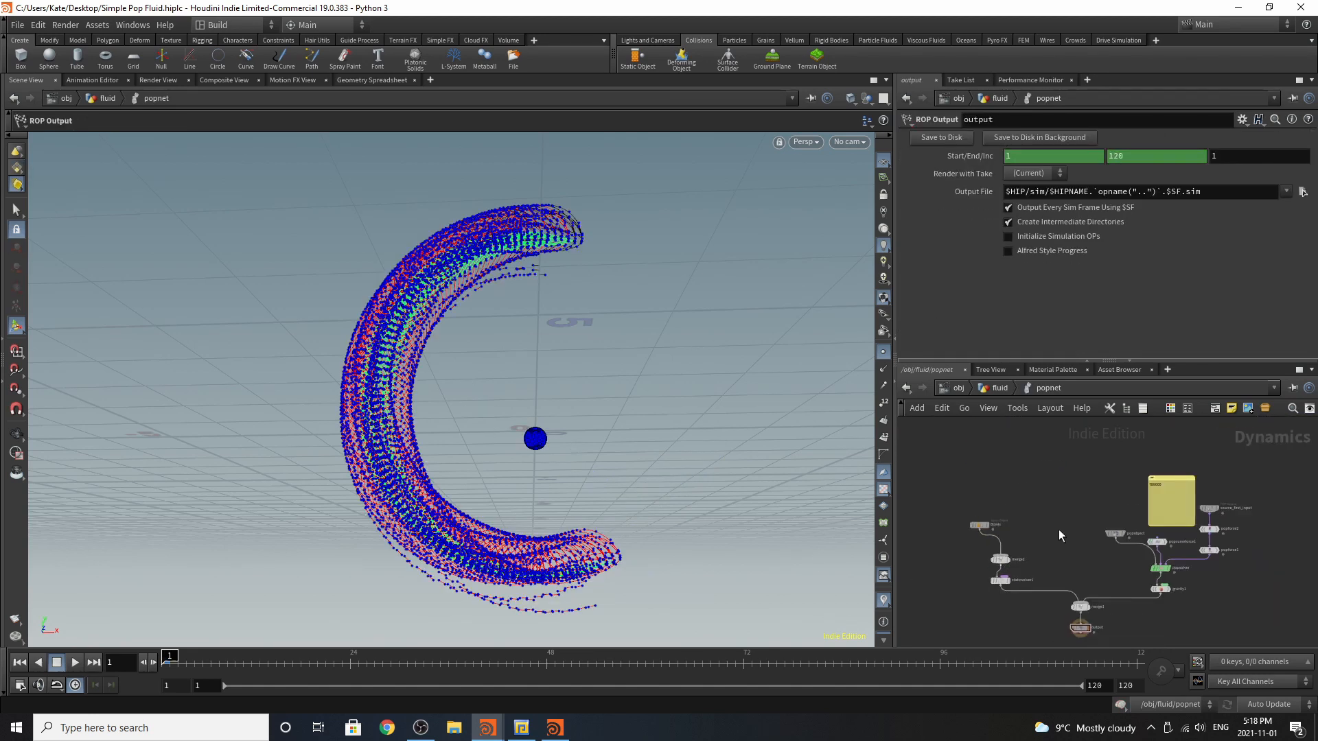
{"action": "left_click", "coordinate": [983, 516]}
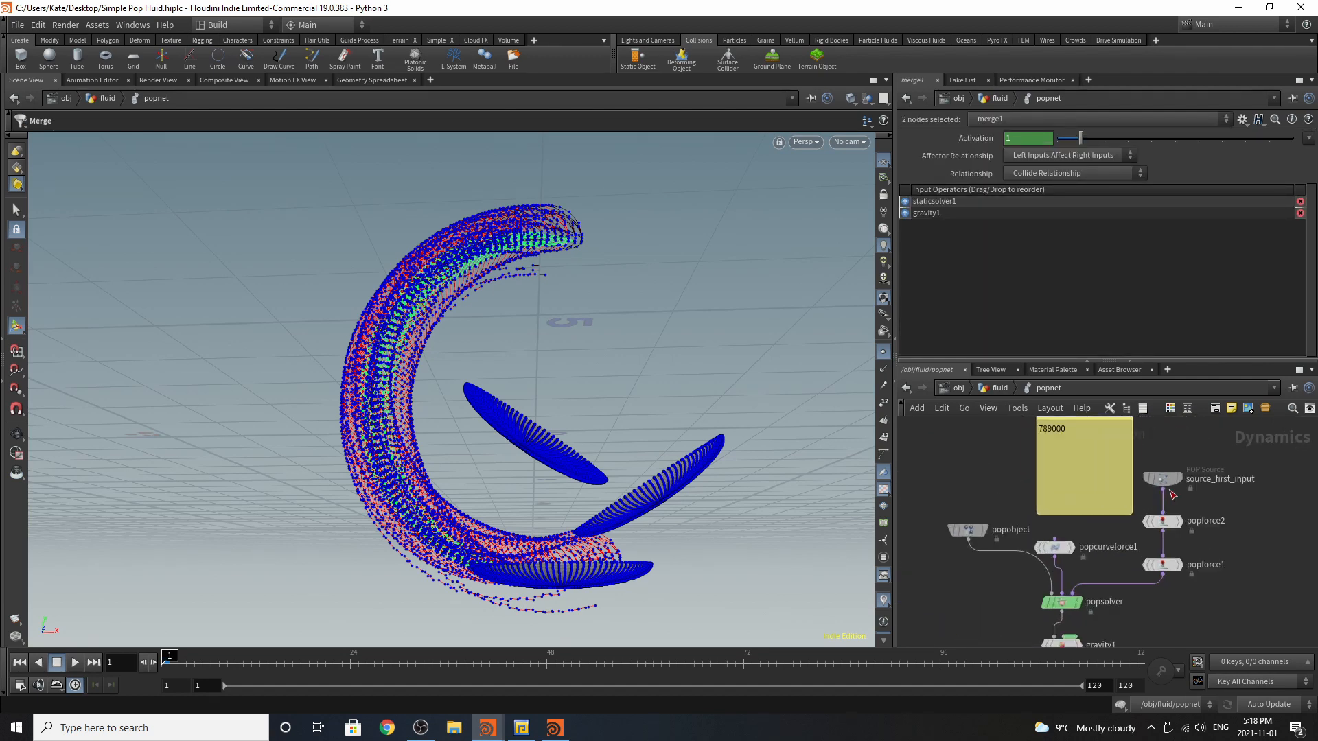
{"action": "mouse_move", "coordinate": [1207, 530]}
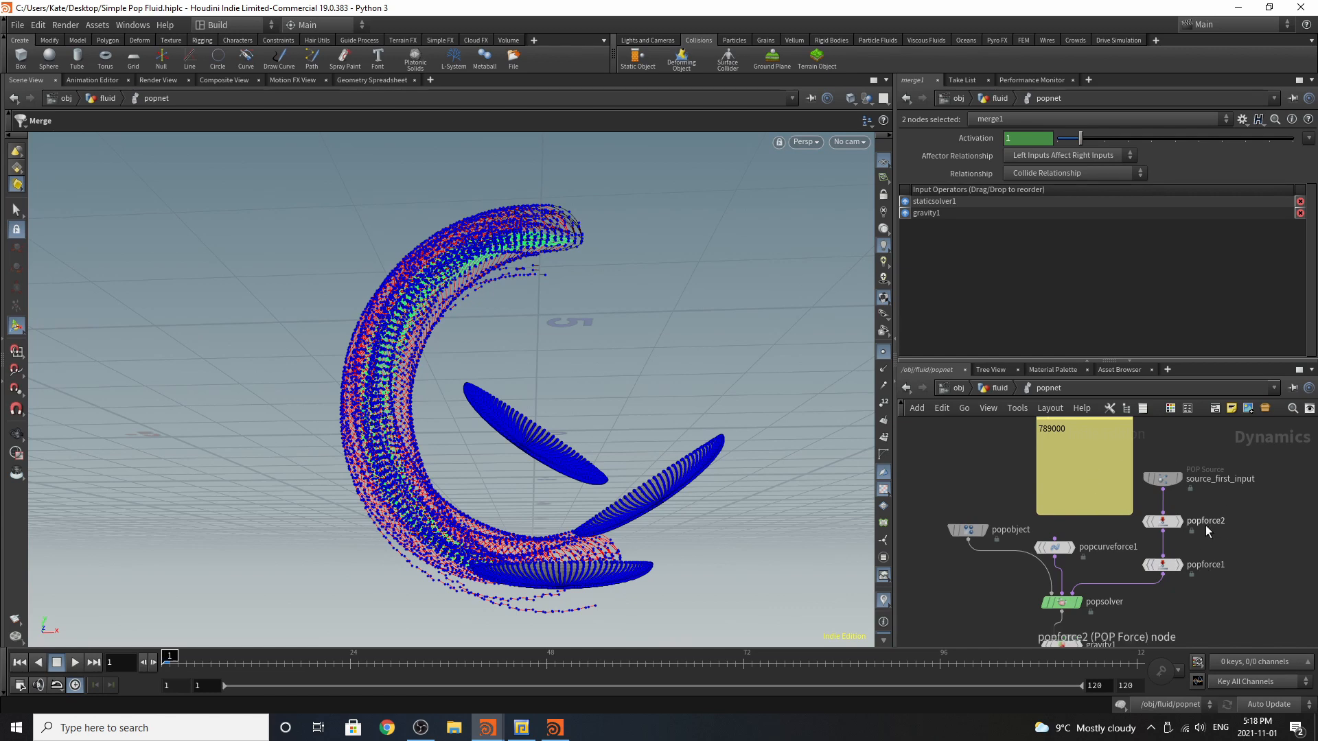
{"action": "mouse_move", "coordinate": [647, 495]}
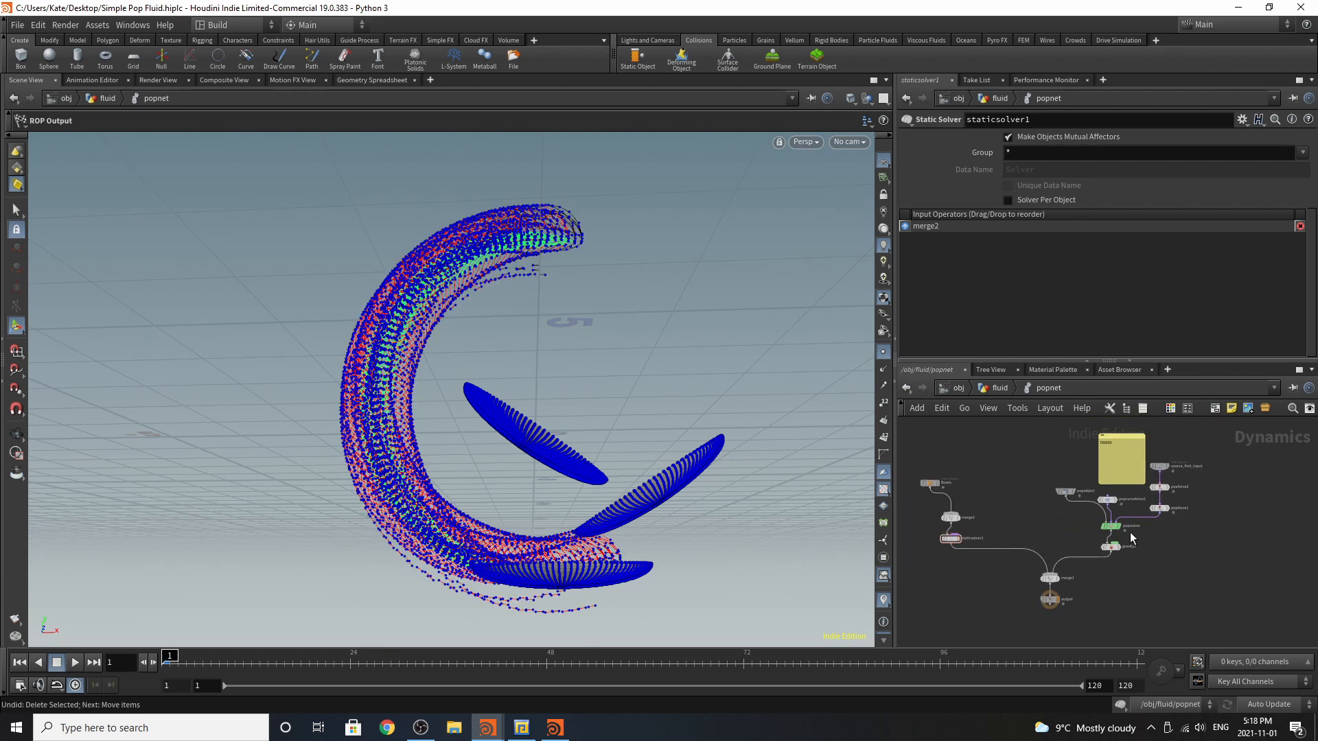
Review gravity1 and the source's Birth settings: activation $F<55, birth rate 789000.
{"action": "left_click", "coordinate": [1093, 579]}
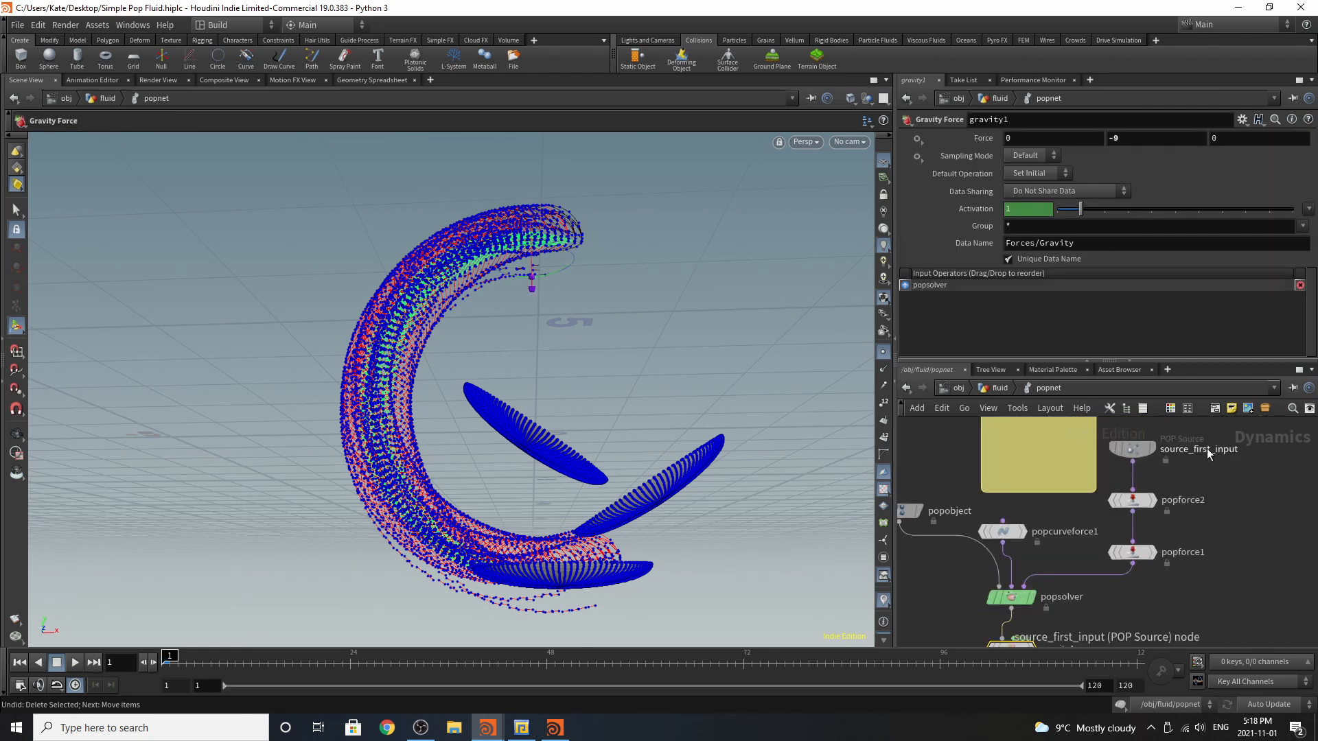
{"action": "left_click", "coordinate": [1130, 448]}
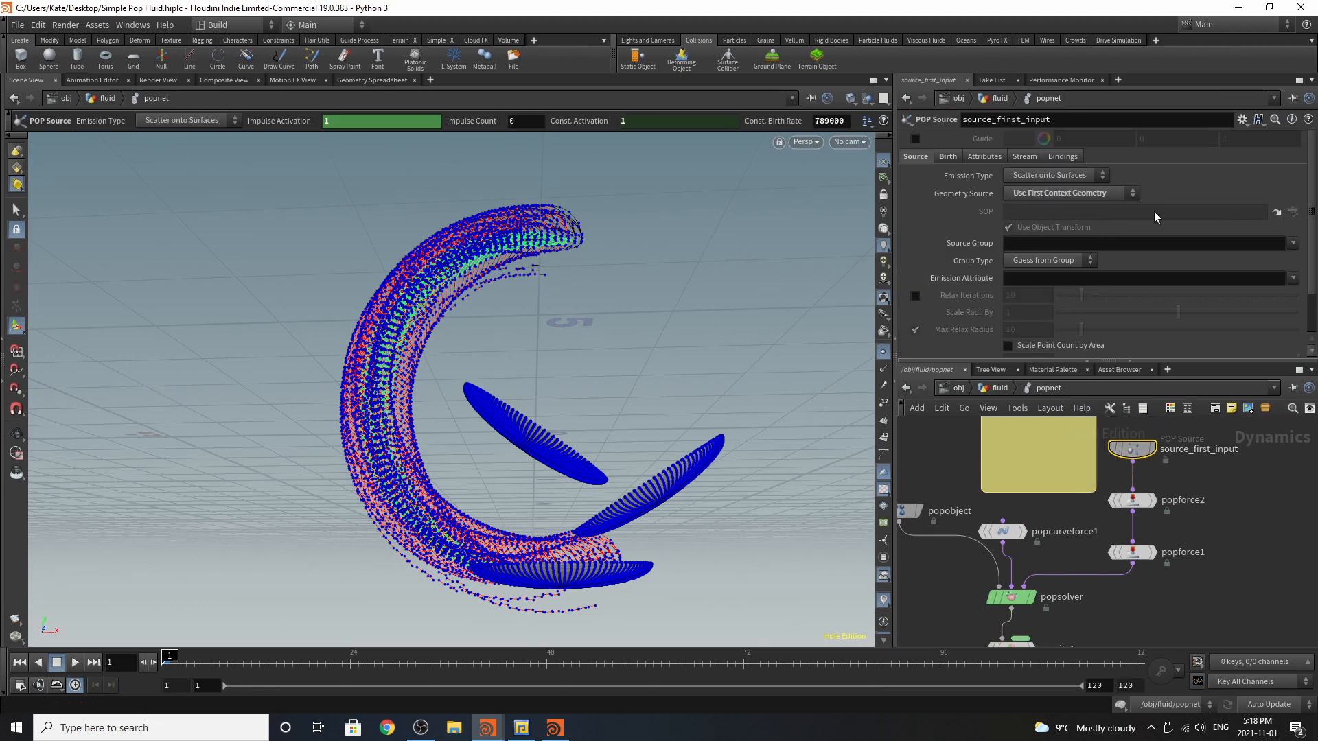
{"action": "left_click", "coordinate": [947, 156]}
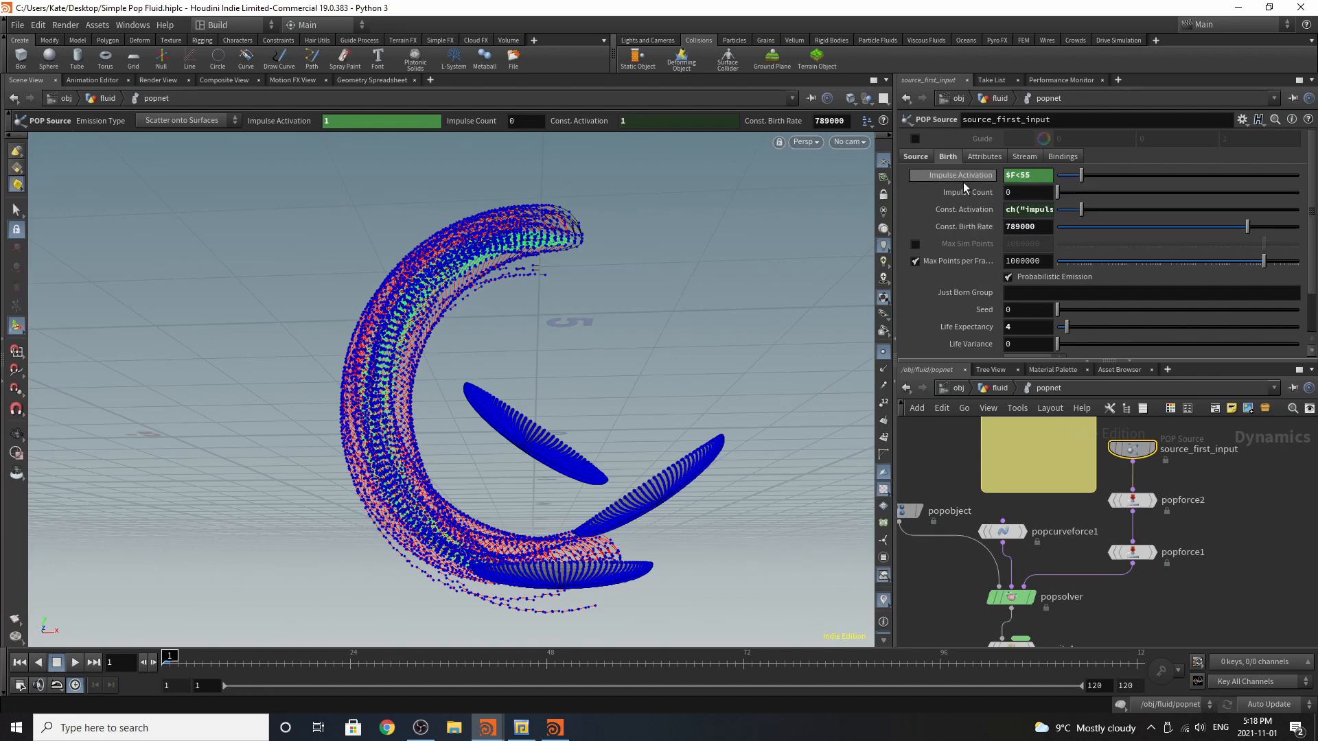
{"action": "right_click", "coordinate": [1026, 175]}
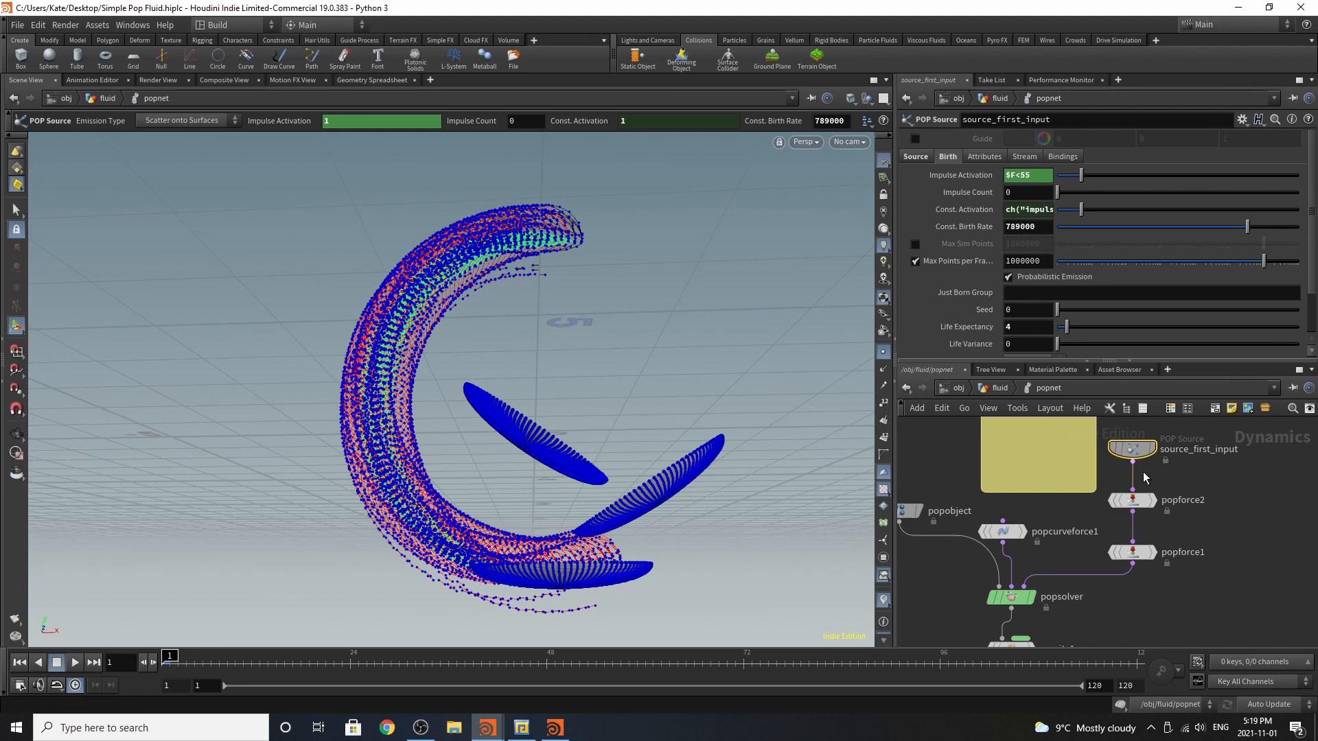
{"action": "left_click", "coordinate": [1129, 500]}
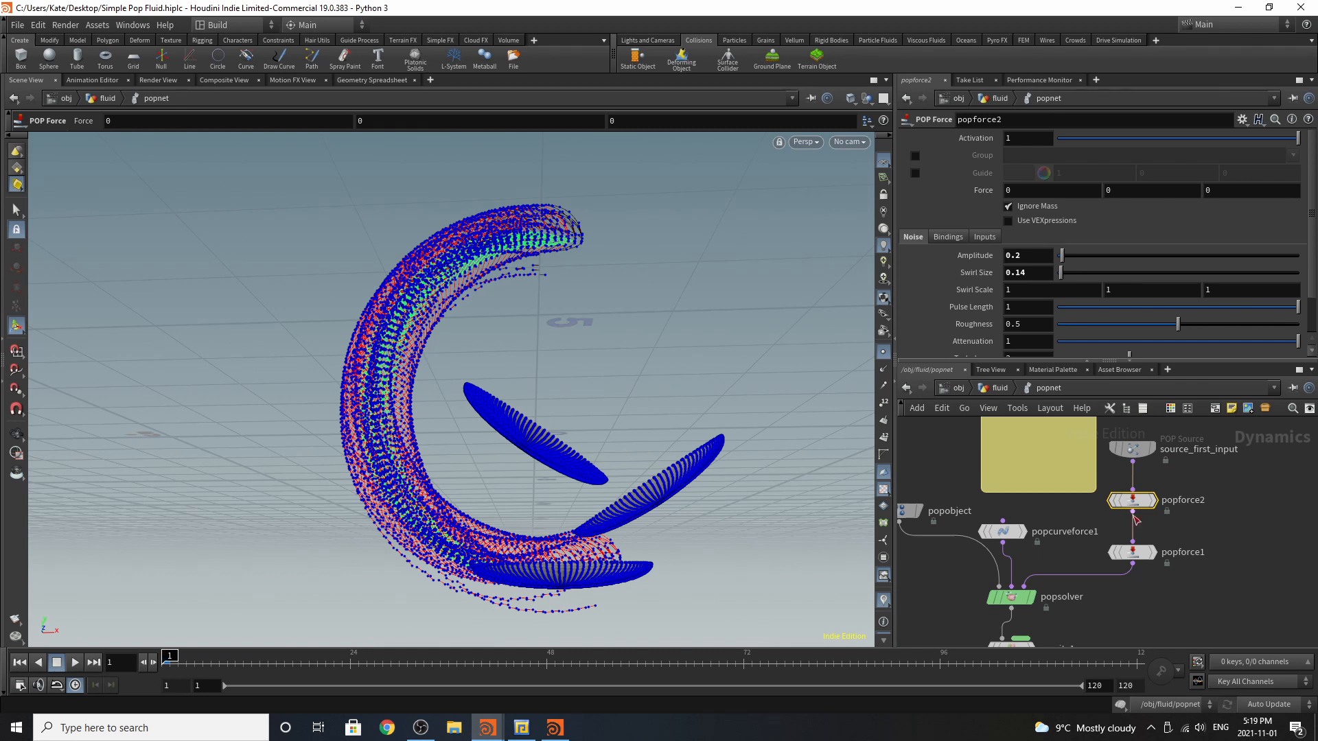
Review popforce1 (−9 with noise), the curve force with suction 7, and popsolver.
{"action": "left_click", "coordinate": [1129, 551]}
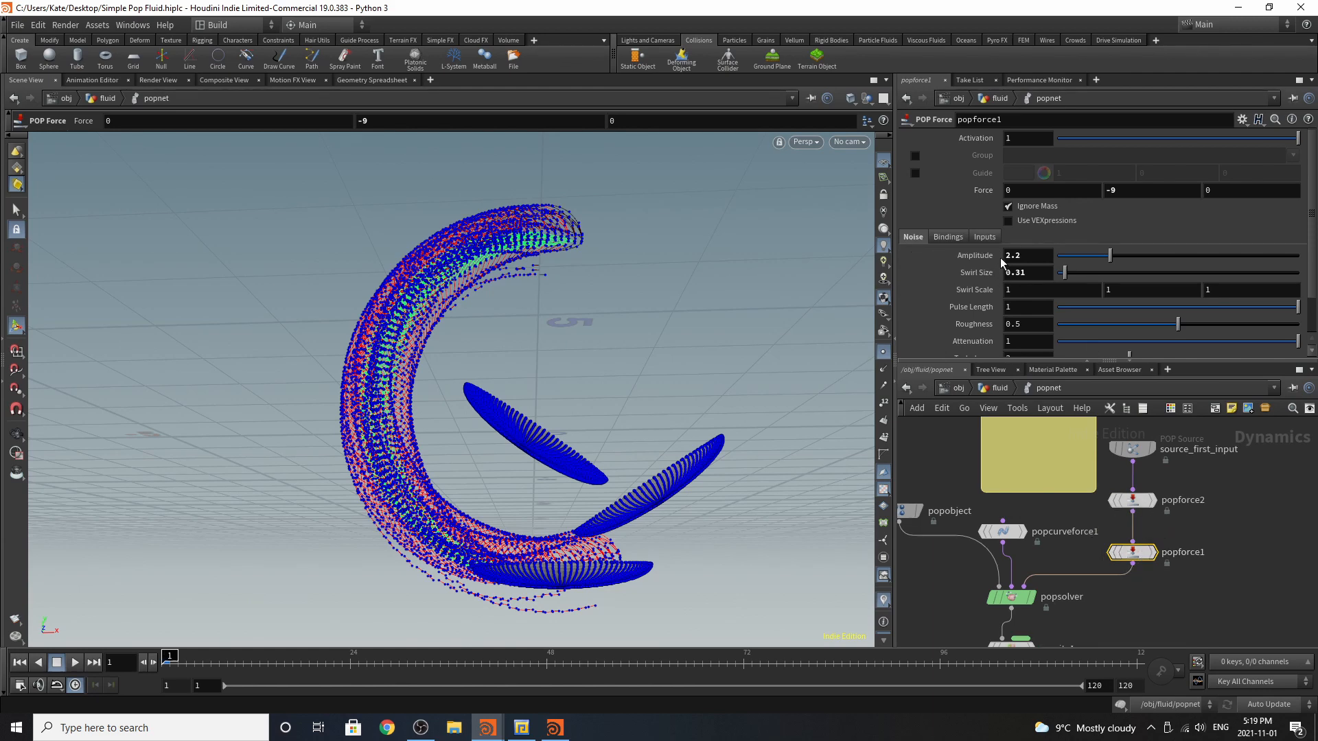
{"action": "mouse_move", "coordinate": [998, 288]}
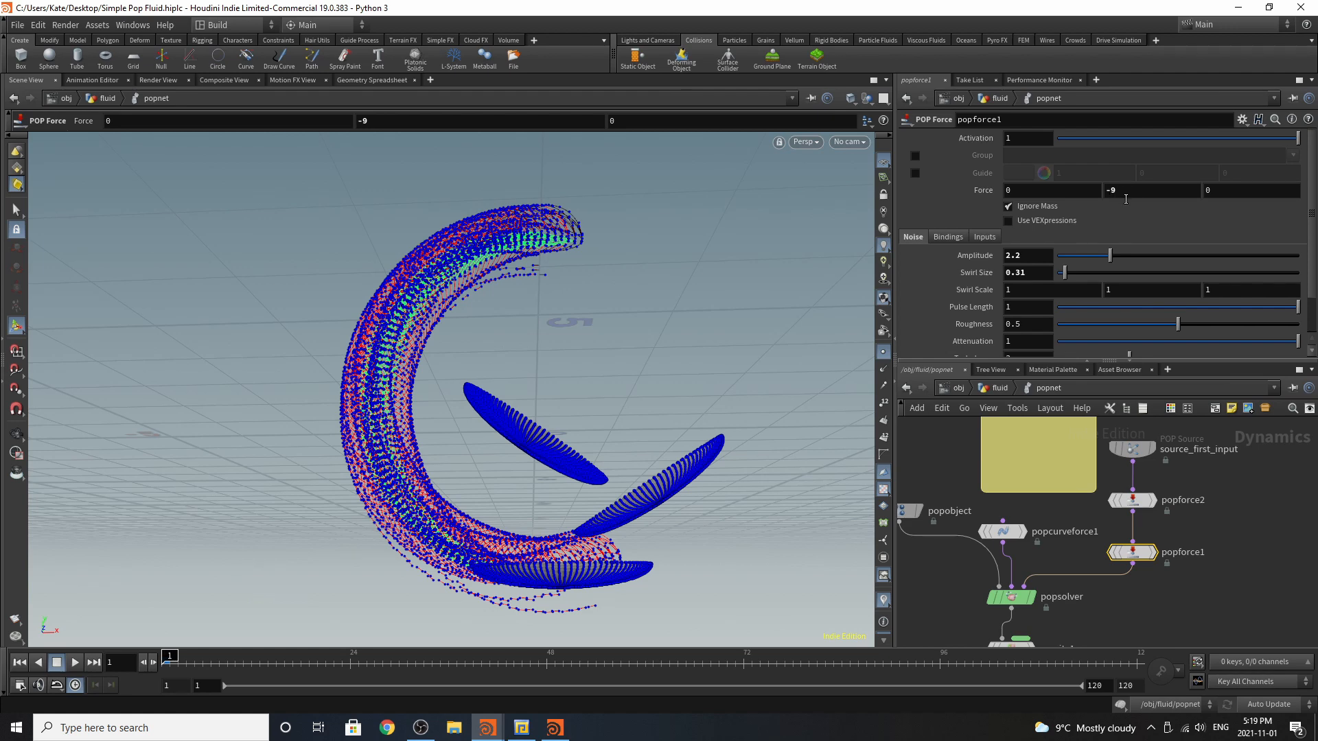
{"action": "mouse_move", "coordinate": [1025, 529]}
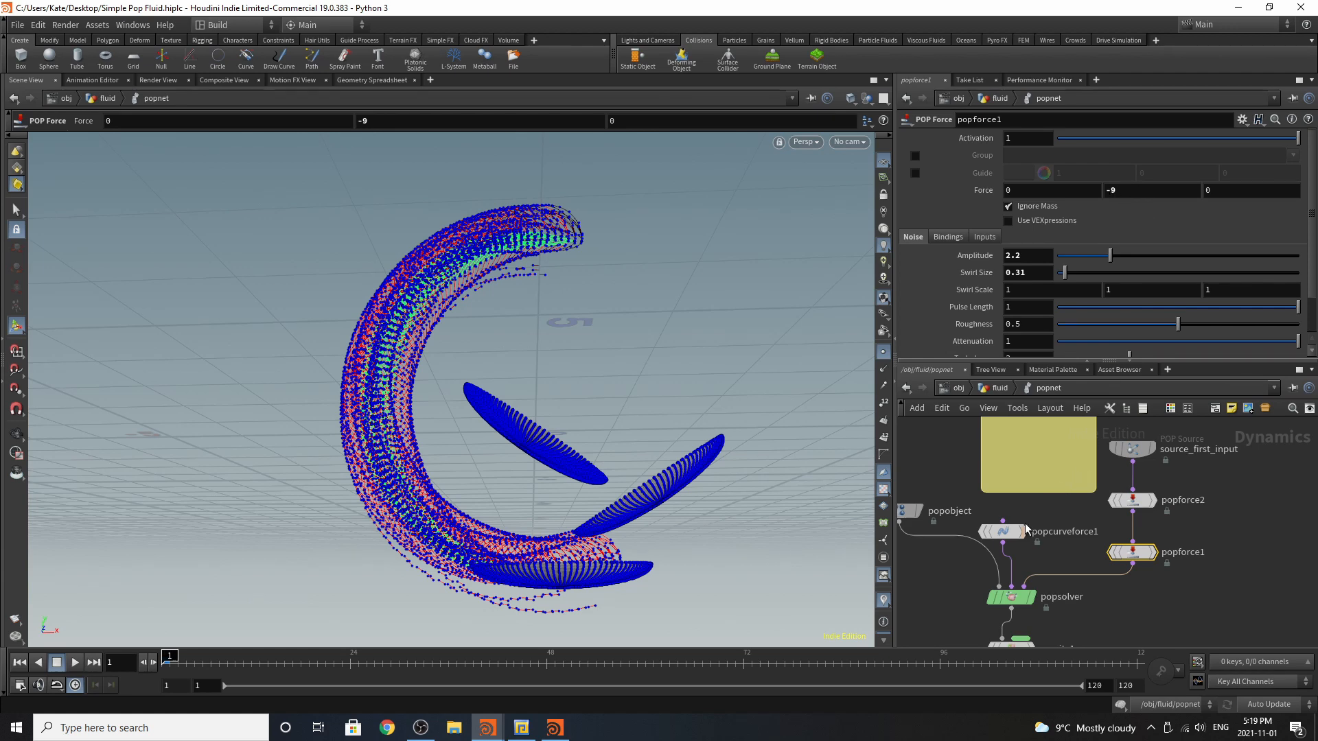
{"action": "left_click", "coordinate": [1002, 530]}
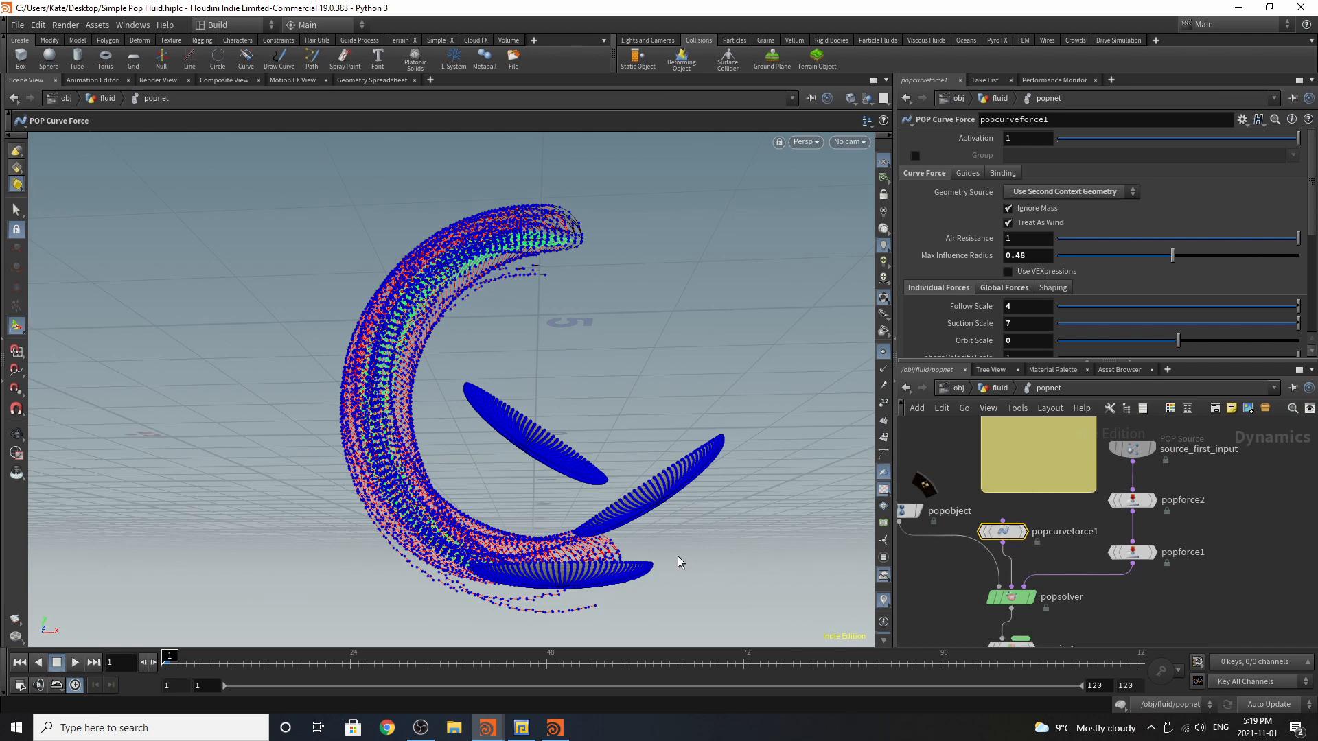
{"action": "mouse_move", "coordinate": [1066, 204]}
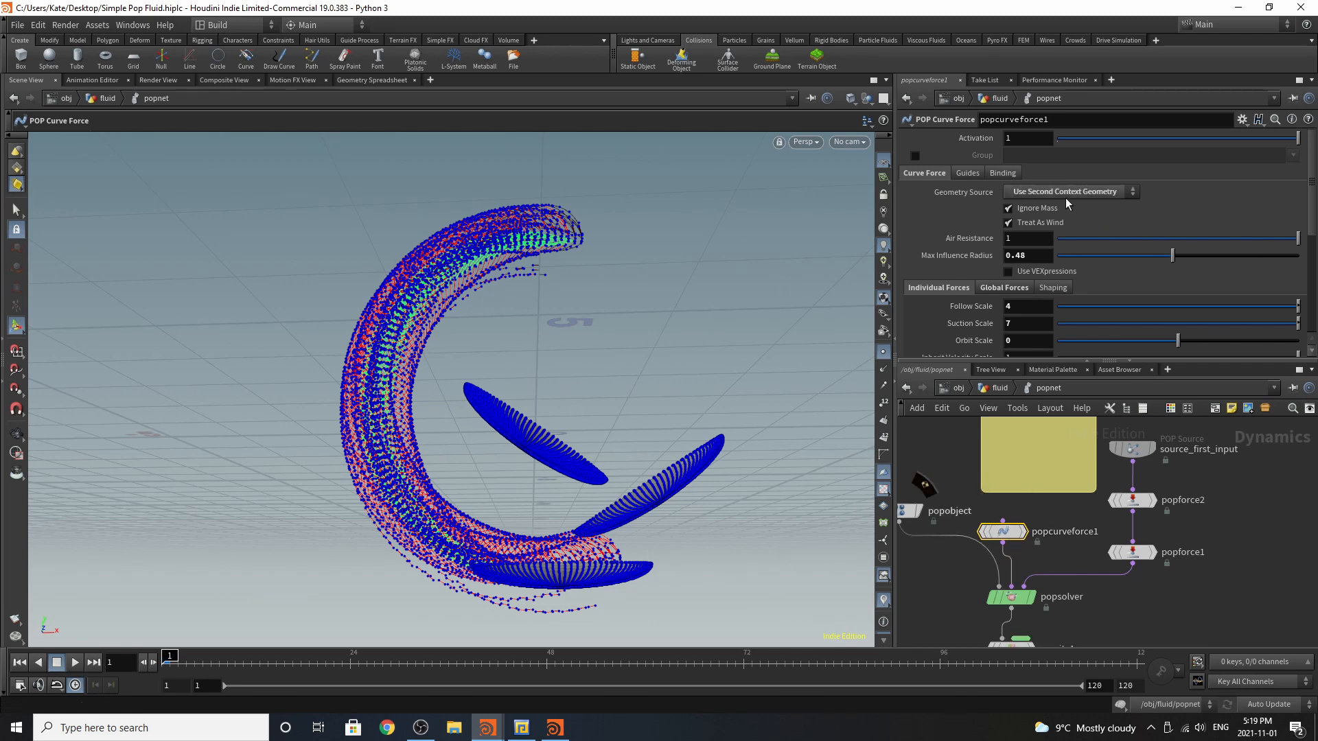
{"action": "mouse_move", "coordinate": [1151, 208]}
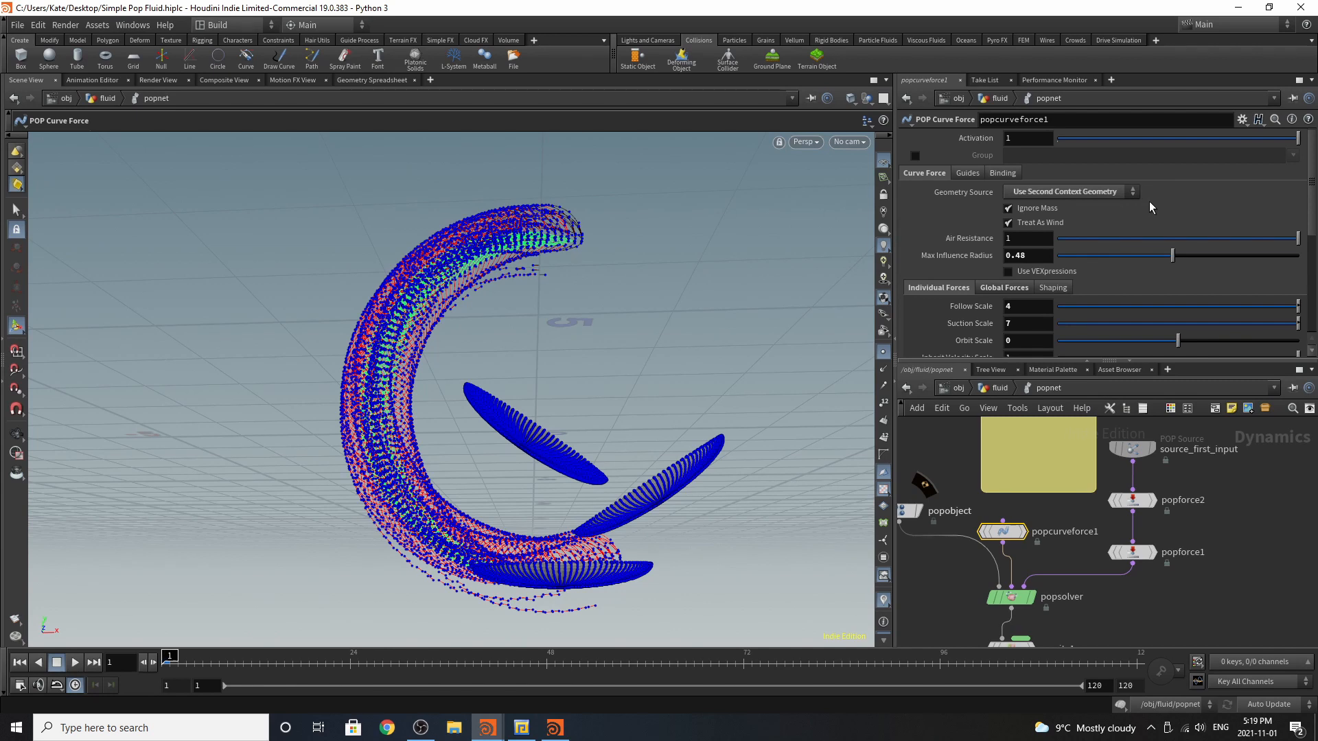
{"action": "mouse_move", "coordinate": [1046, 238]}
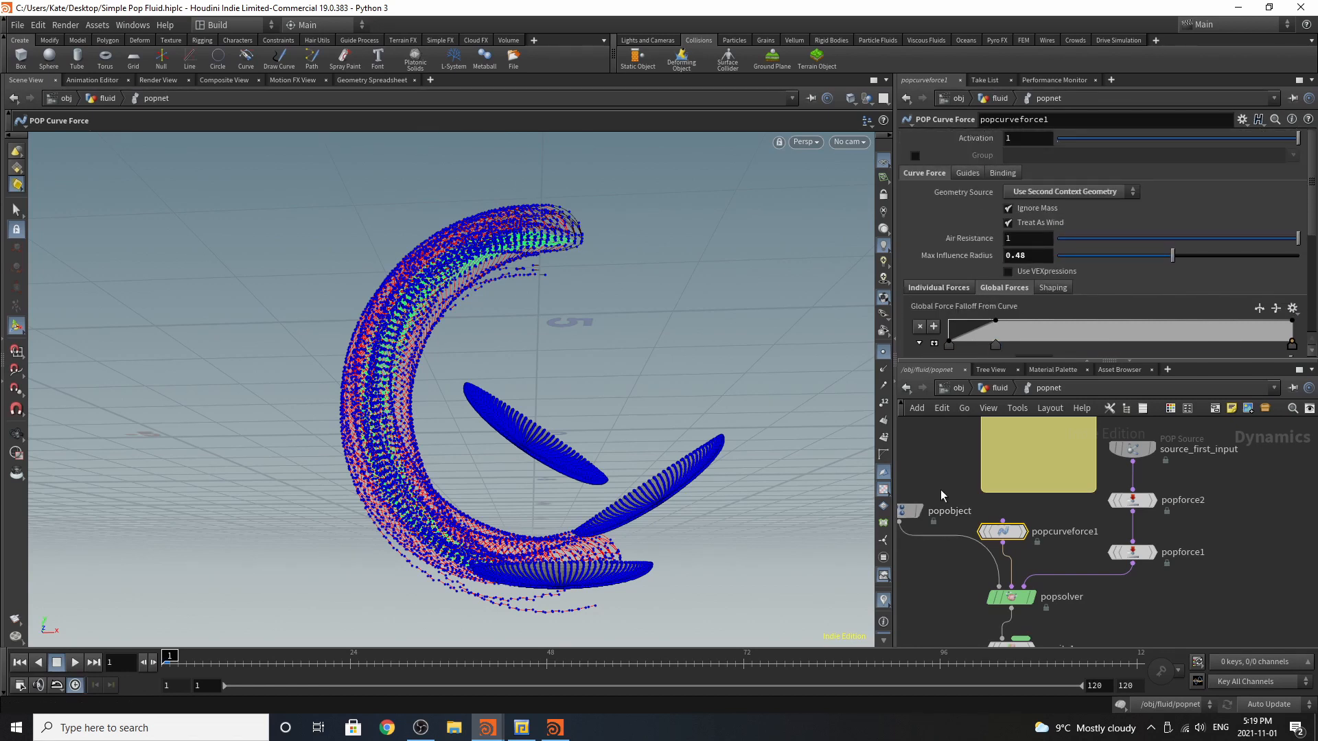
{"action": "left_click", "coordinate": [1010, 597]}
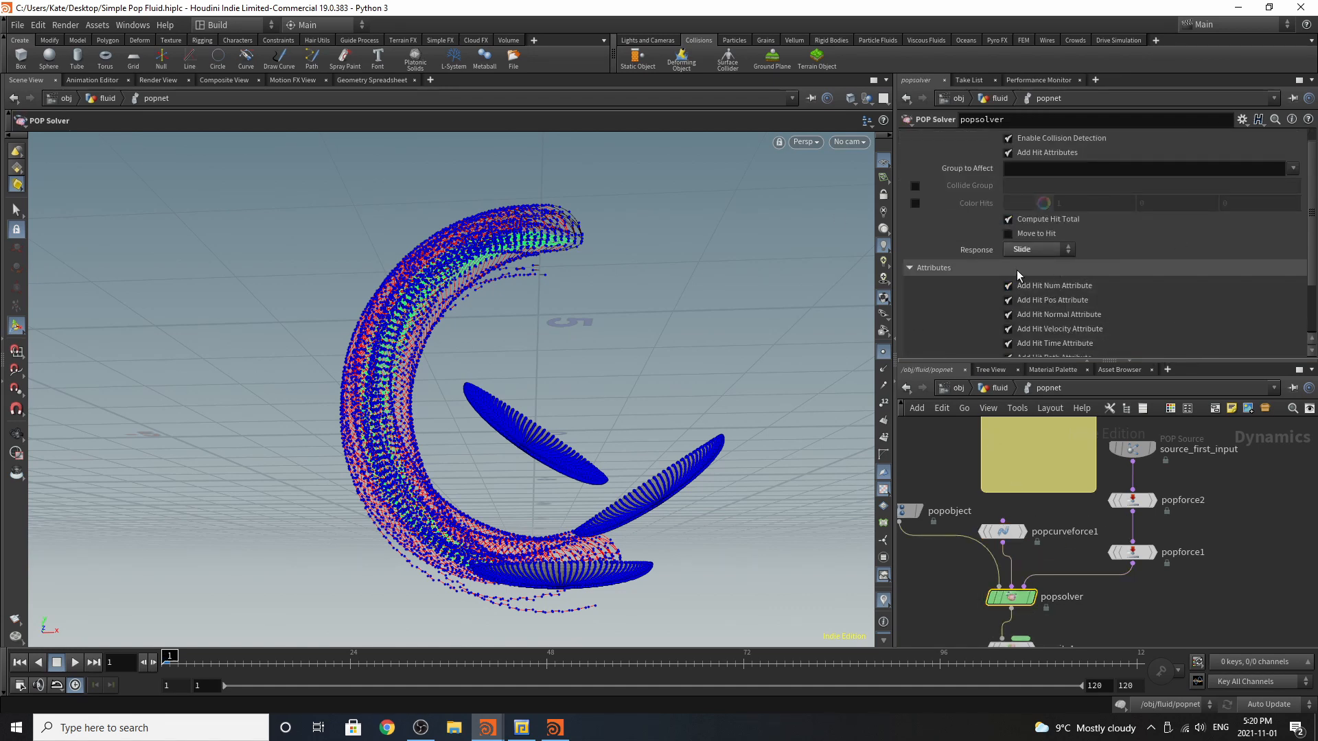
Review the solver's Collision Behavior and the popobject's physical settings (bounce 0, friction 0.316).
{"action": "left_click", "coordinate": [1011, 137]}
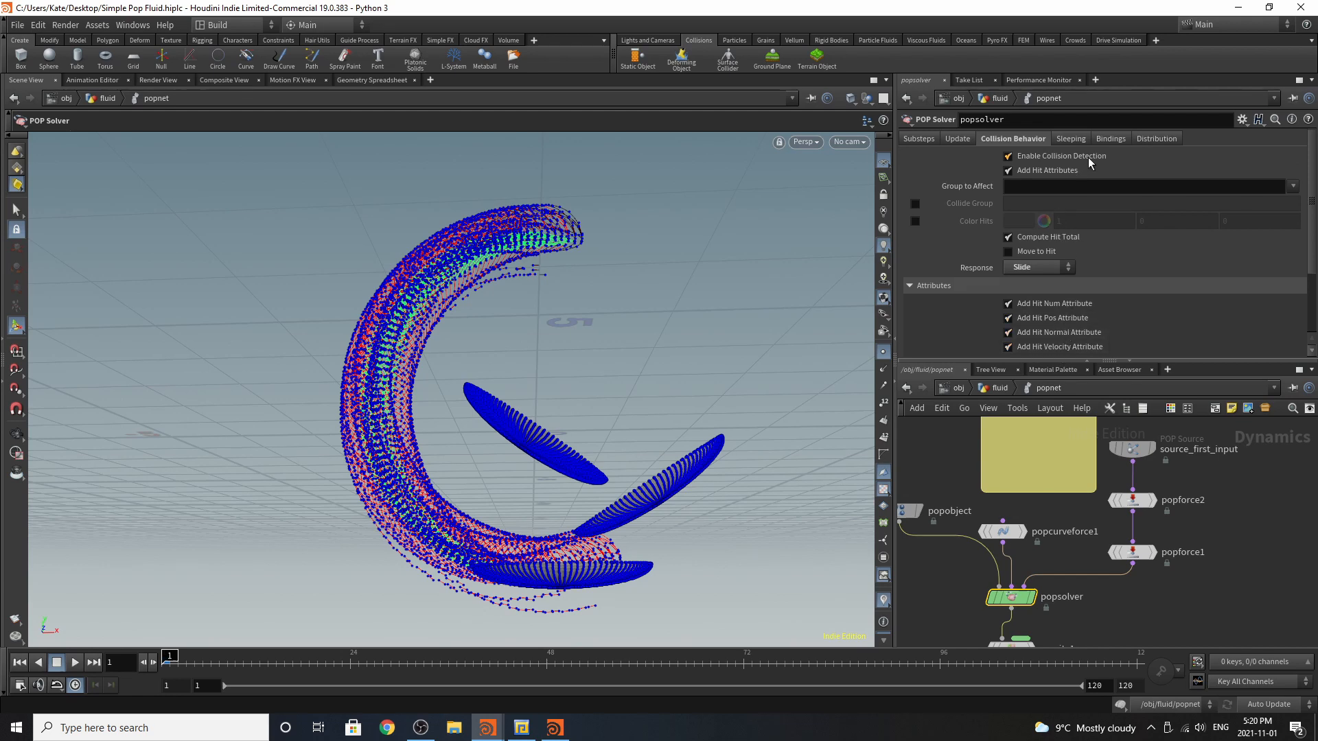
{"action": "mouse_move", "coordinate": [1072, 176]}
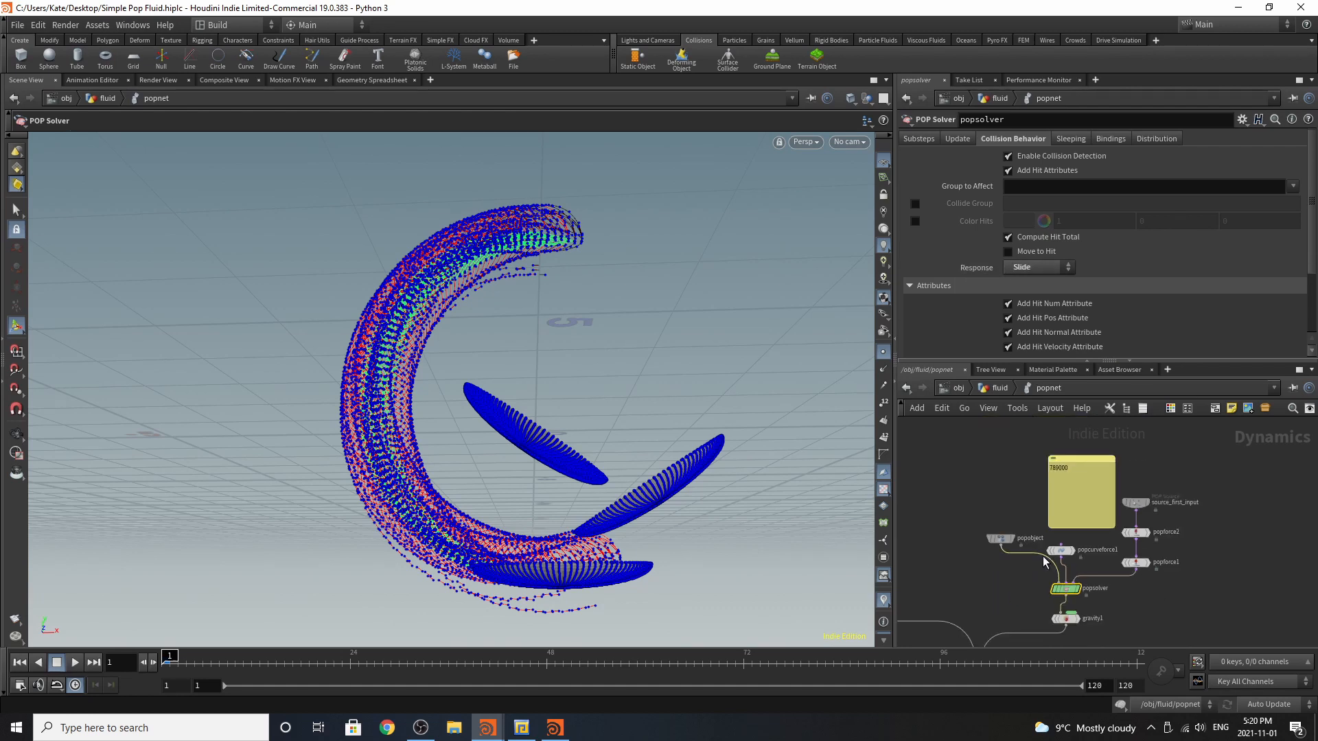
{"action": "left_click", "coordinate": [998, 538]}
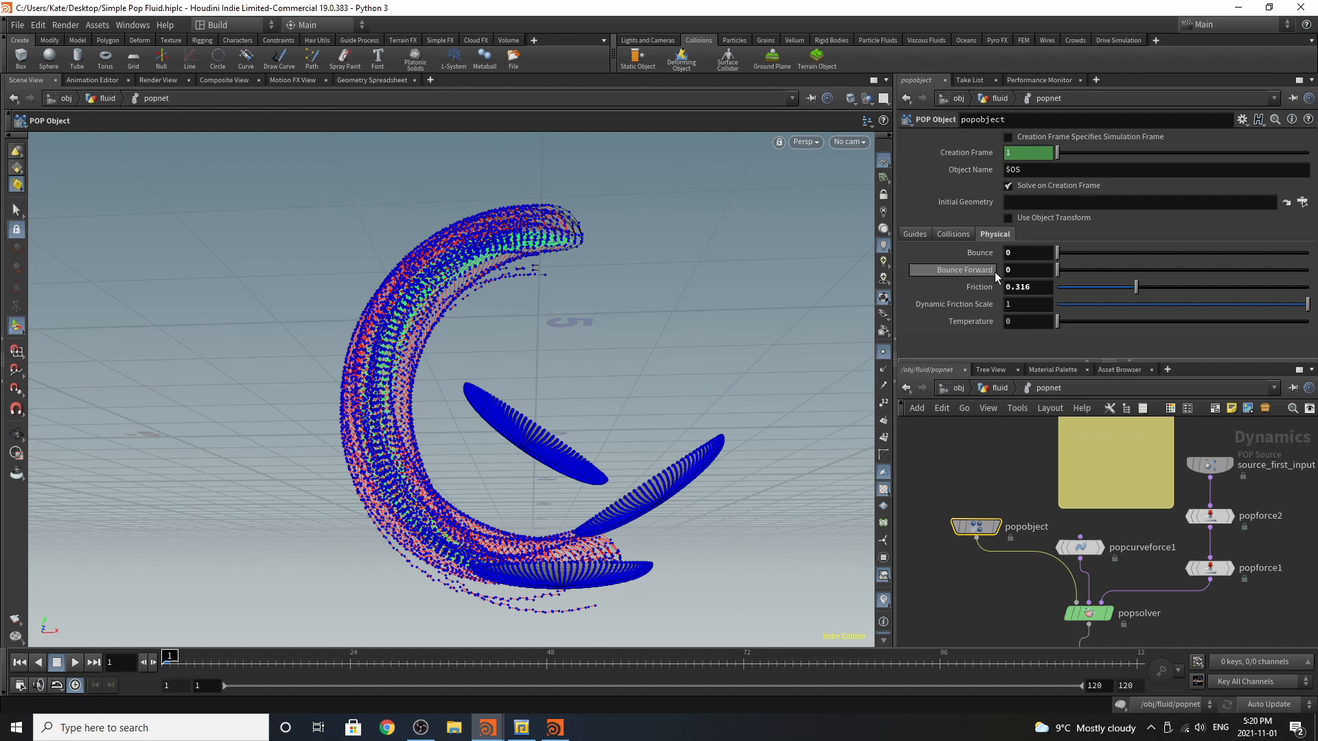
{"action": "mouse_move", "coordinate": [991, 291]}
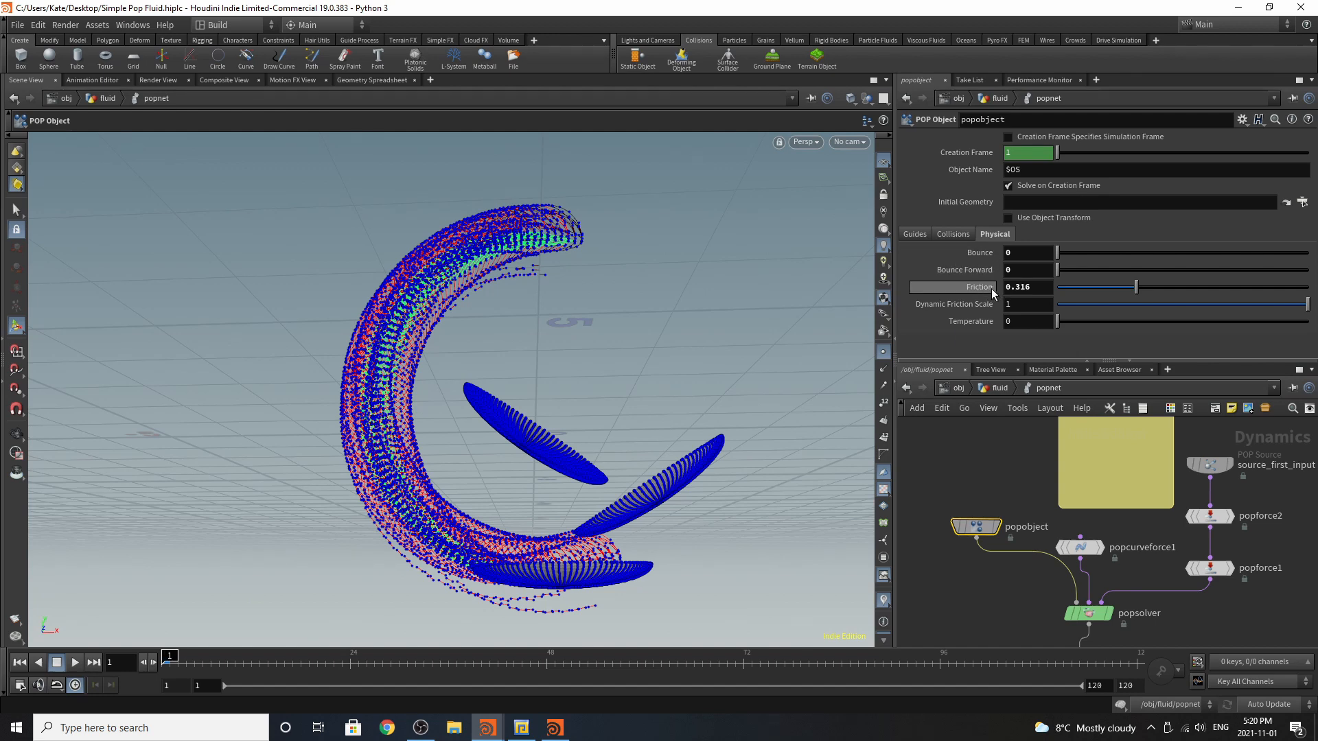
{"action": "mouse_move", "coordinate": [978, 321]}
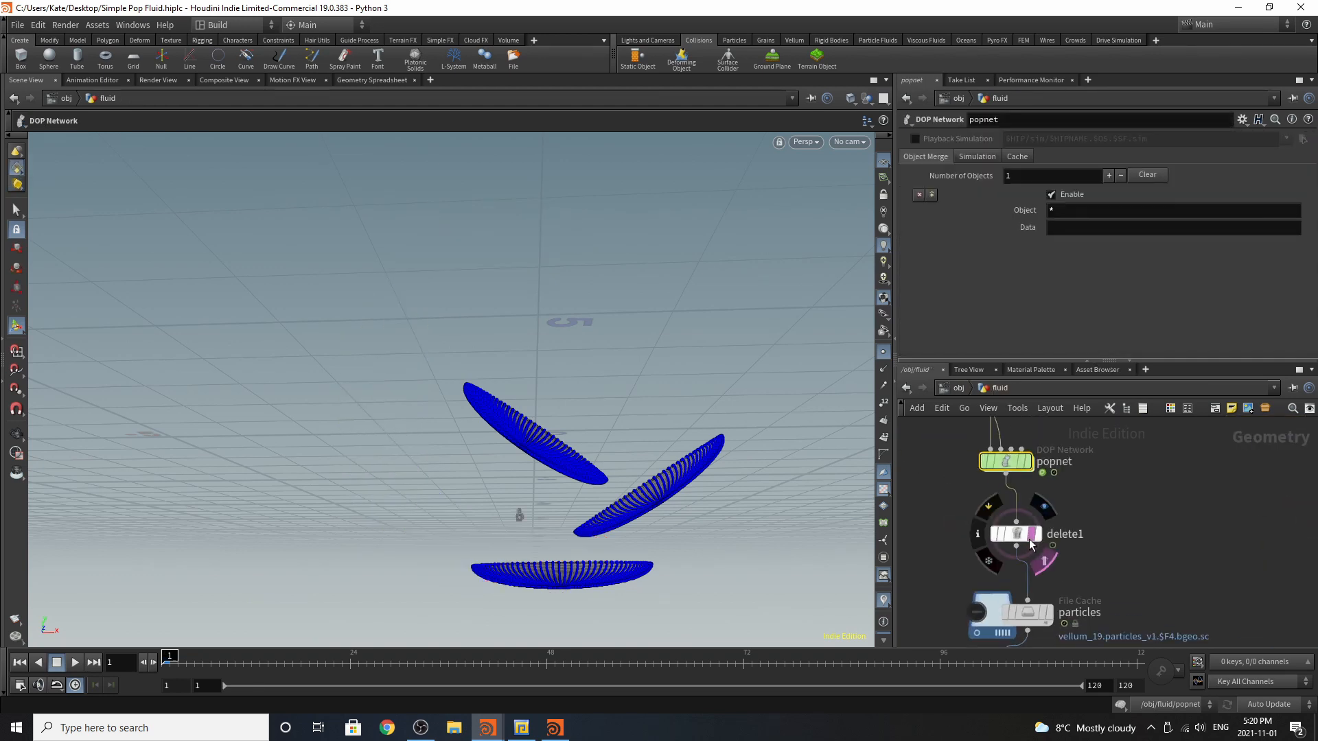
Play back the particles File Cache so the blue particles pour down the bowls and sweep into the arc.
{"action": "left_click", "coordinate": [1015, 534]}
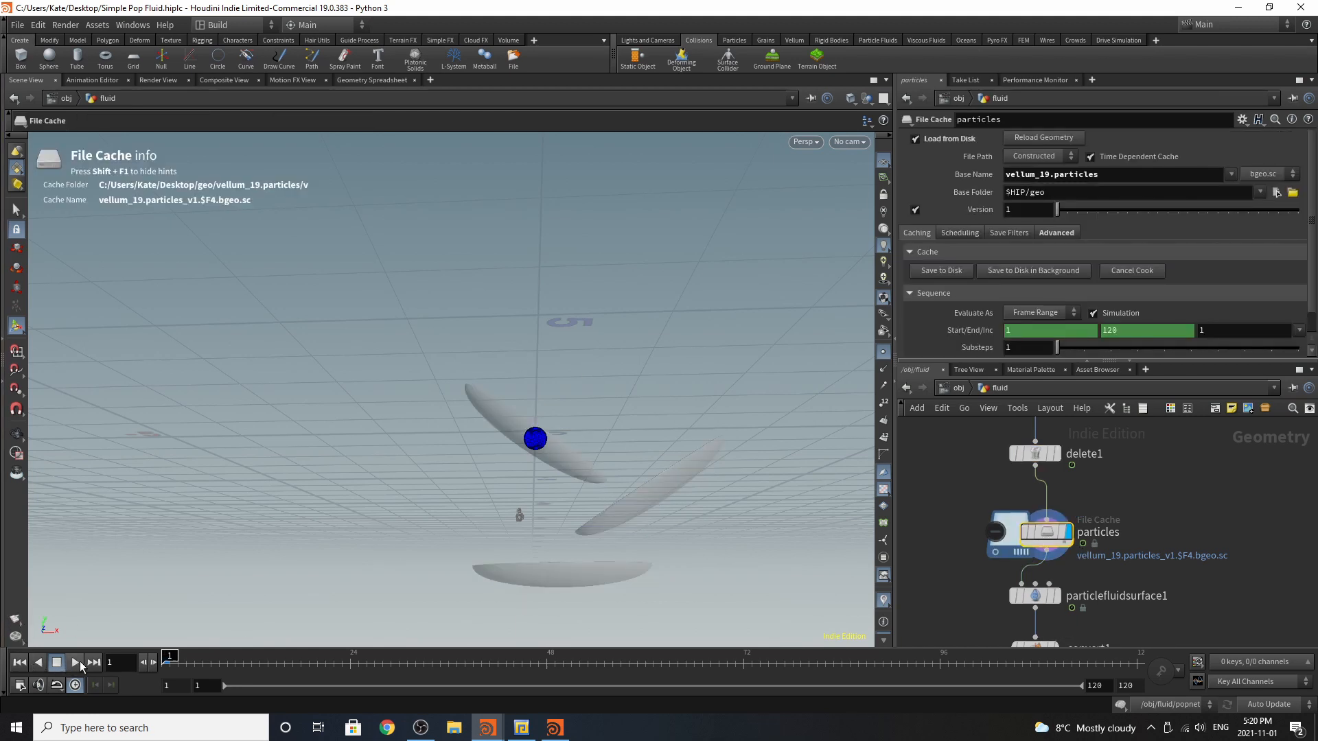
{"action": "left_click", "coordinate": [75, 662]}
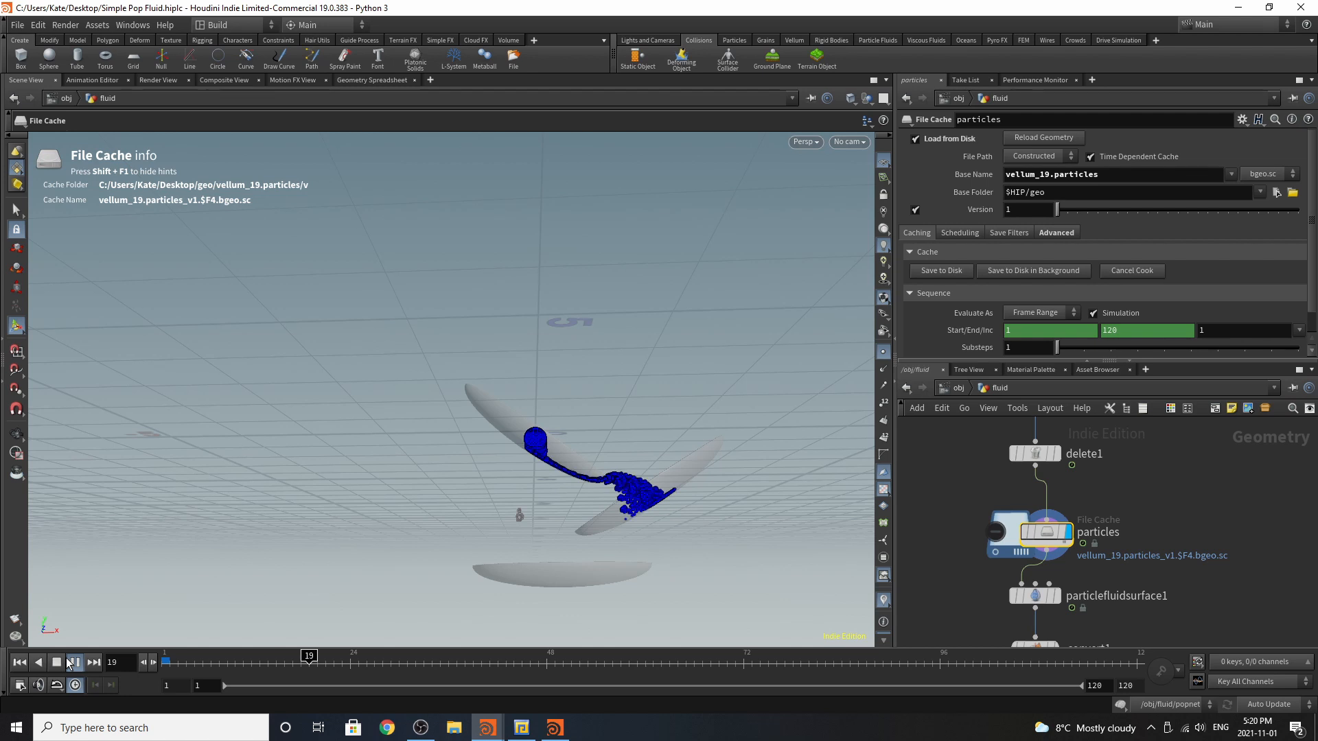
{"action": "left_click", "coordinate": [74, 661]}
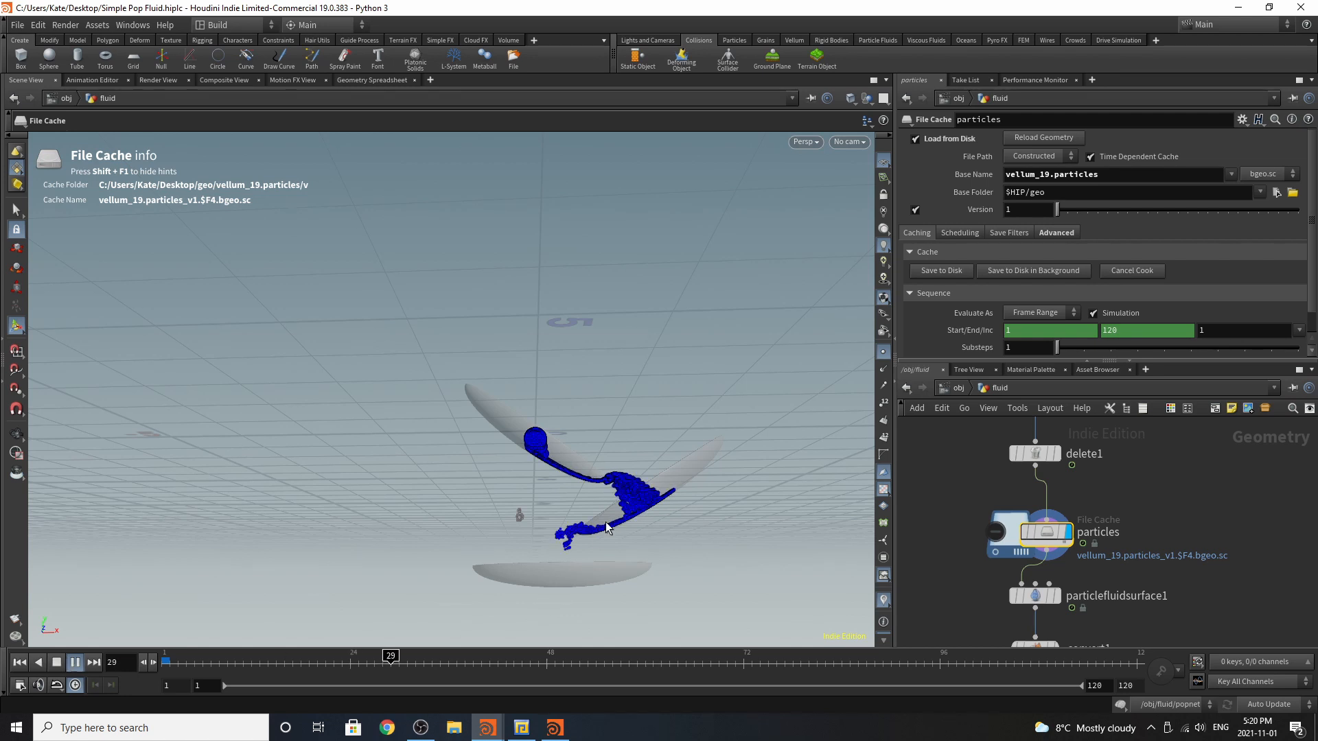
{"action": "left_click", "coordinate": [75, 663]}
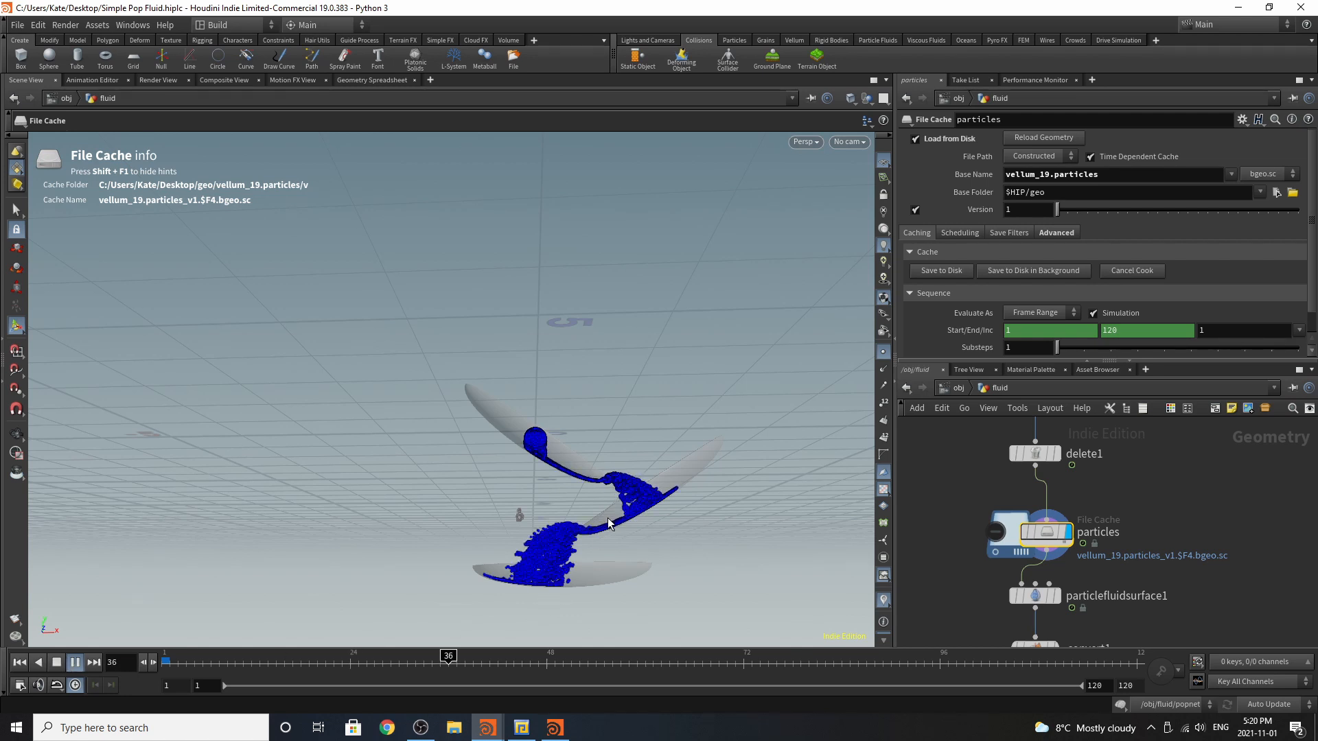
{"action": "left_click", "coordinate": [75, 661]}
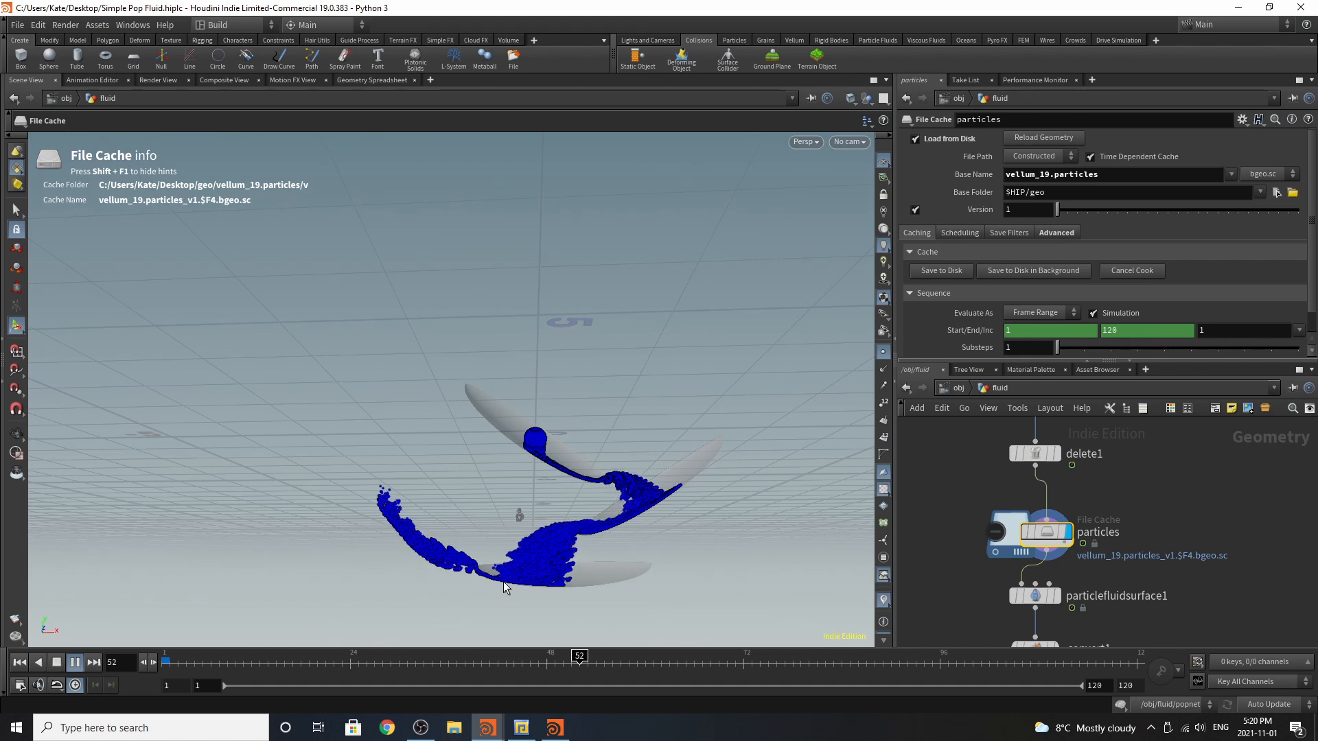
{"action": "left_click", "coordinate": [74, 661]}
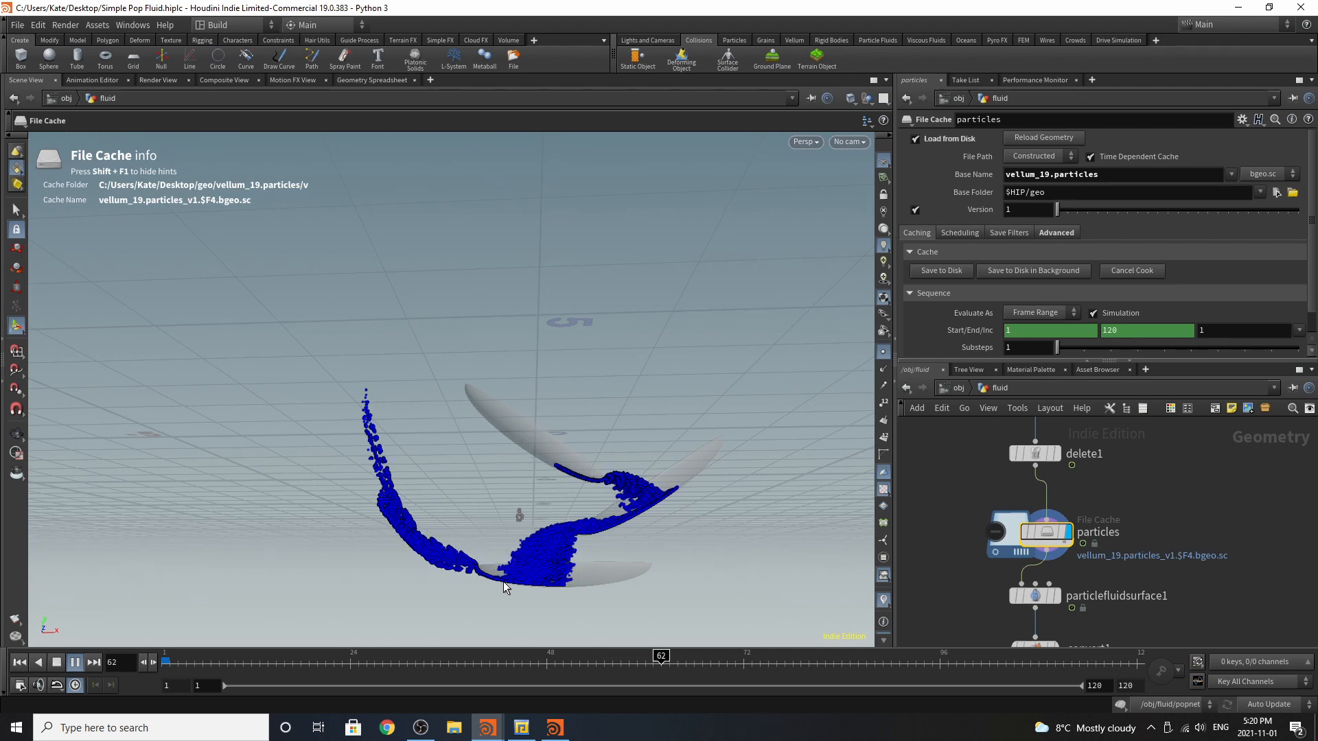
{"action": "left_click", "coordinate": [74, 661]}
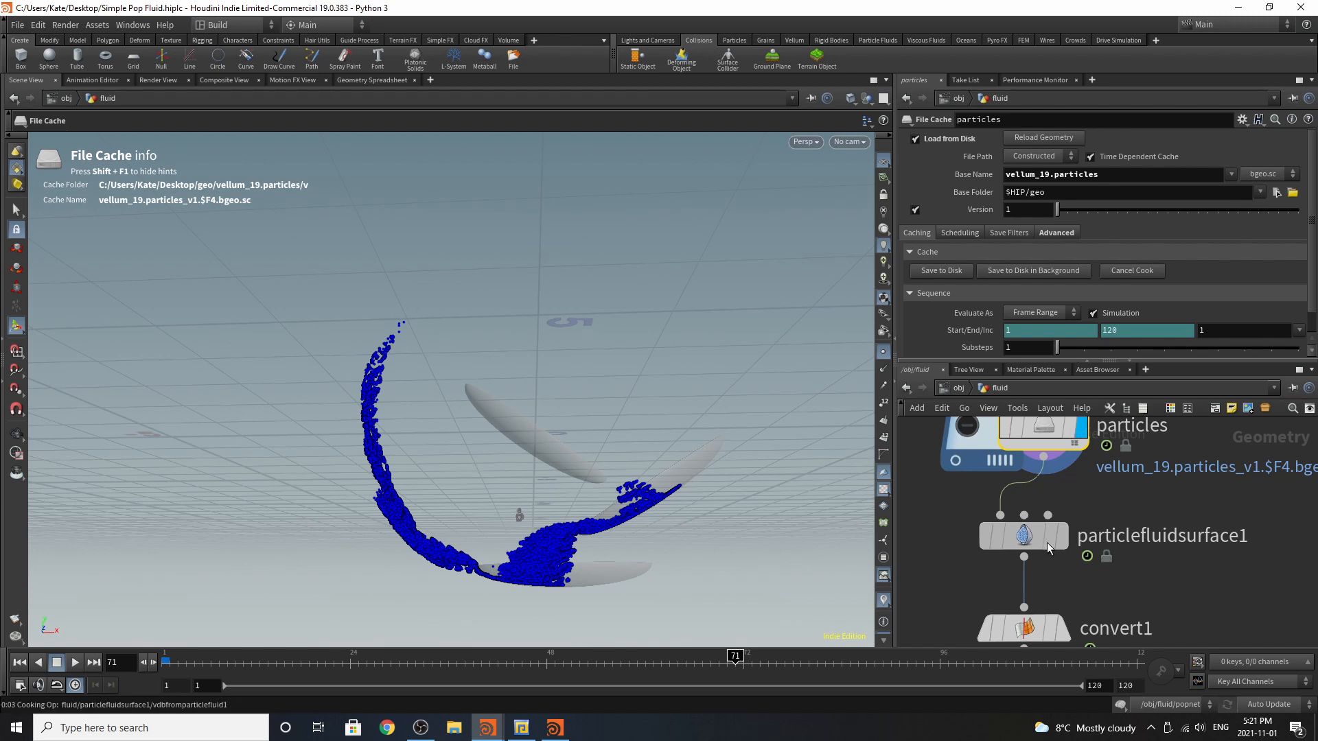
Review particlefluidsurface1 surfacing: separation 0.016, voxel scale 0.6, influence 2.63, erosion 0.8.
{"action": "left_click", "coordinate": [1023, 535]}
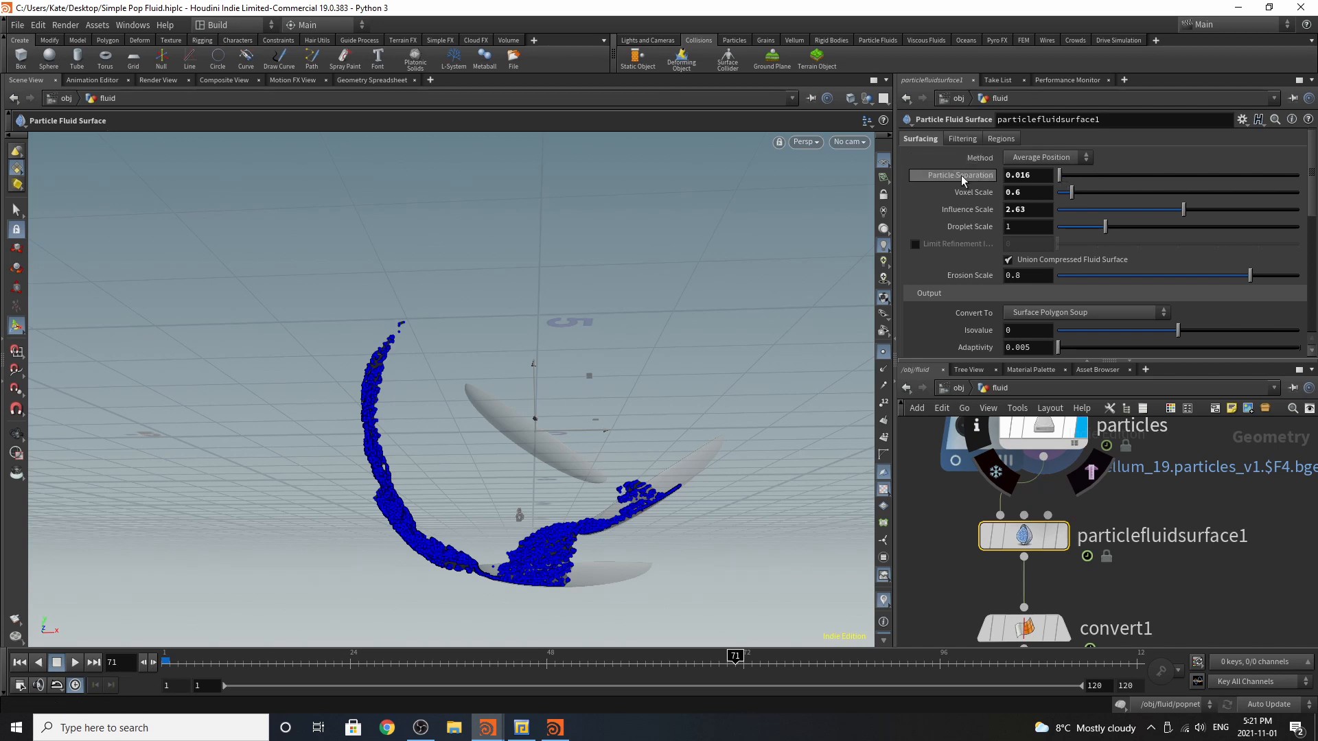
{"action": "mouse_move", "coordinate": [987, 206]}
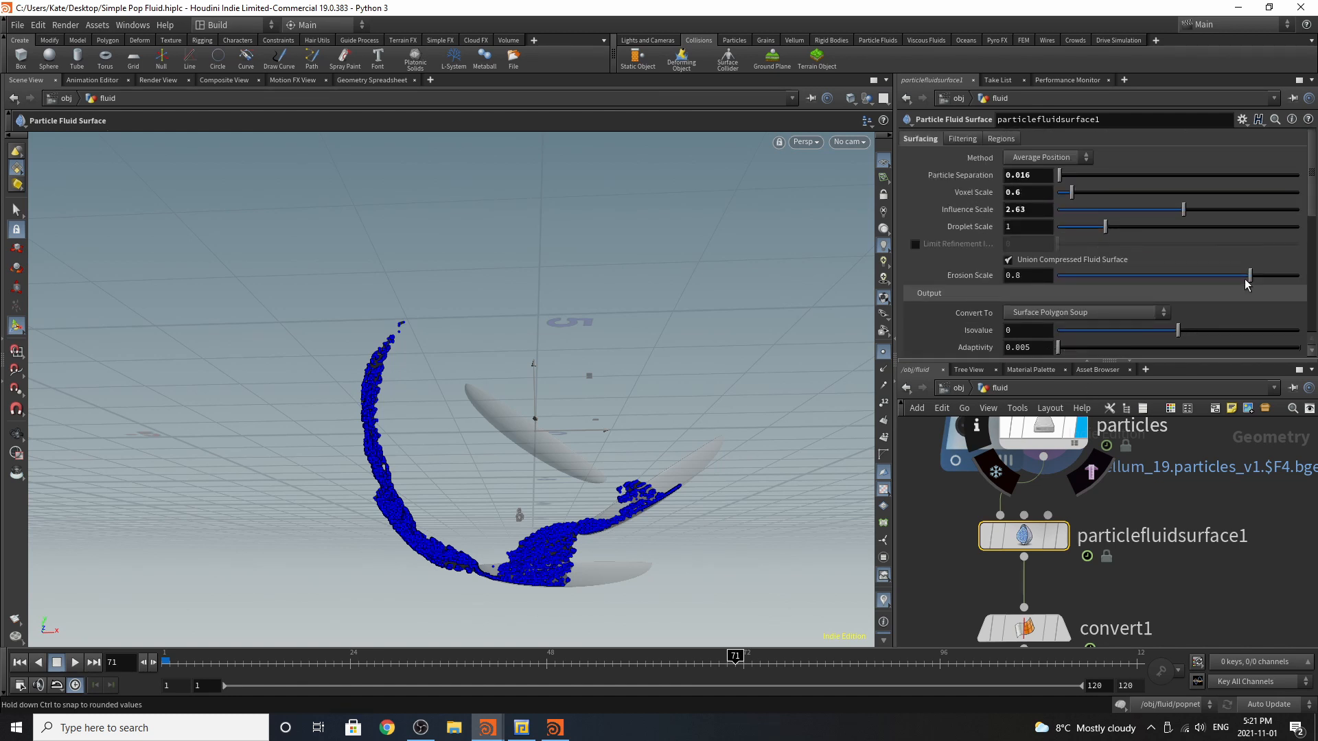
{"action": "scroll", "scroll_direction": "down", "scroll_amount": 3}
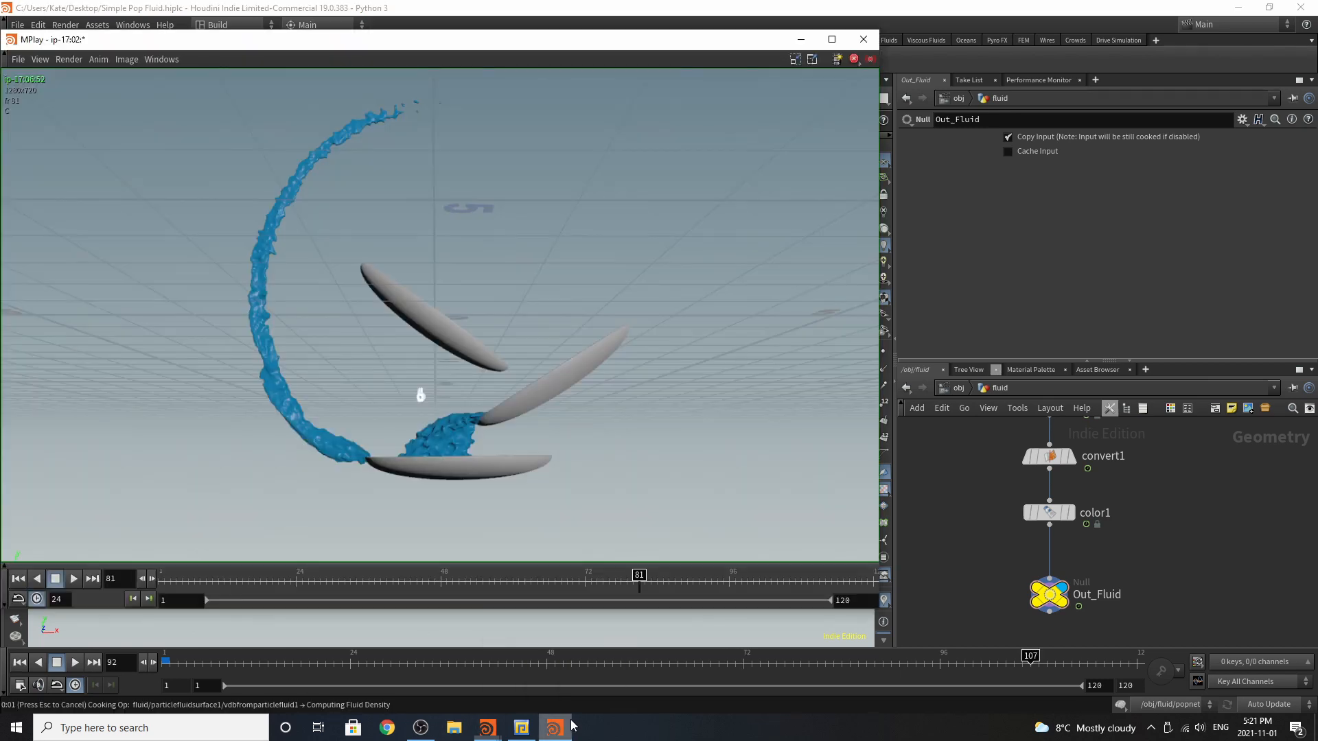
Play the MPlay flipbook of the meshed blue fluid arcing over the bowls.
{"action": "left_click", "coordinate": [72, 578]}
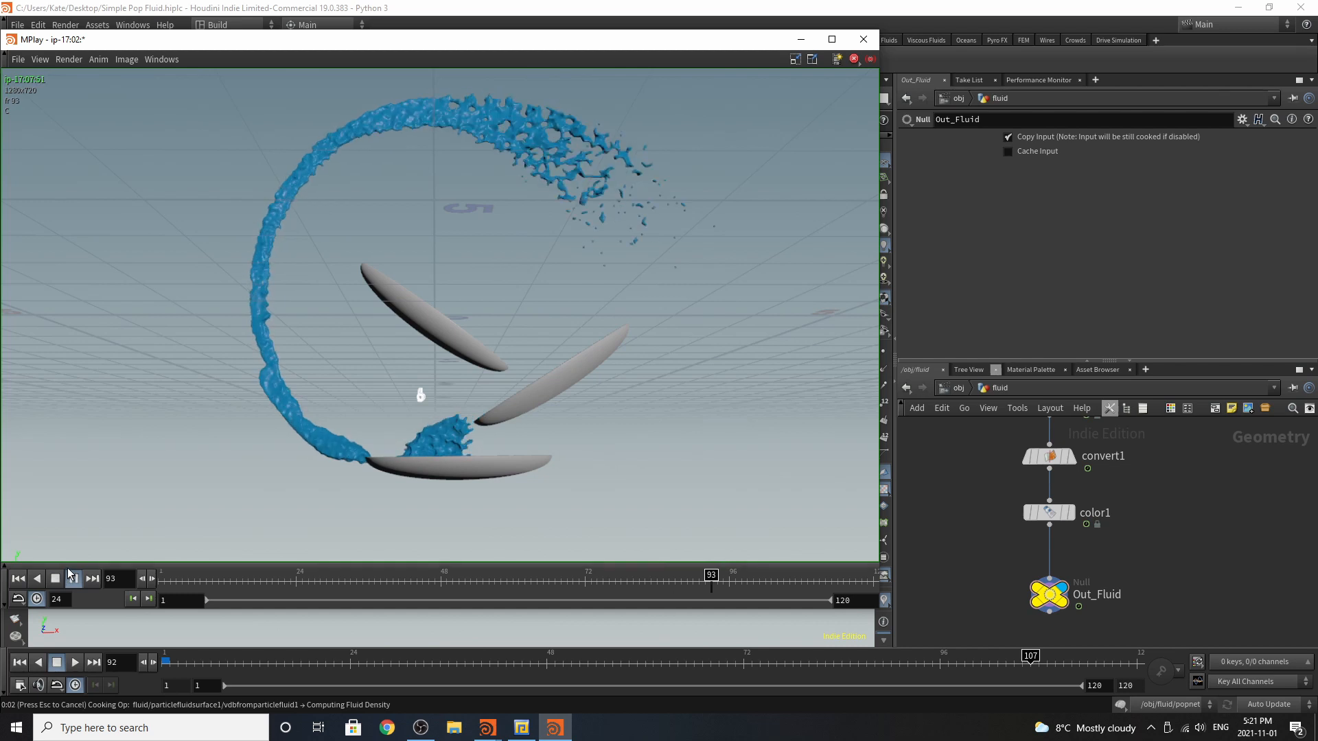